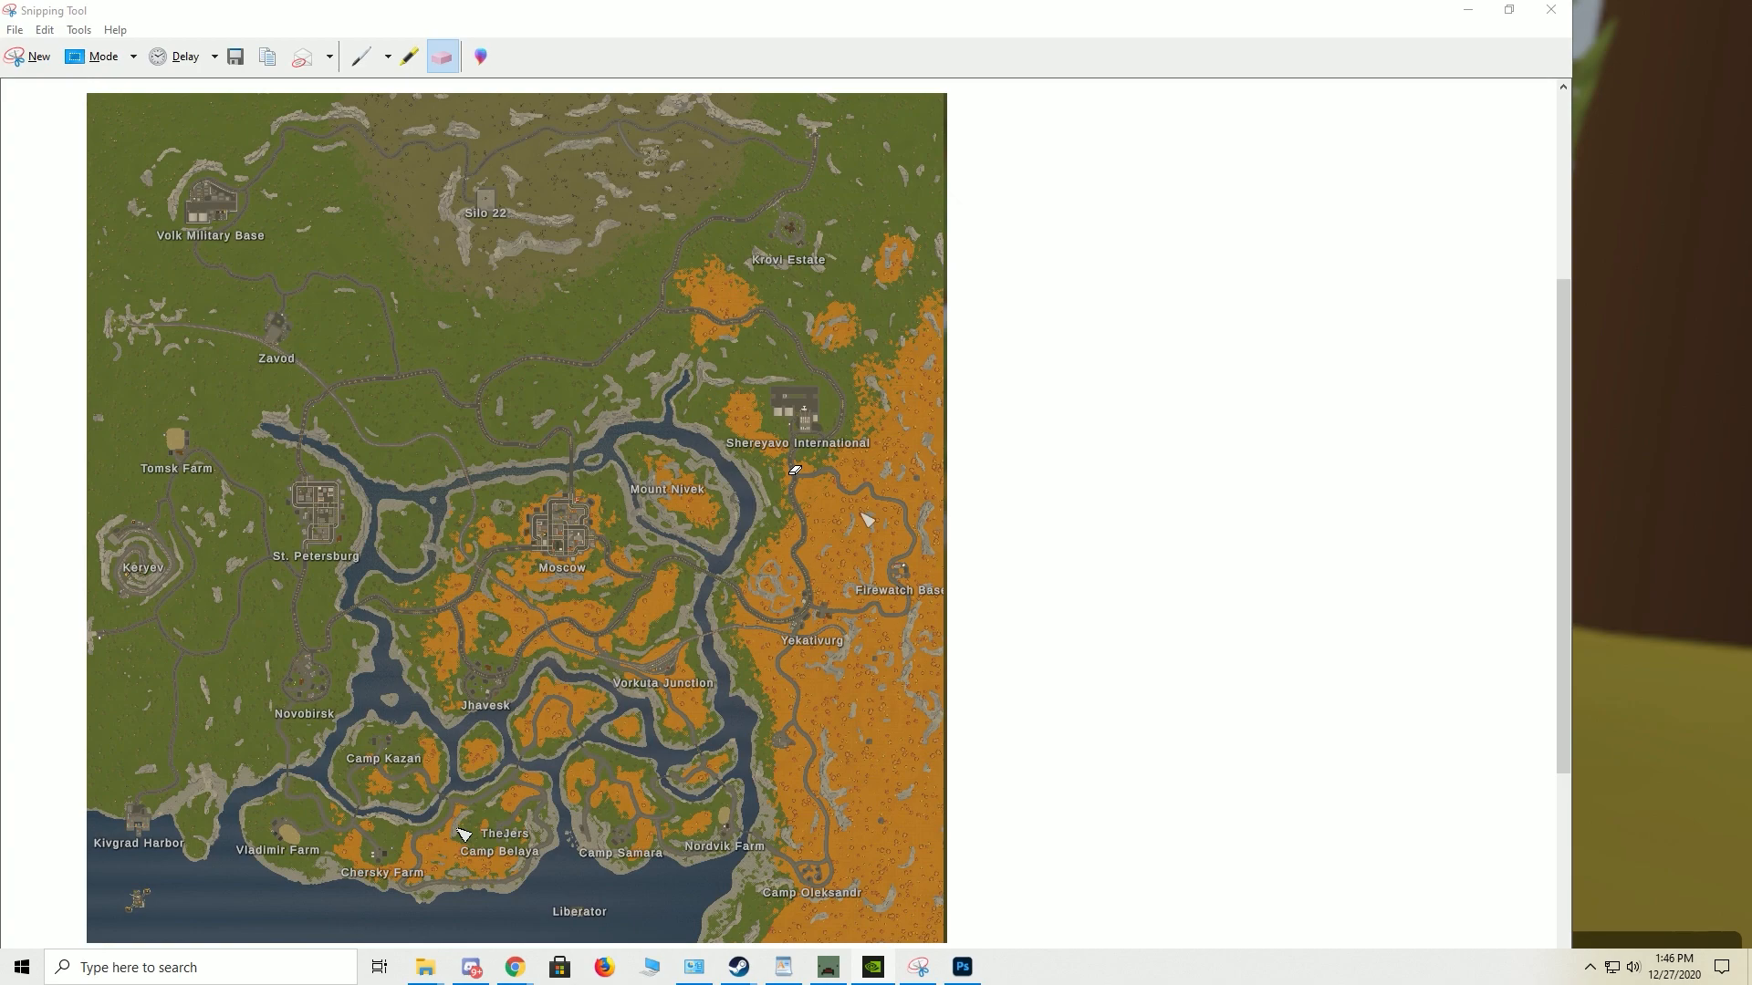
pyautogui.moveTo(760, 393)
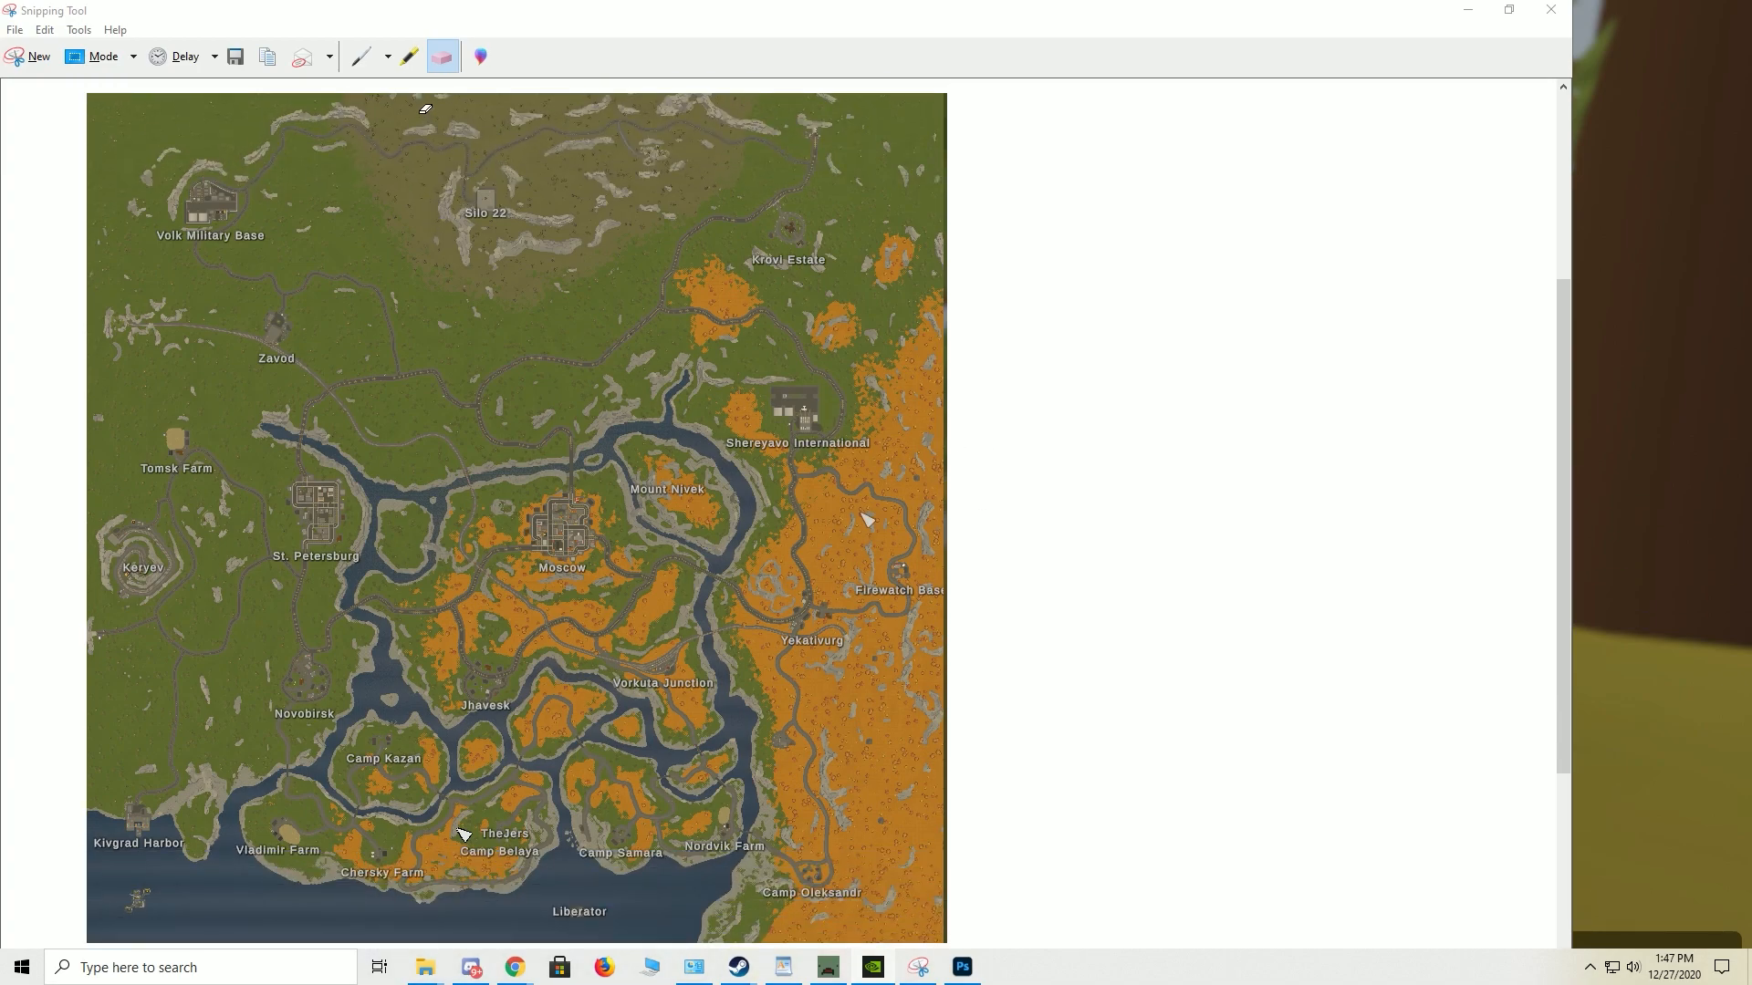
# Draw blue freehand circles around Volk Military Base and the Zavod spot
pyautogui.click(360, 56)
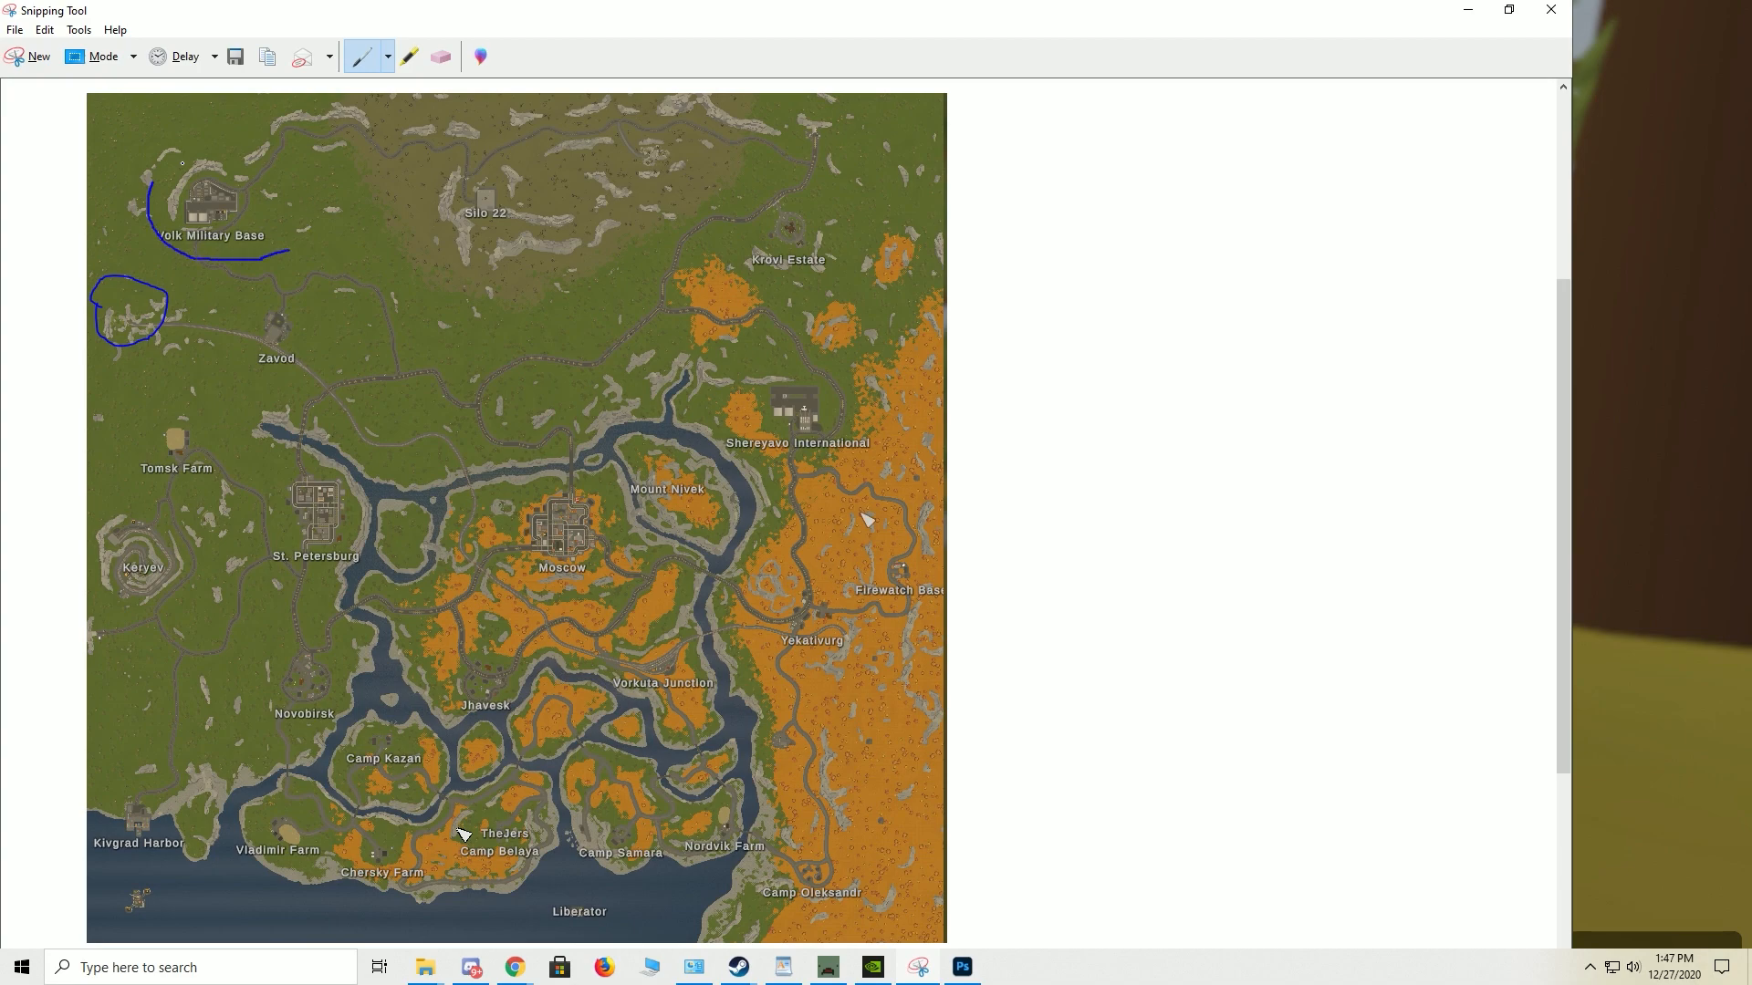
pyautogui.moveTo(146, 179); pyautogui.dragTo(268, 257)
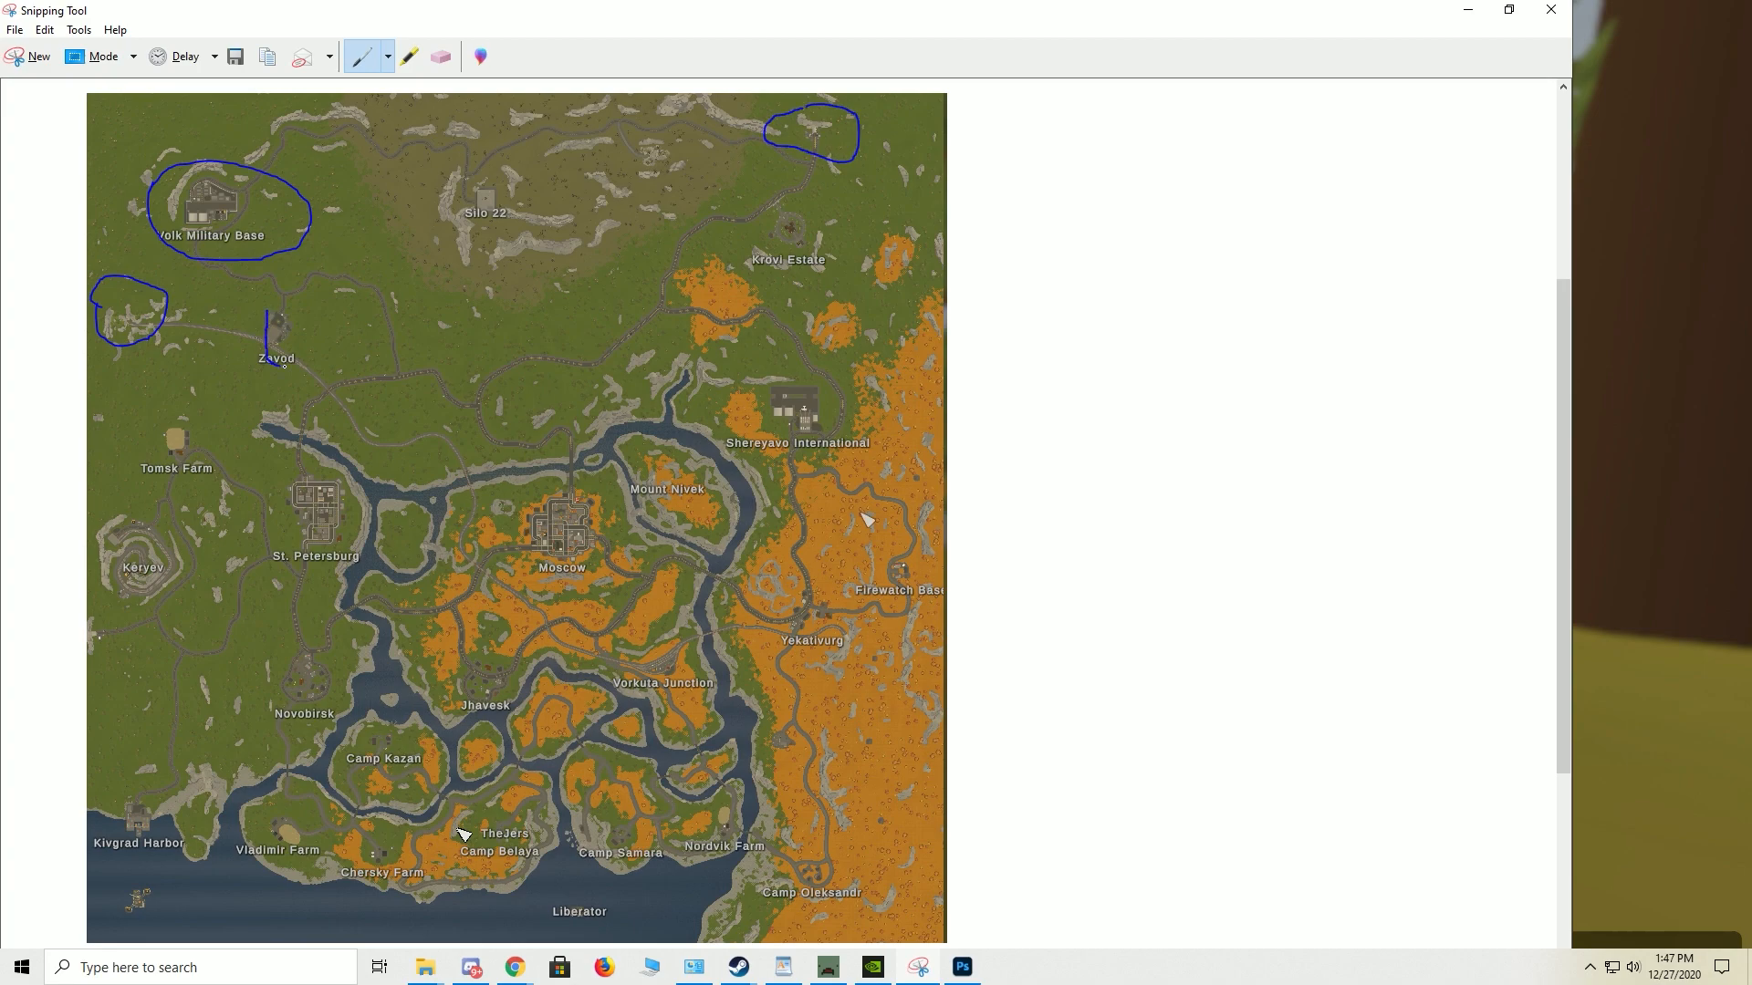
pyautogui.moveTo(269, 296); pyautogui.dragTo(279, 347)
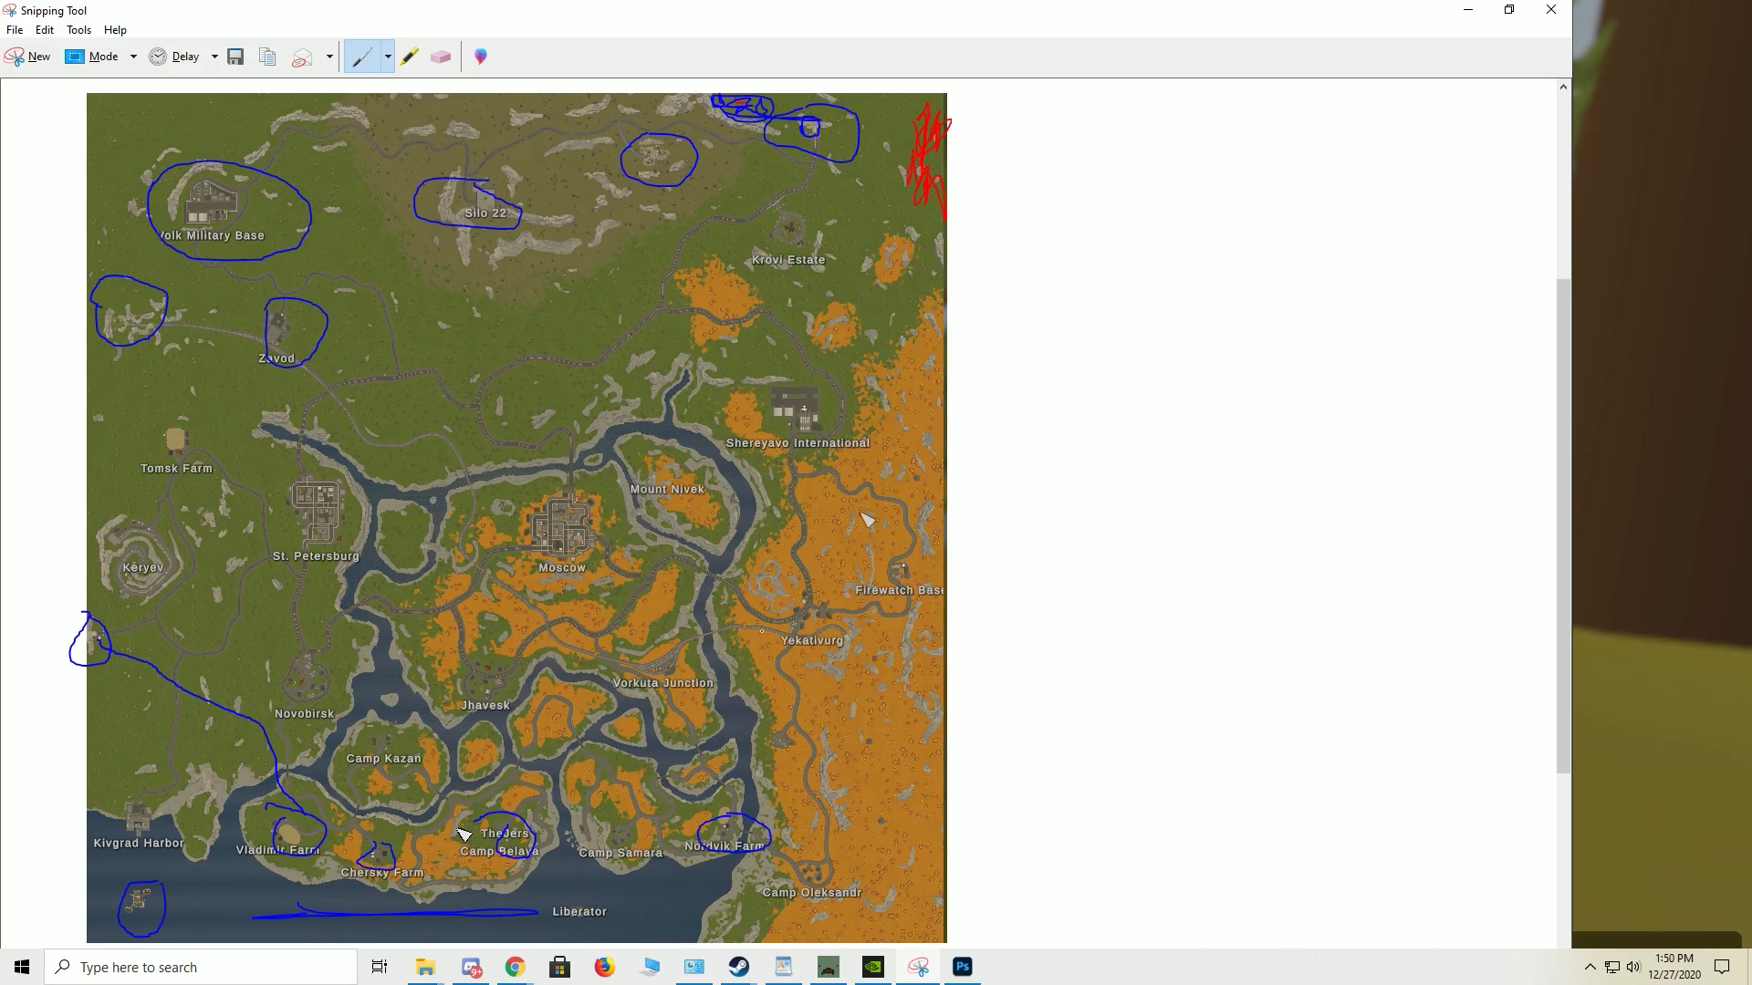
# Loop the Volk Military Base and Zavod area in red ink
pyautogui.scroll(-3)
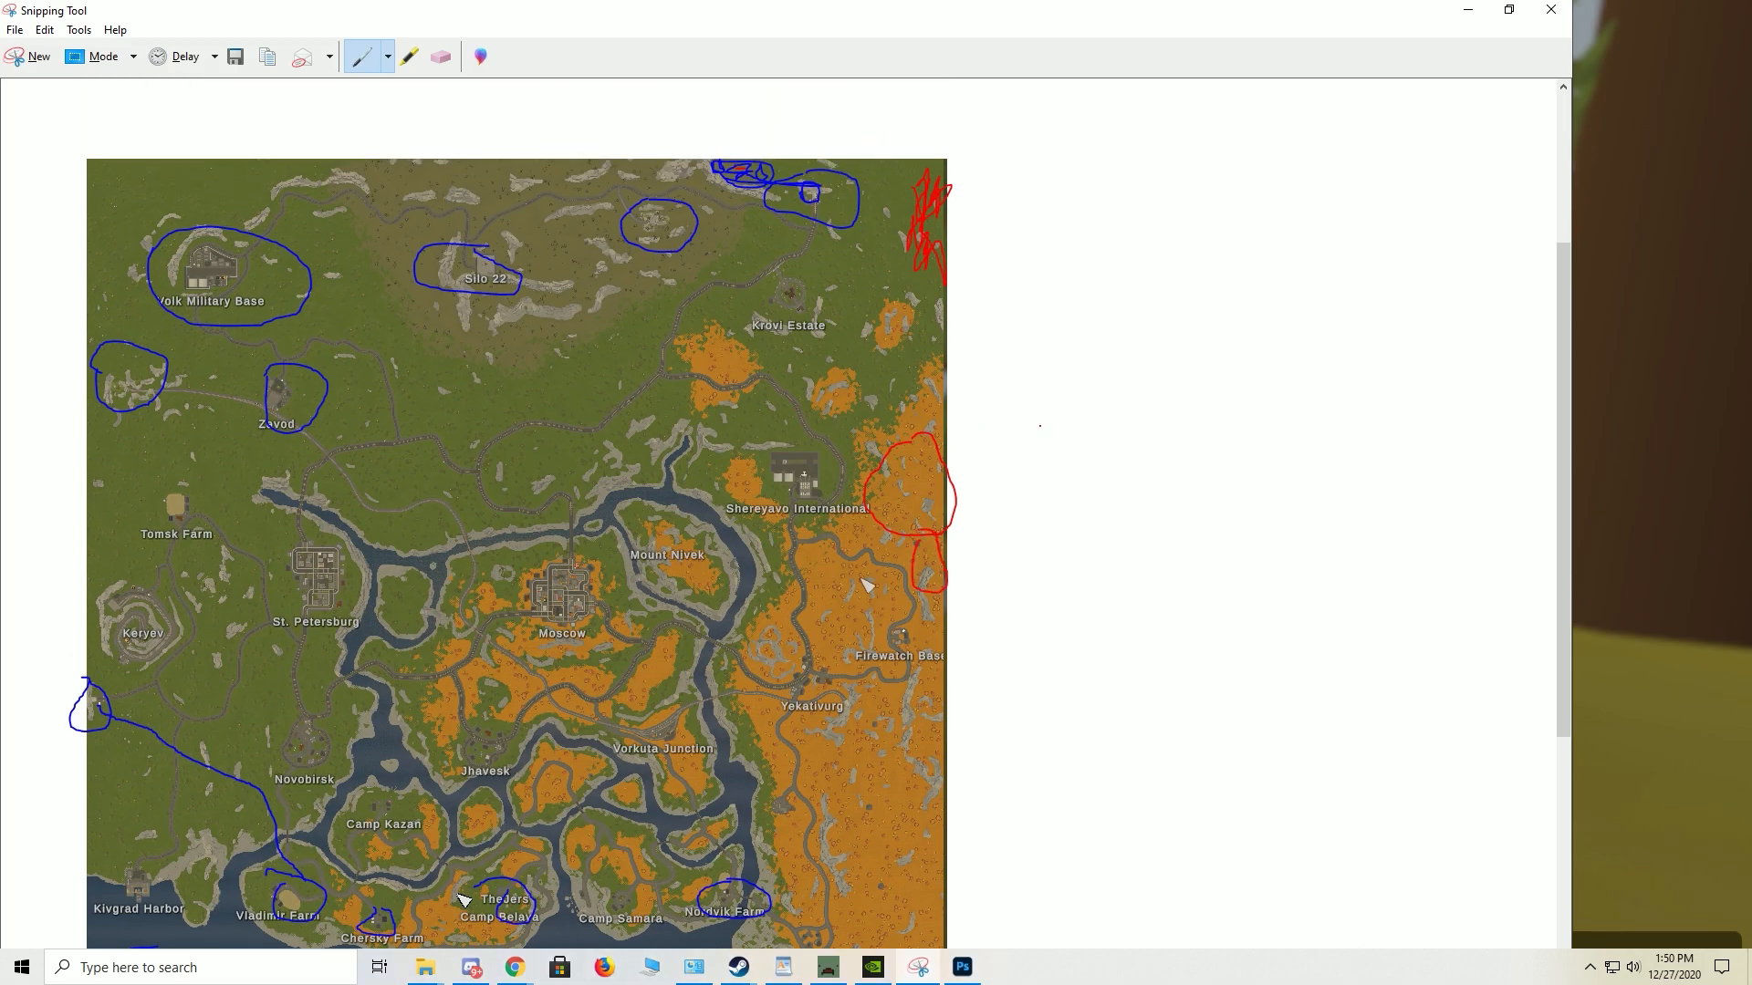
pyautogui.scroll(-3)
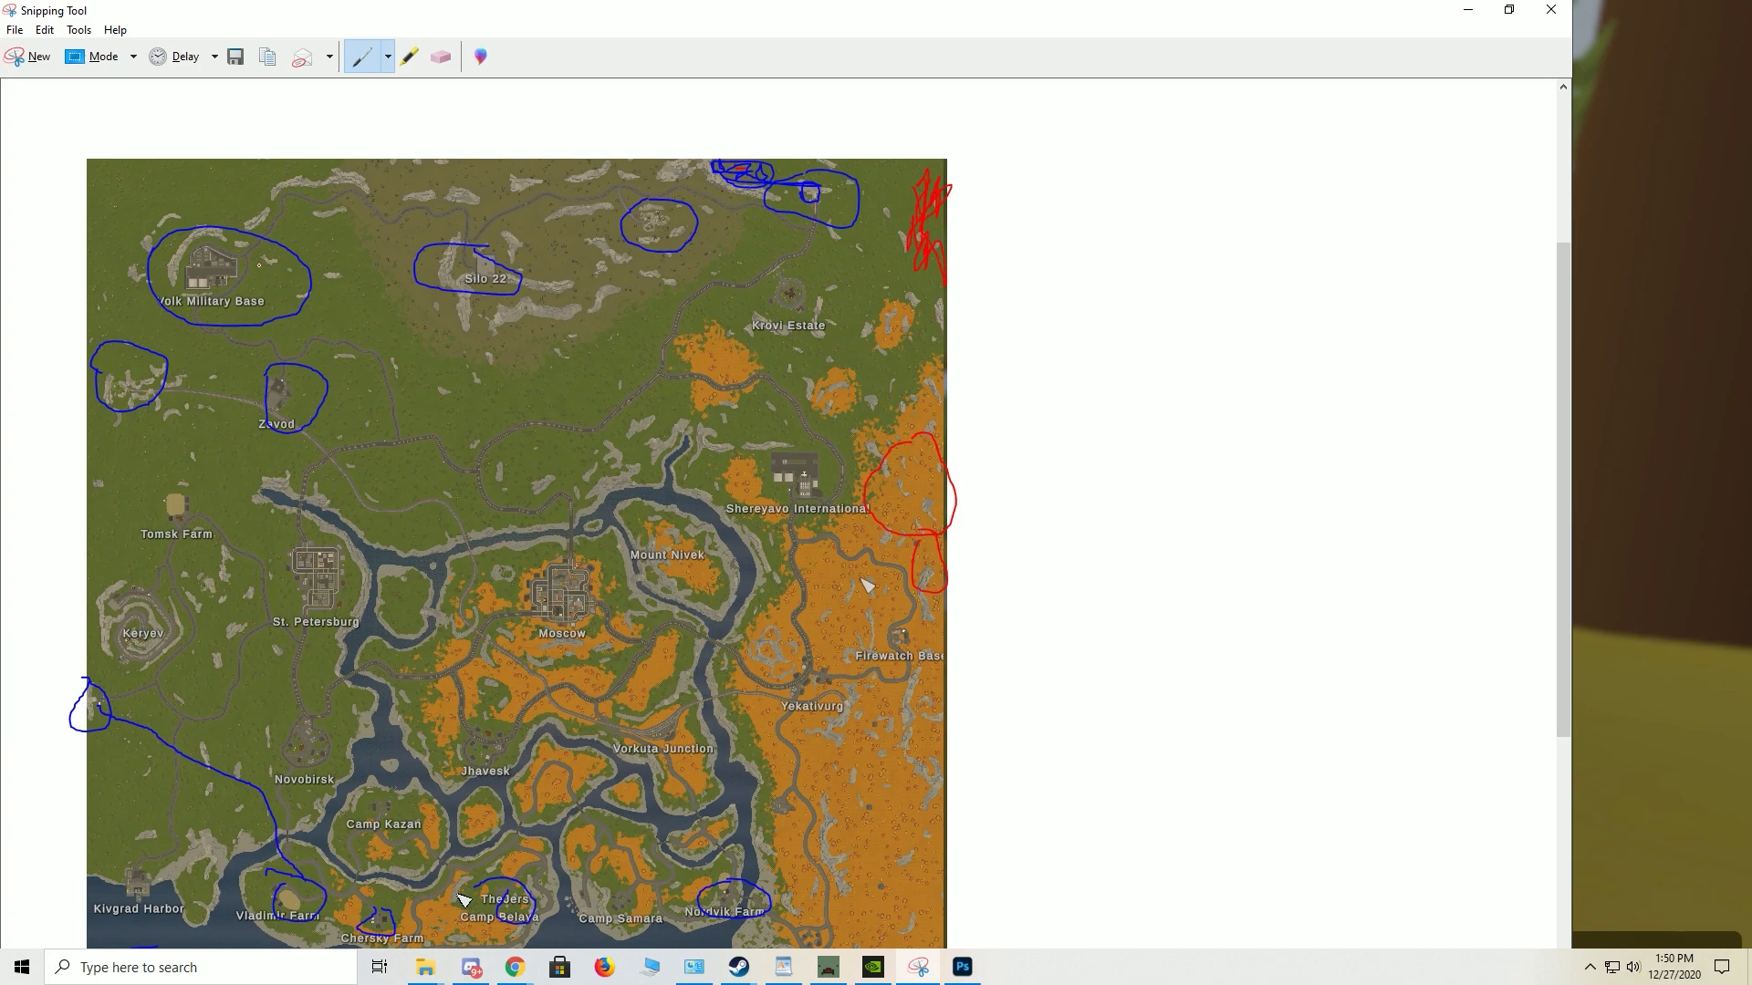
pyautogui.moveTo(134, 213); pyautogui.dragTo(195, 212)
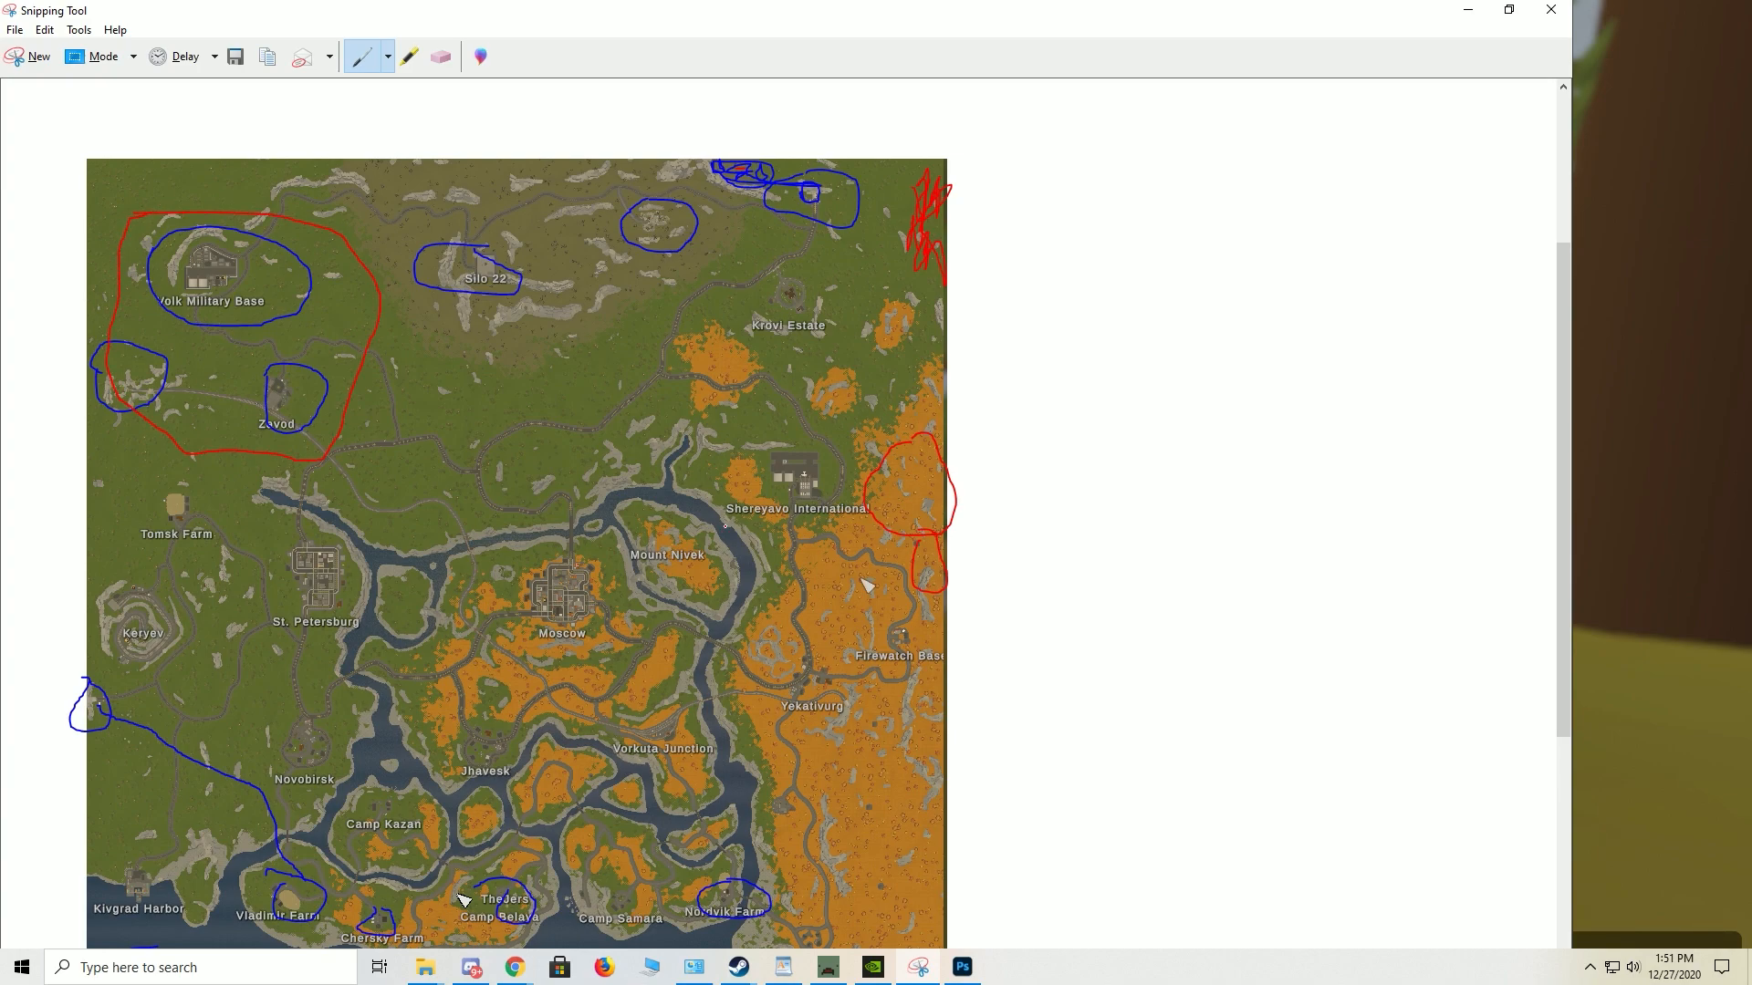
pyautogui.scroll(-3)
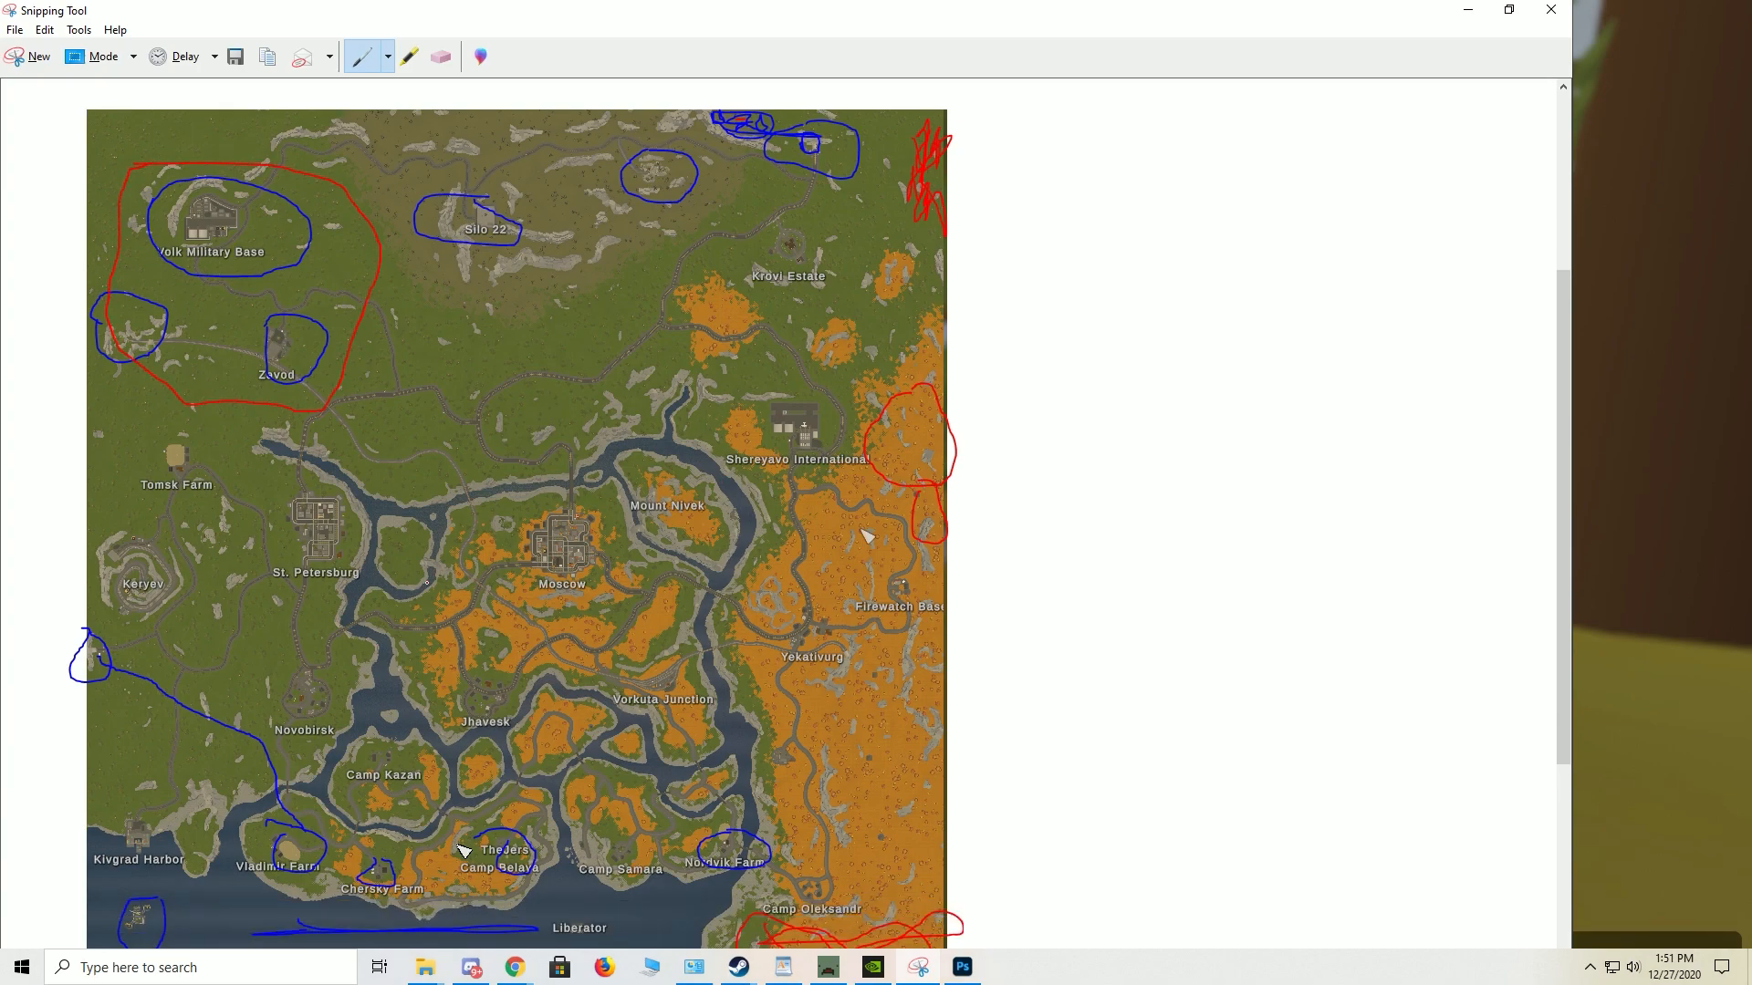
pyautogui.scroll(3)
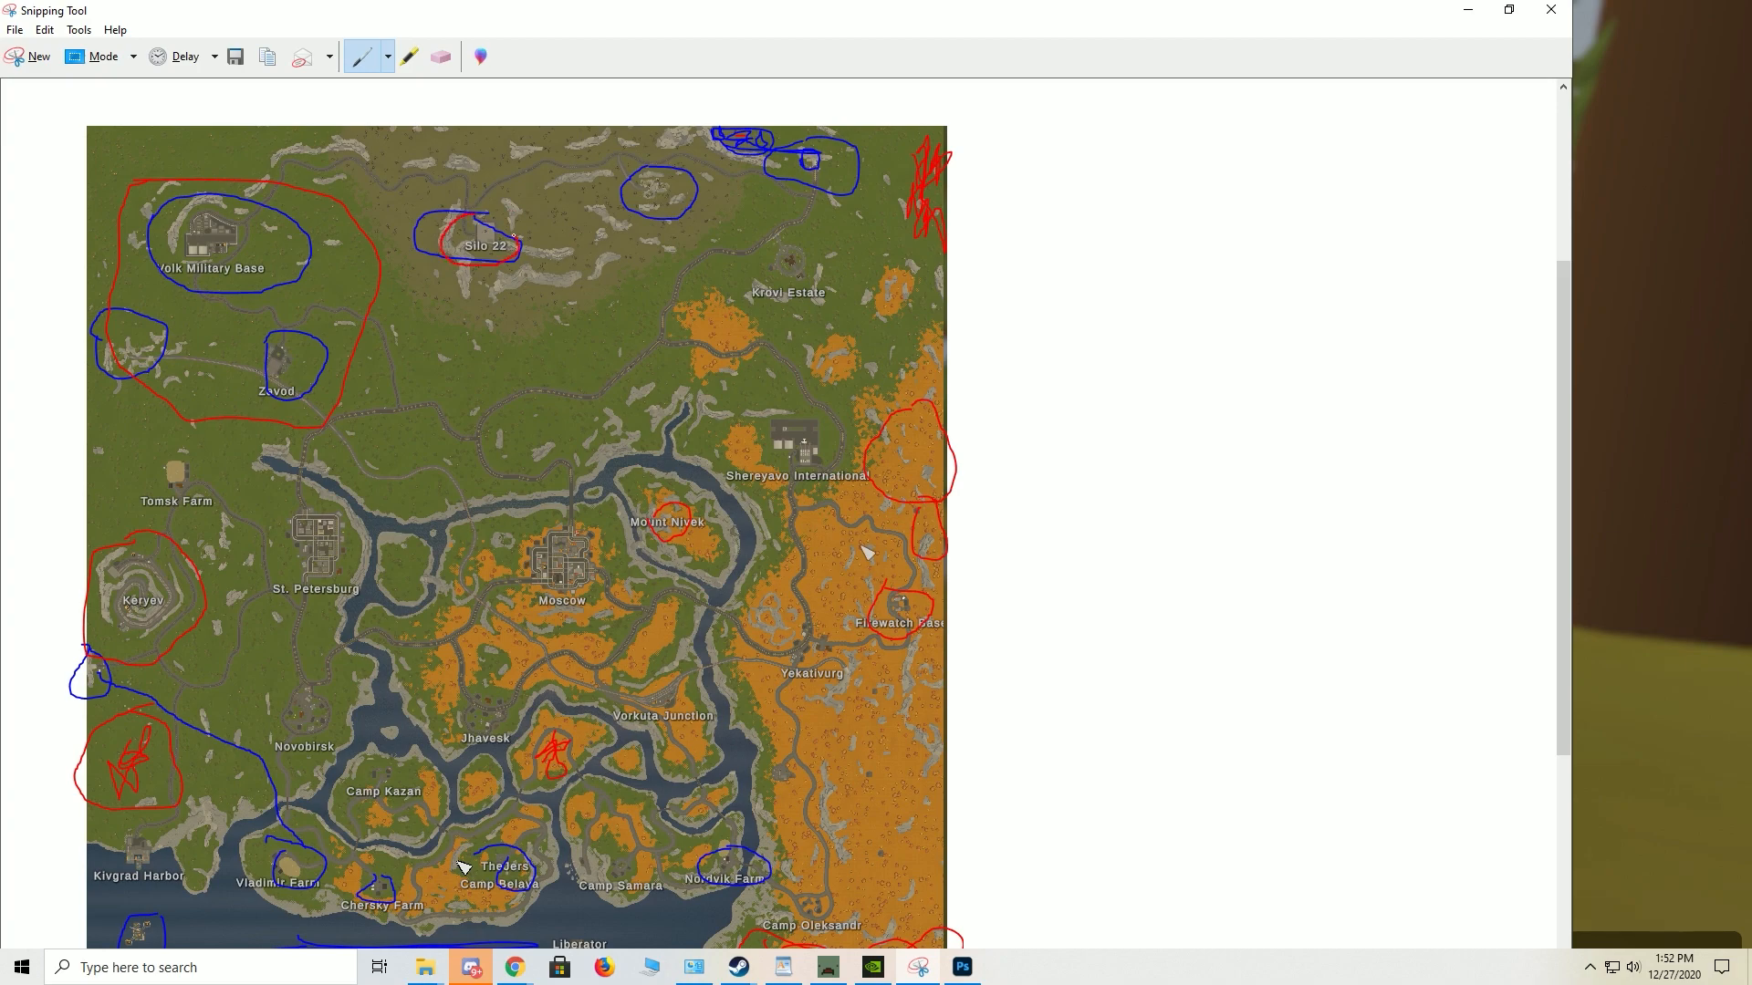
# Scroll up and down the marked map to review the red-circled spots
pyautogui.scroll(-3)
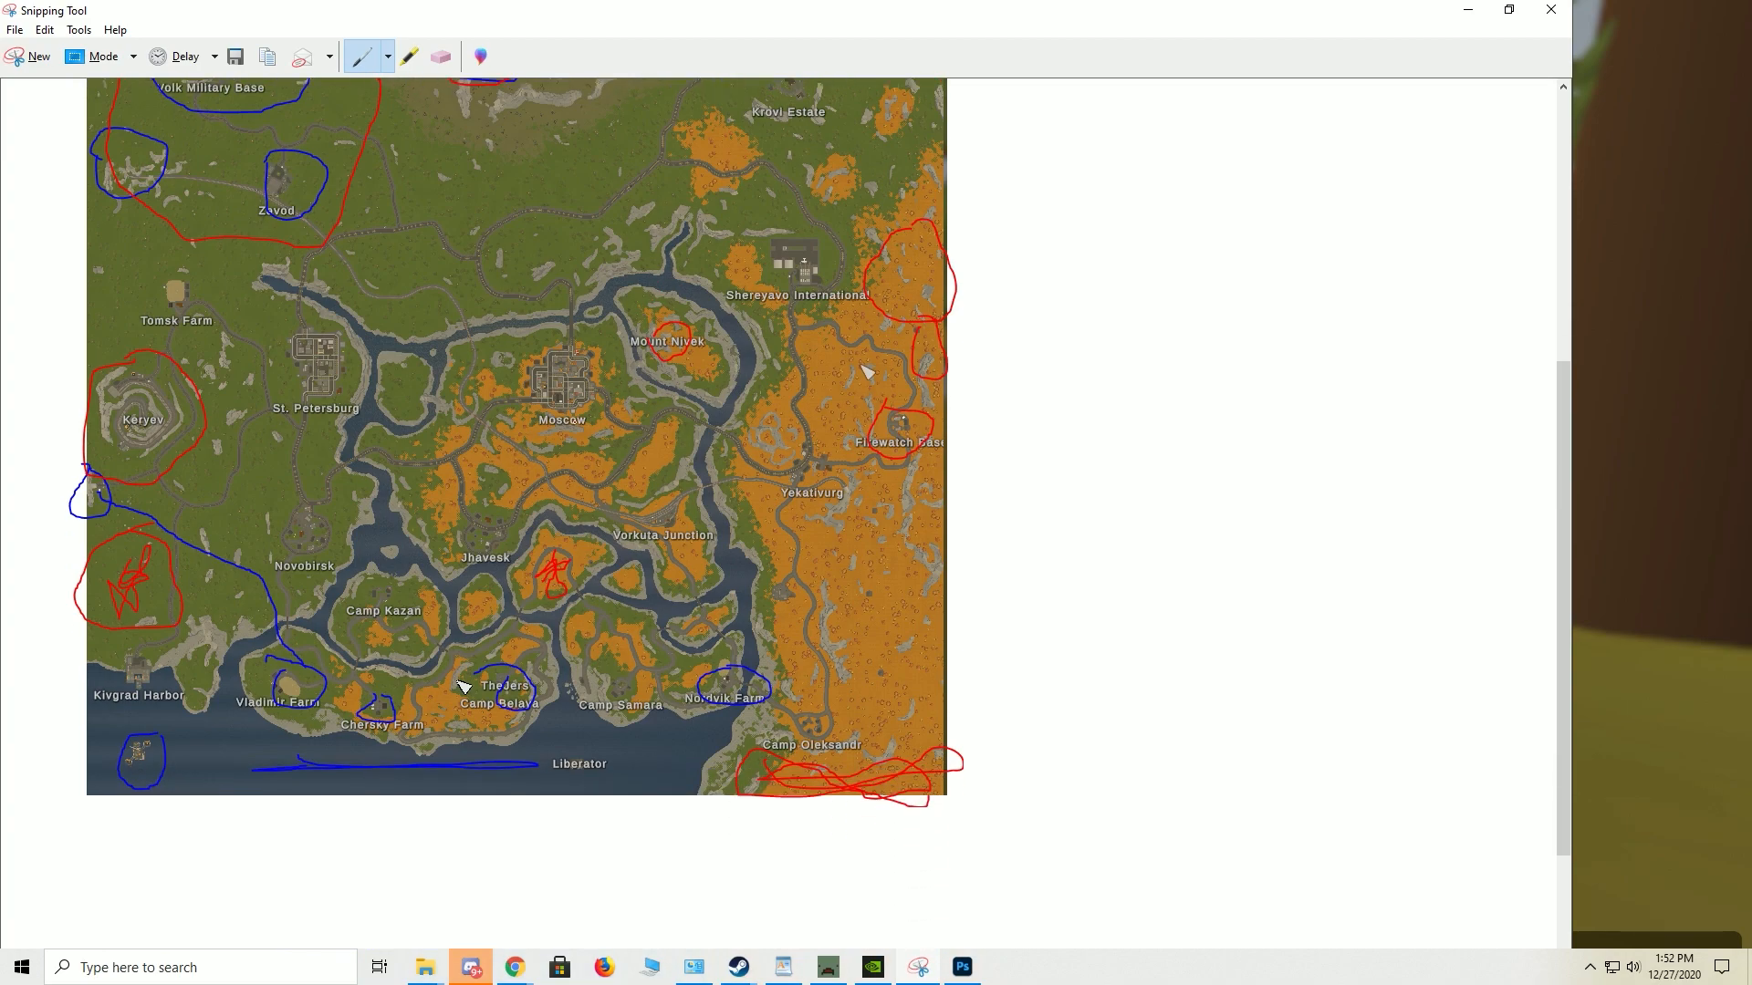
pyautogui.scroll(3)
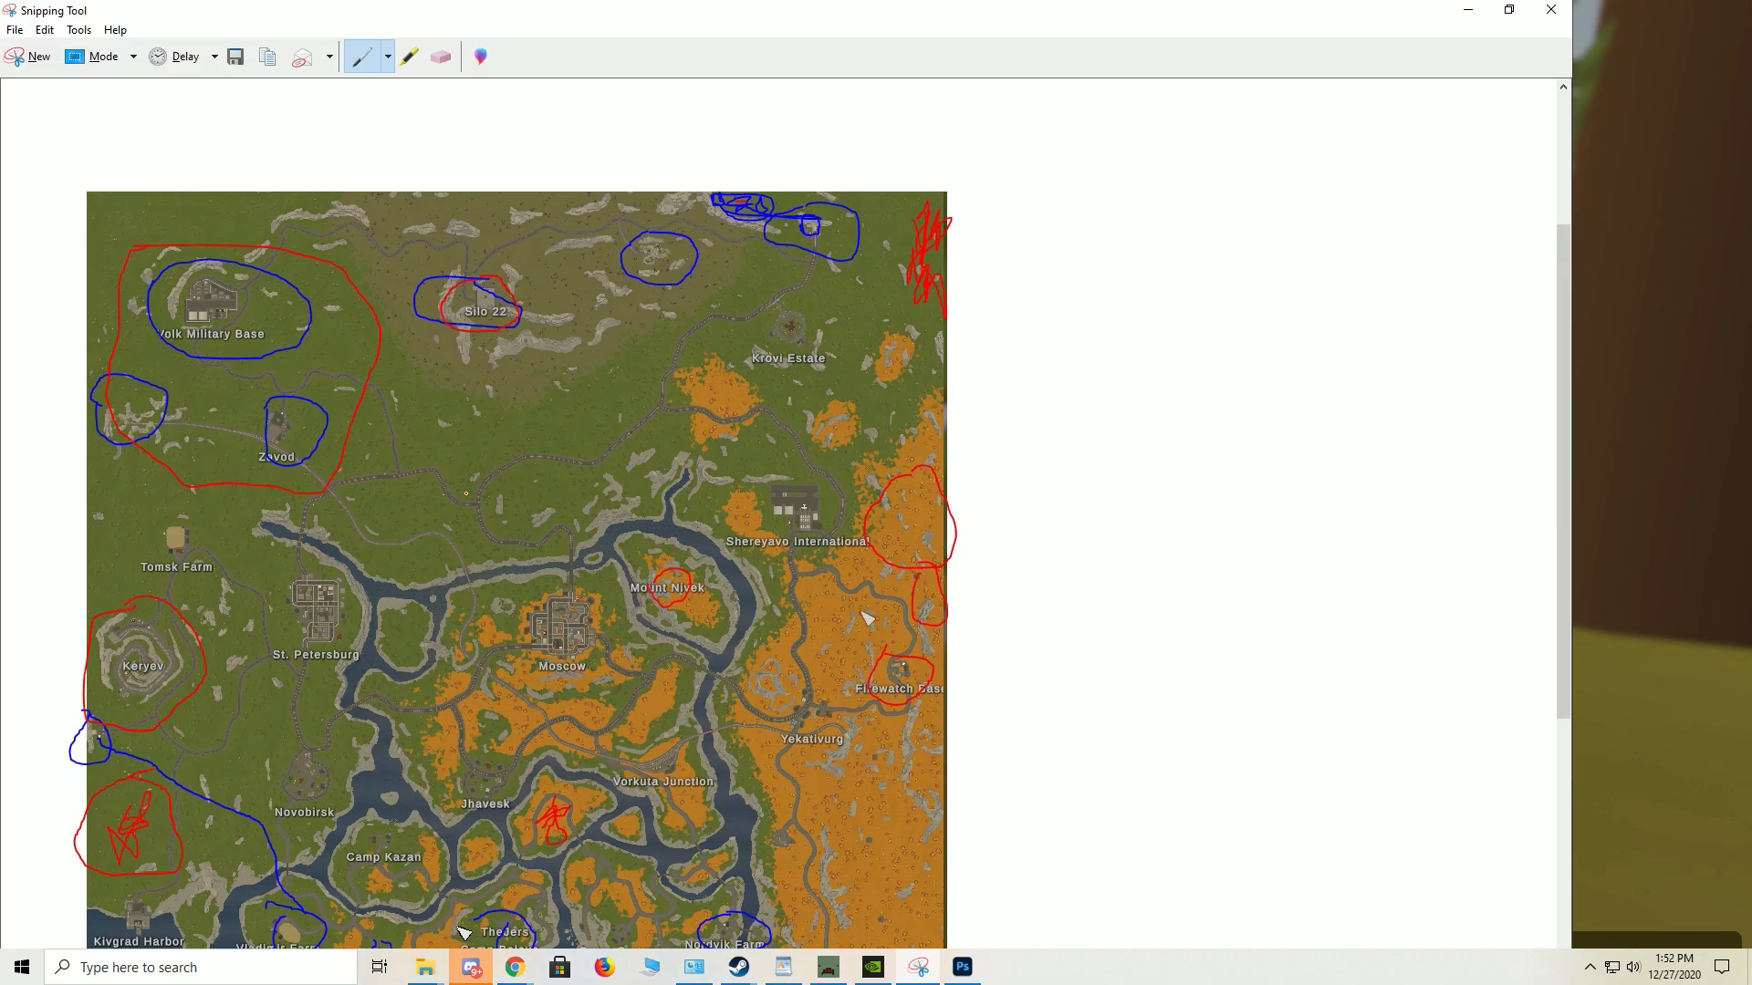
pyautogui.scroll(-3)
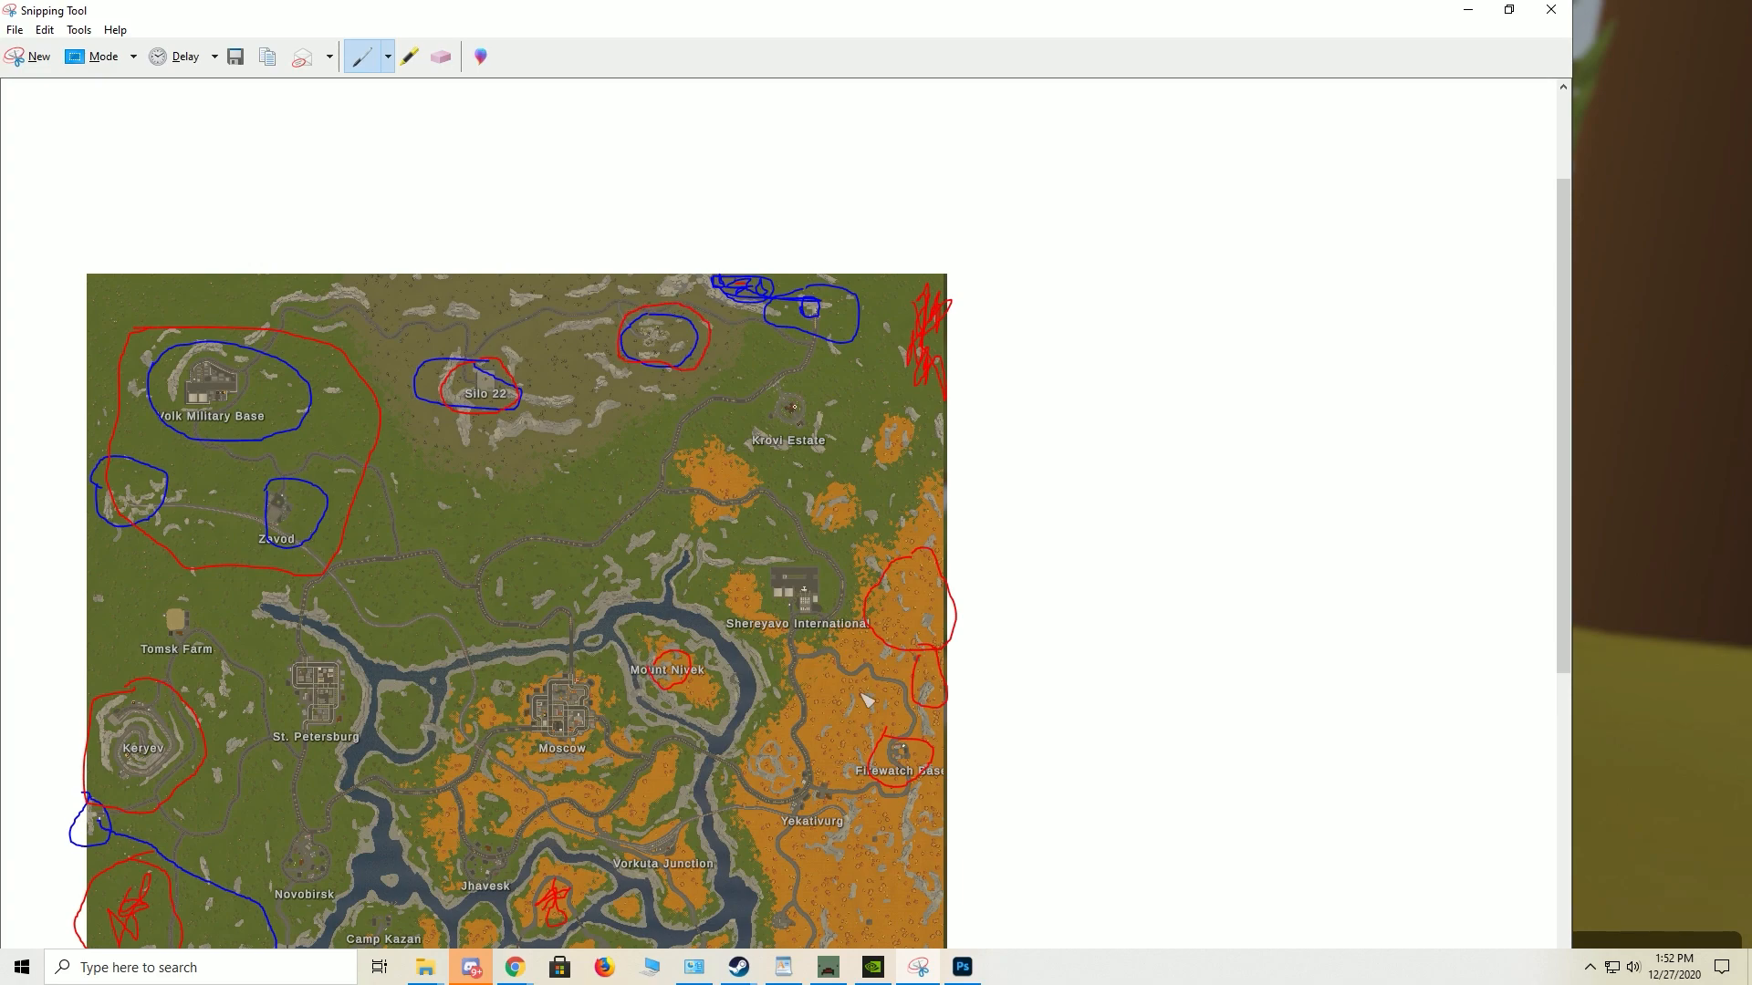
pyautogui.scroll(-3)
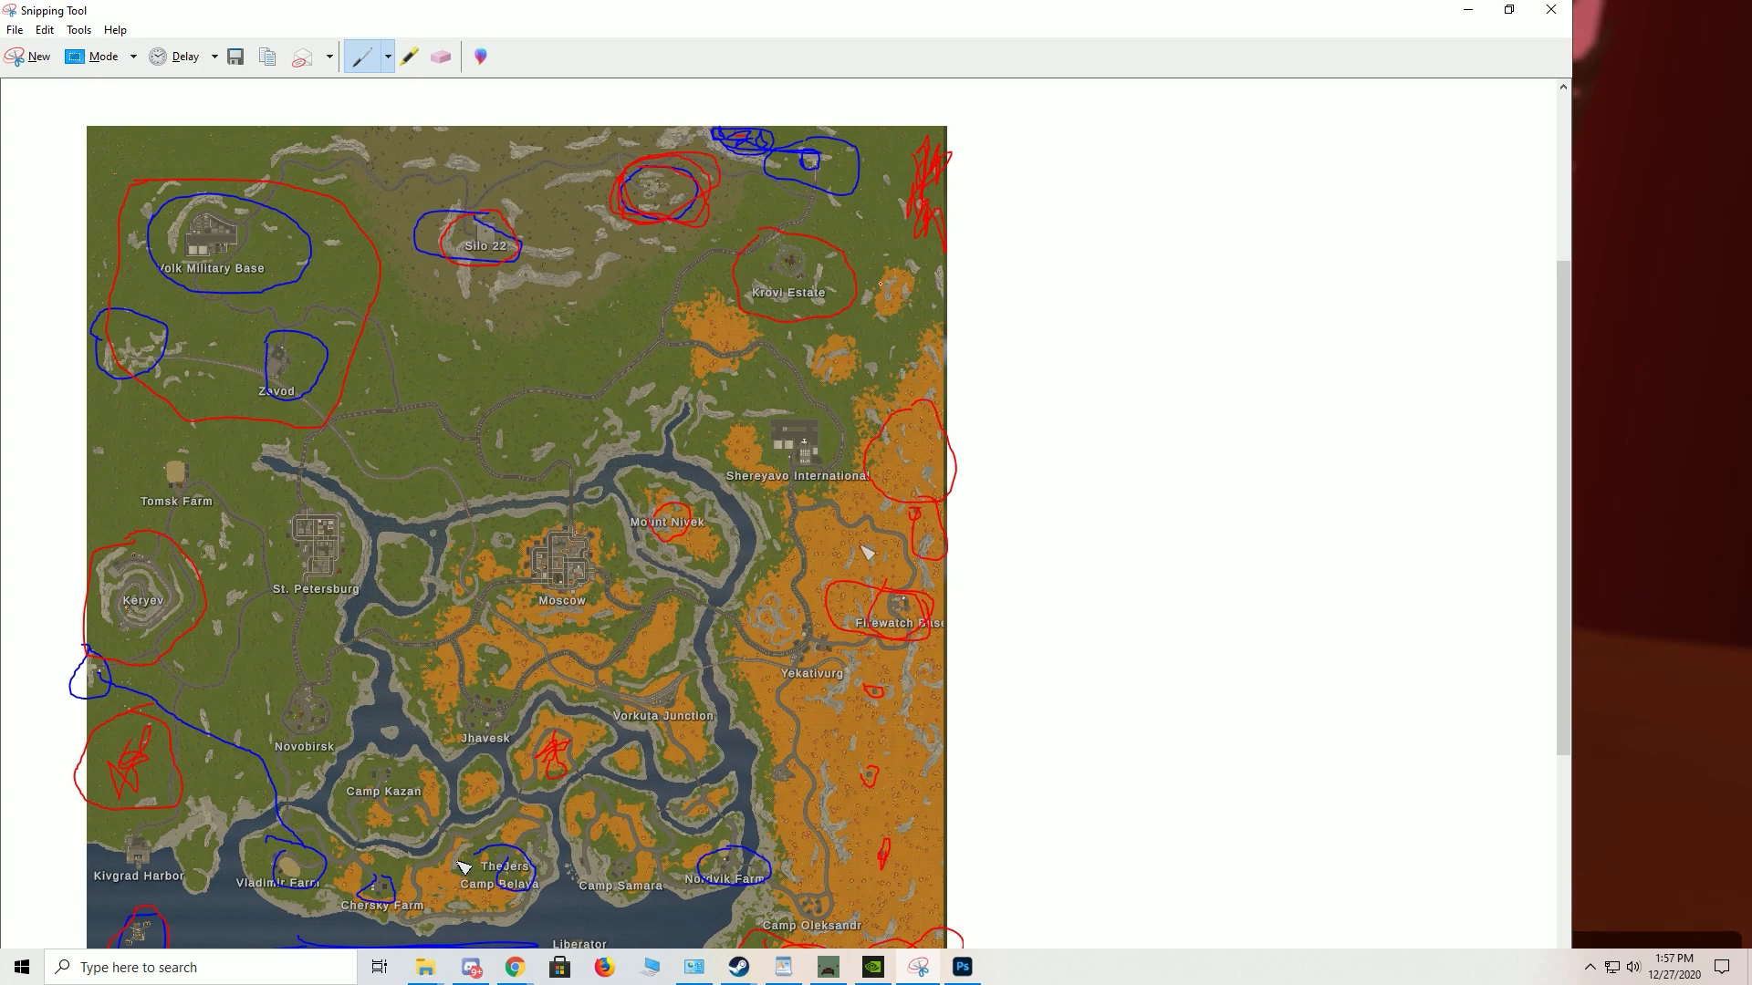
pyautogui.scroll(-3)
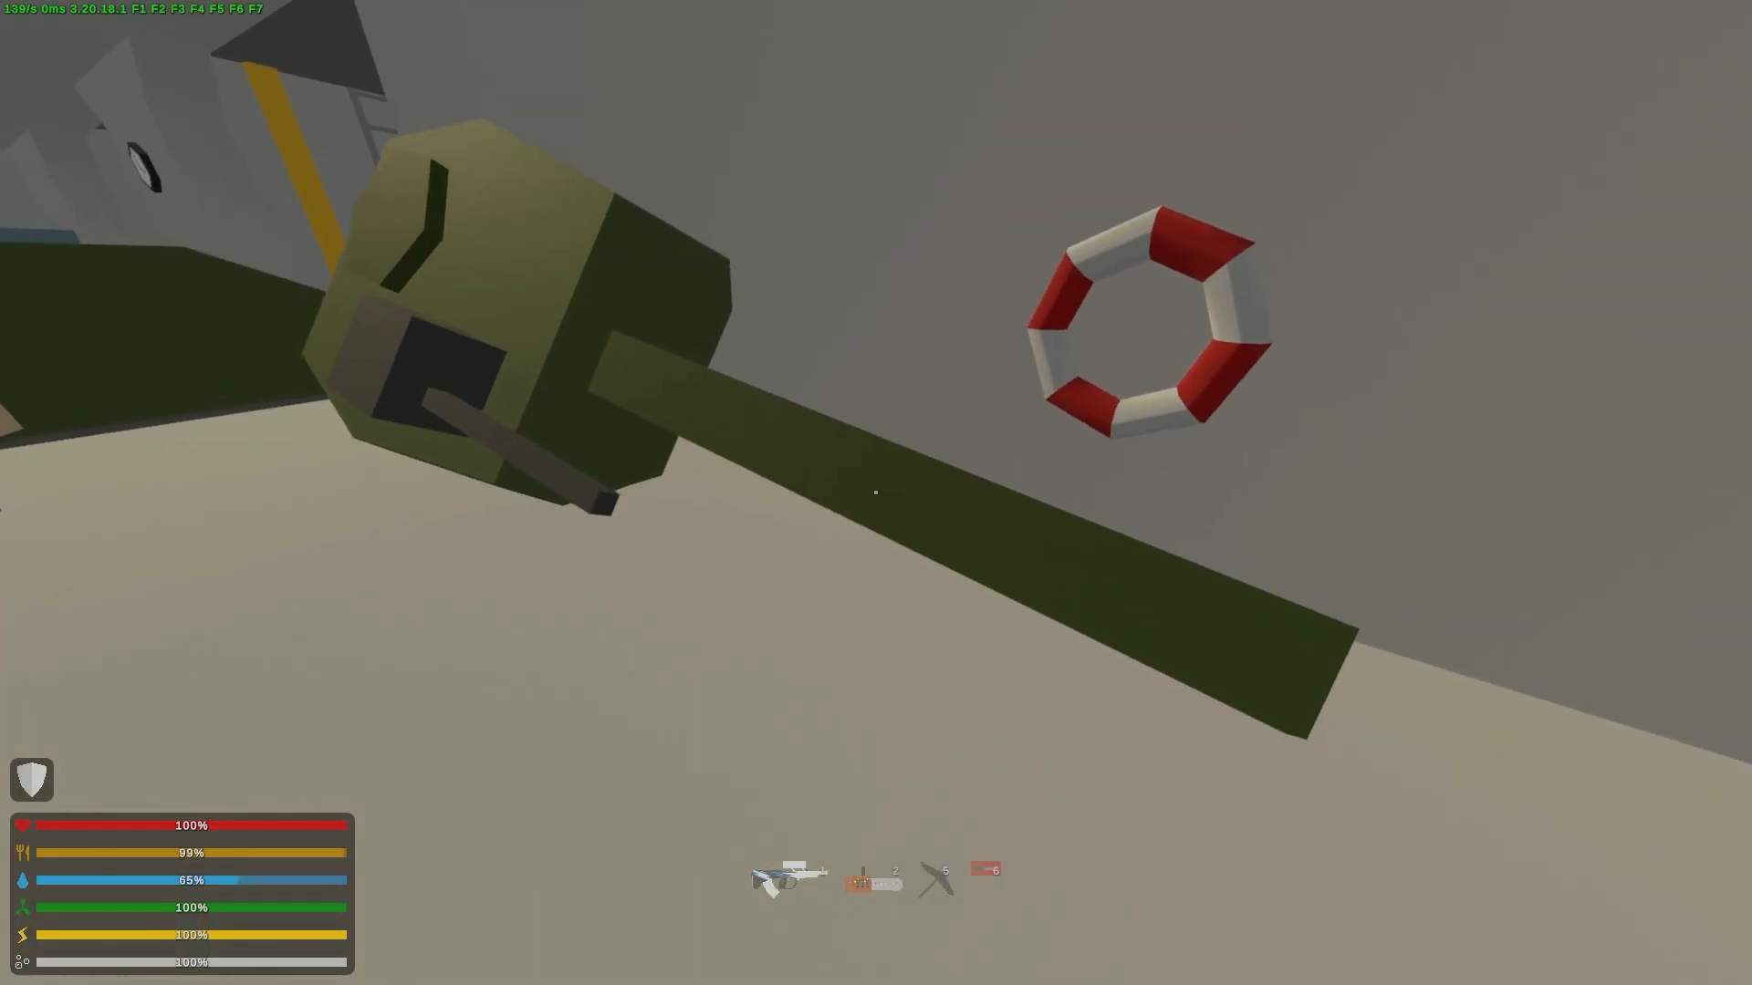
pyautogui.moveTo(876, 492)
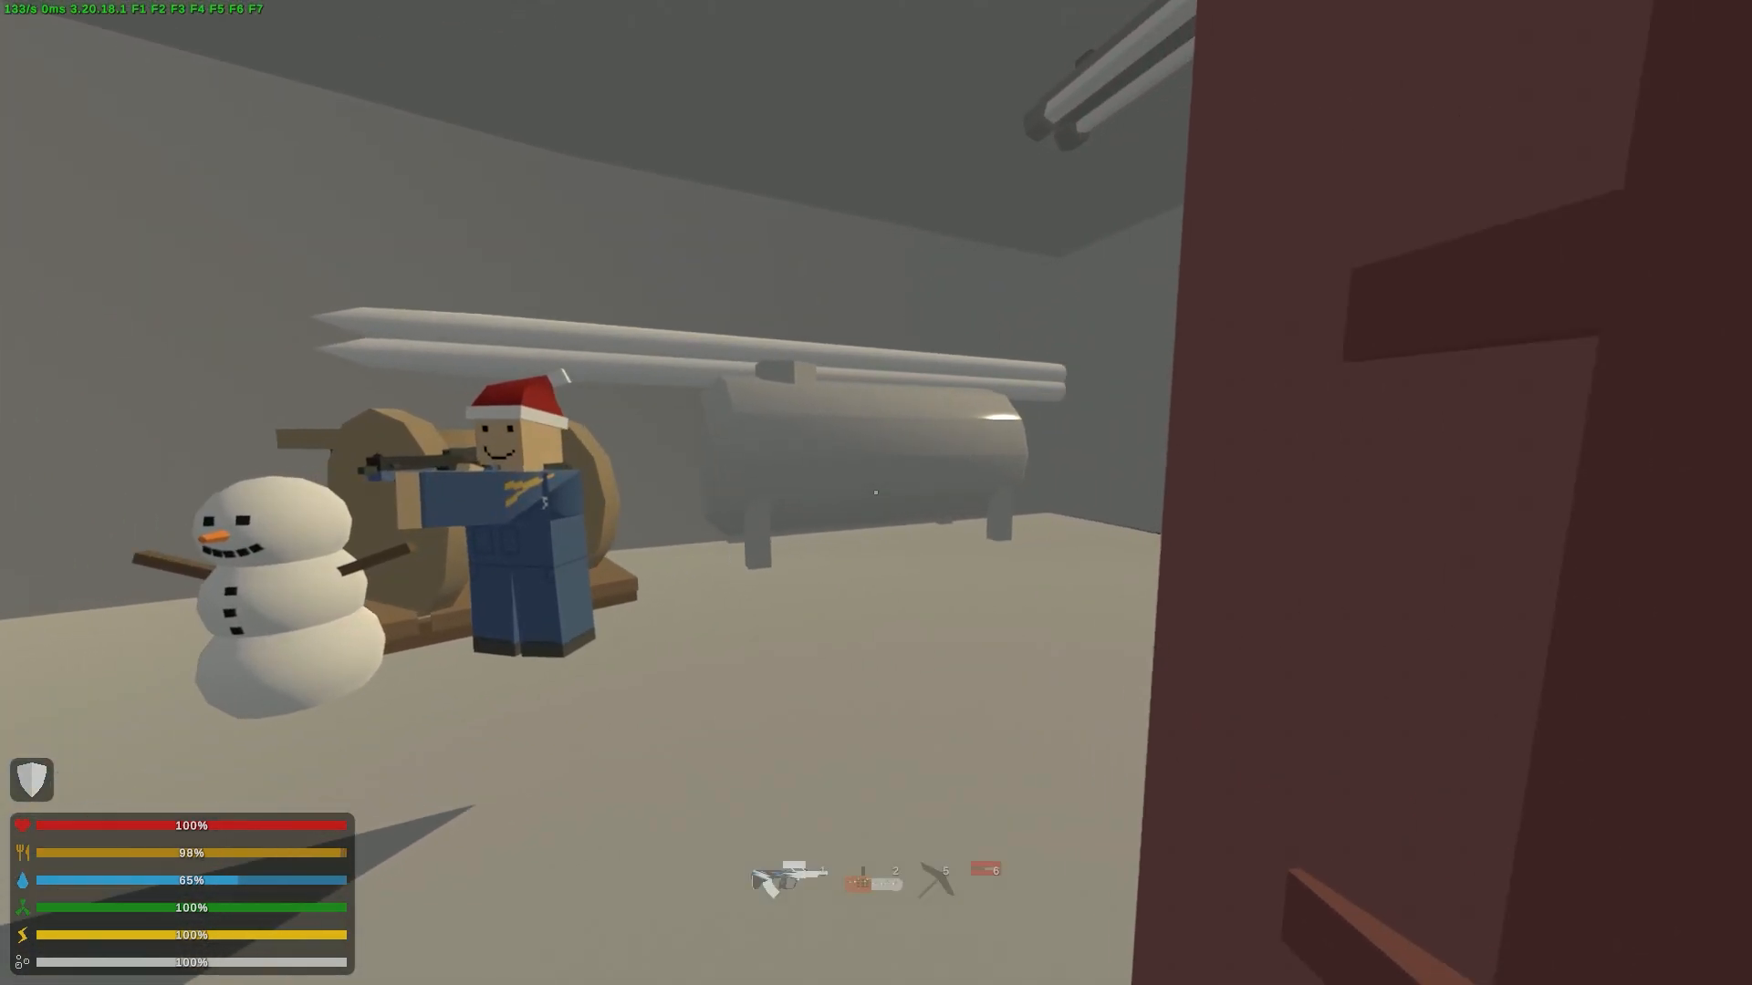
pyautogui.moveTo(875, 492)
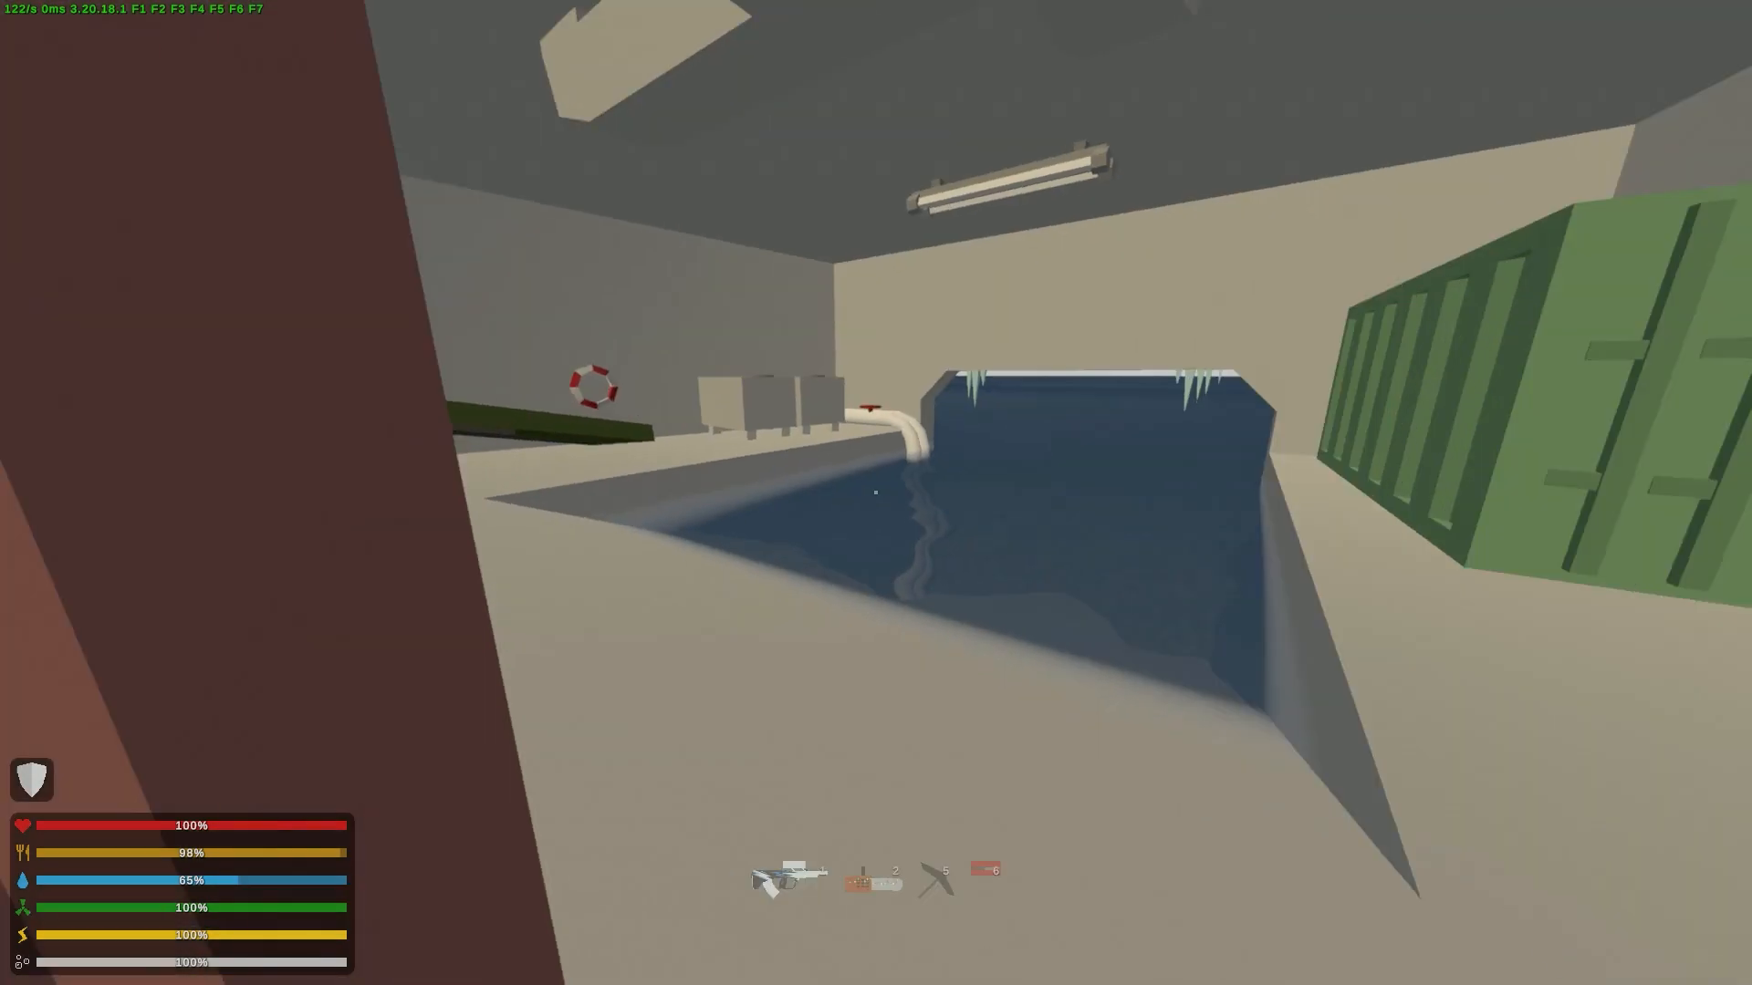
# Bring up the overview map of Russia while walking through the bunker
pyautogui.press('m')
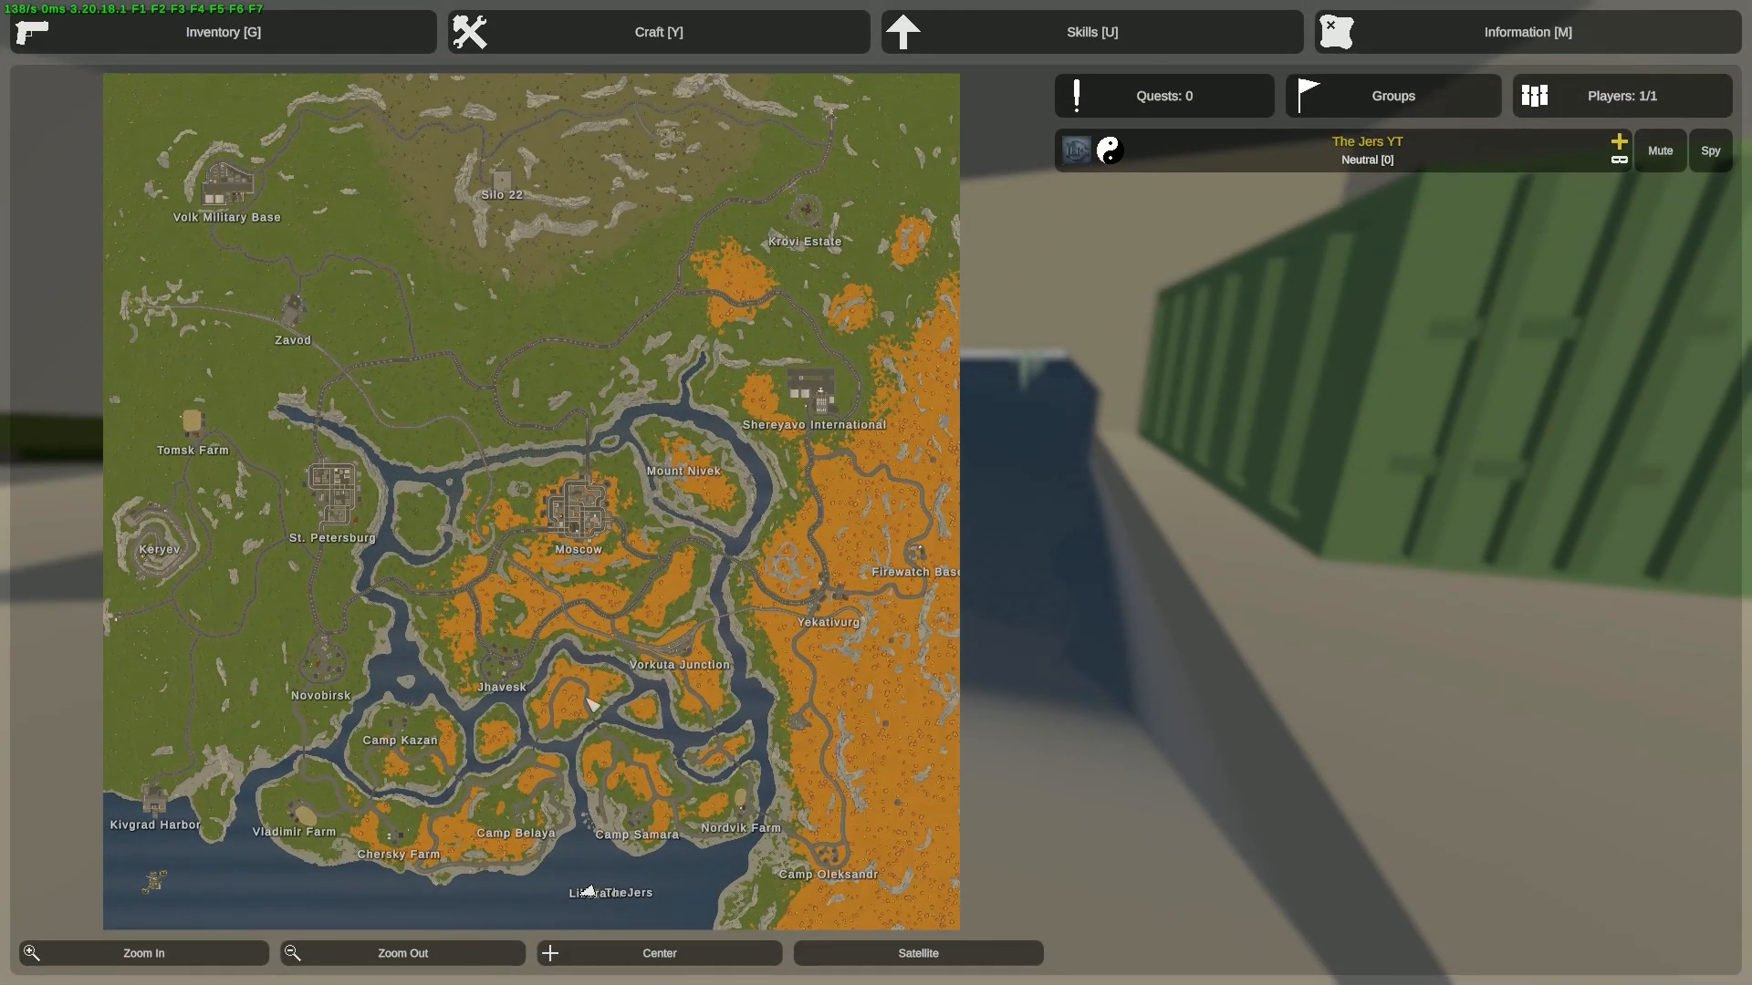
pyautogui.moveTo(645, 778)
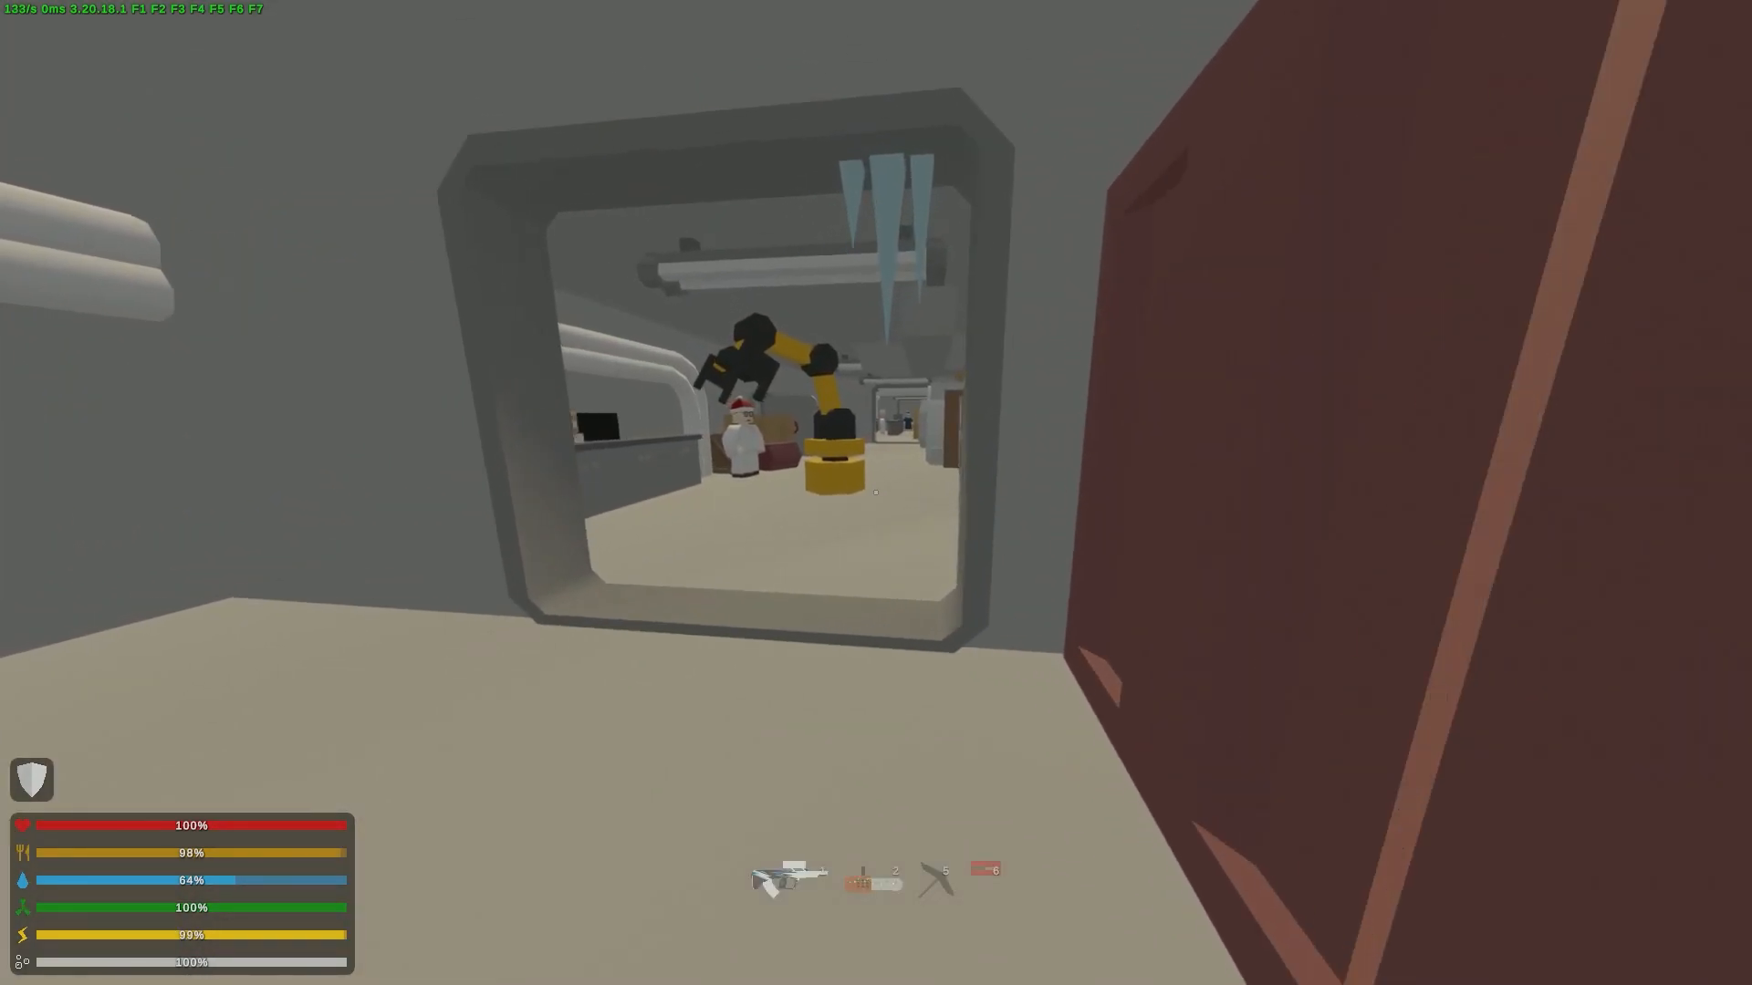
pyautogui.moveTo(876, 492)
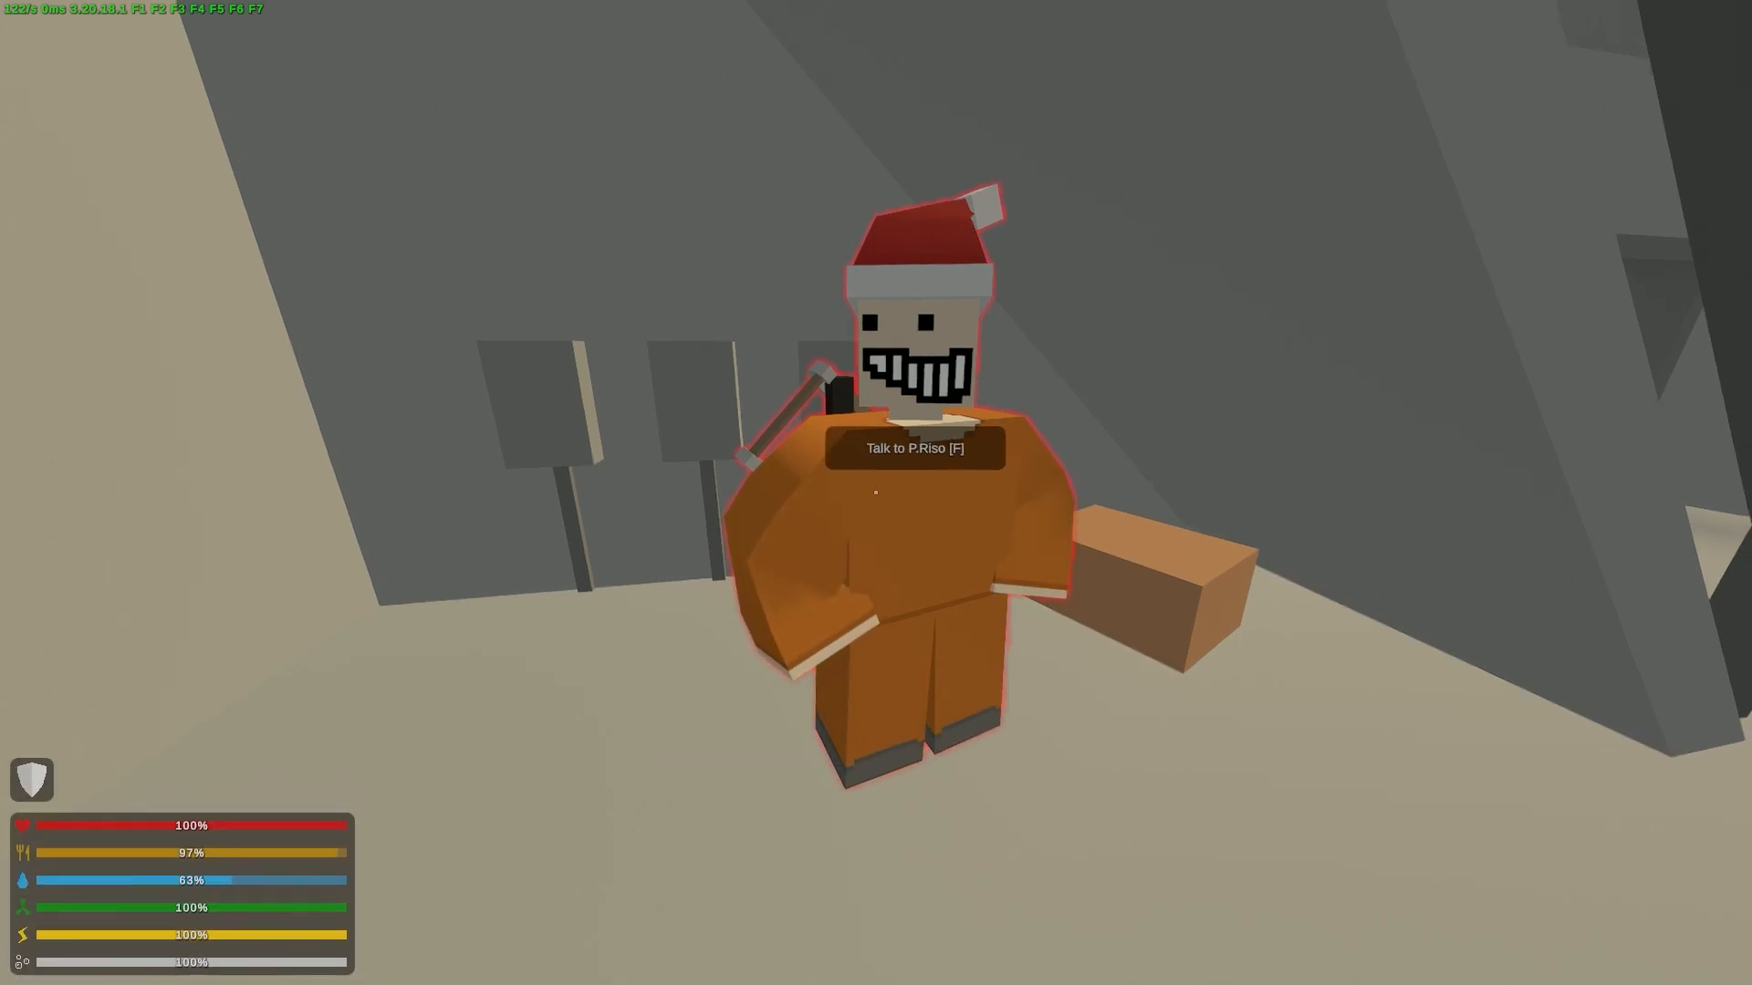
# Ask T.Rickster why he hides, then accept his Upgraded Cake quest, The Great Escape
pyautogui.press('f')
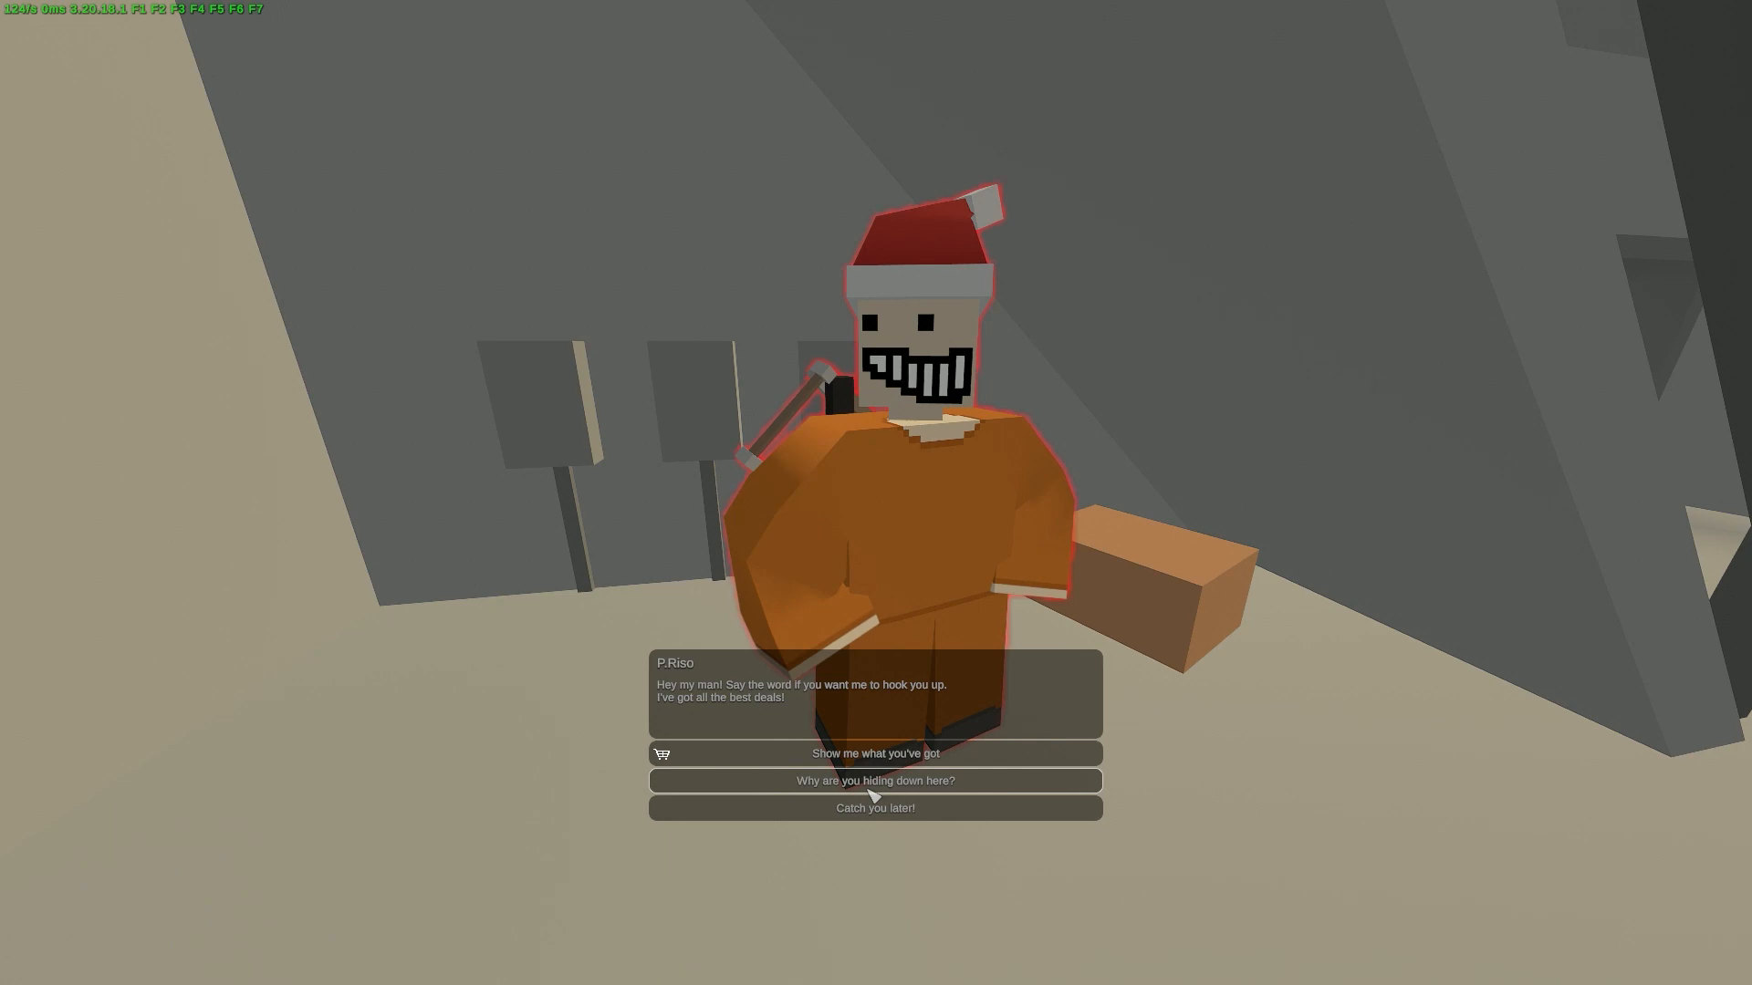
pyautogui.click(875, 780)
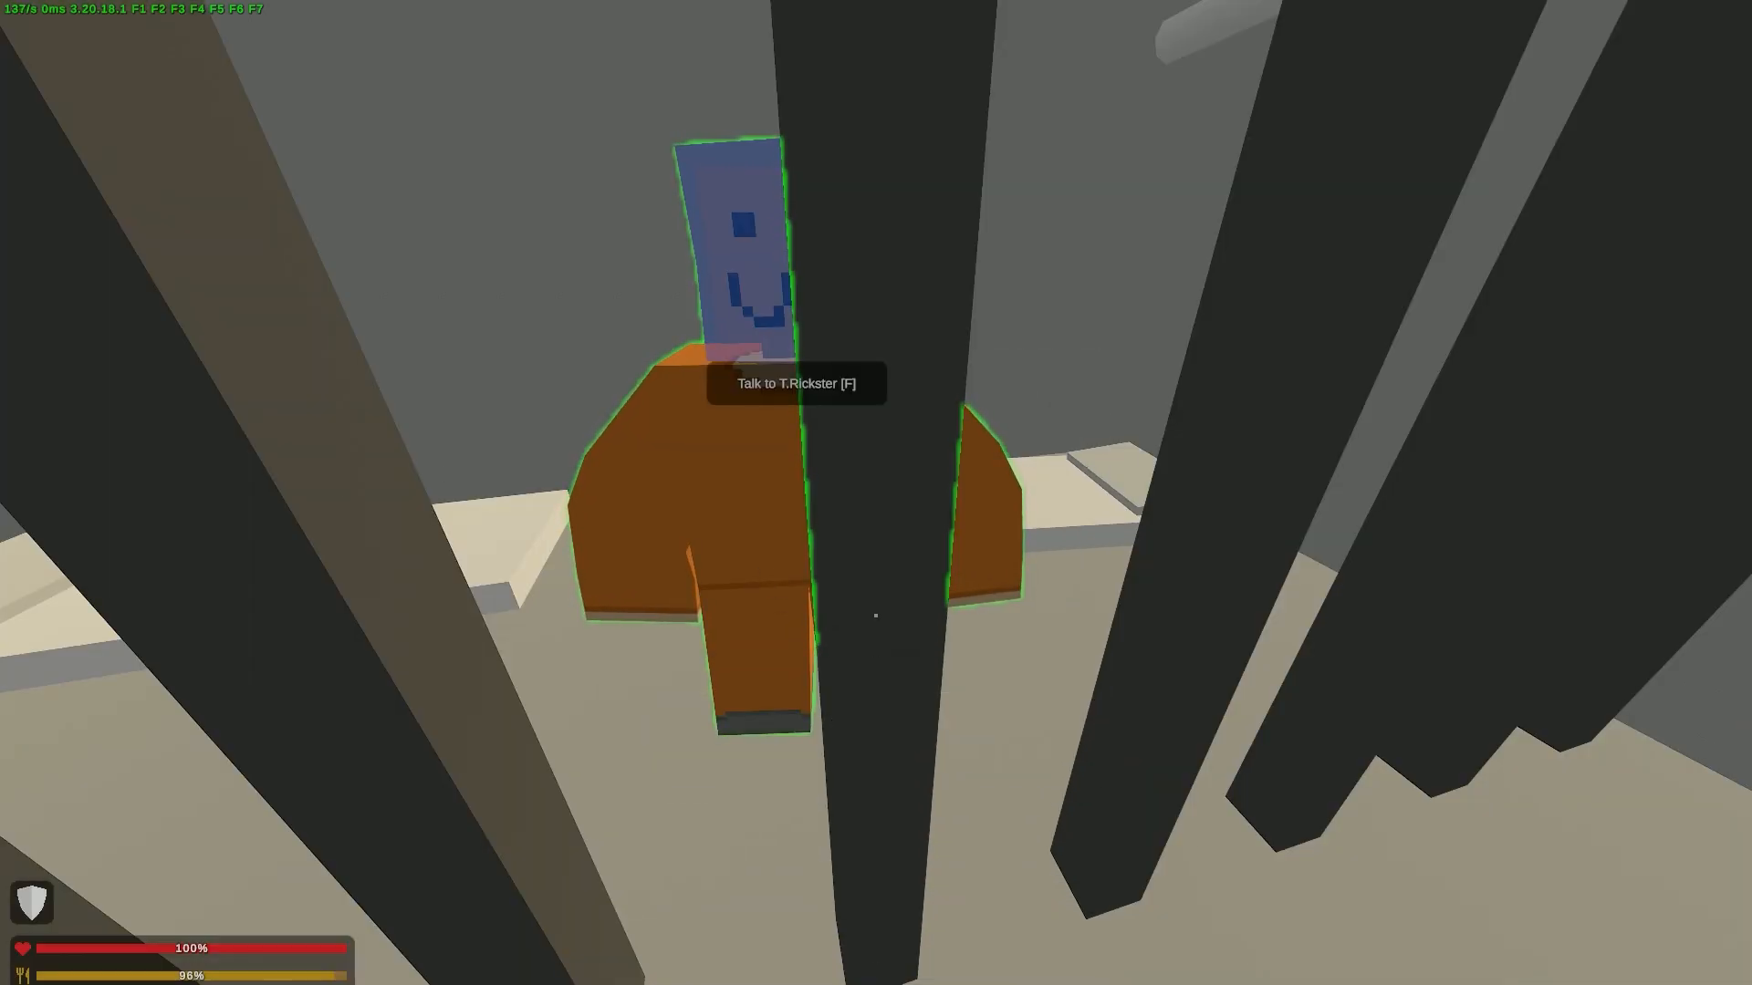
pyautogui.press('f')
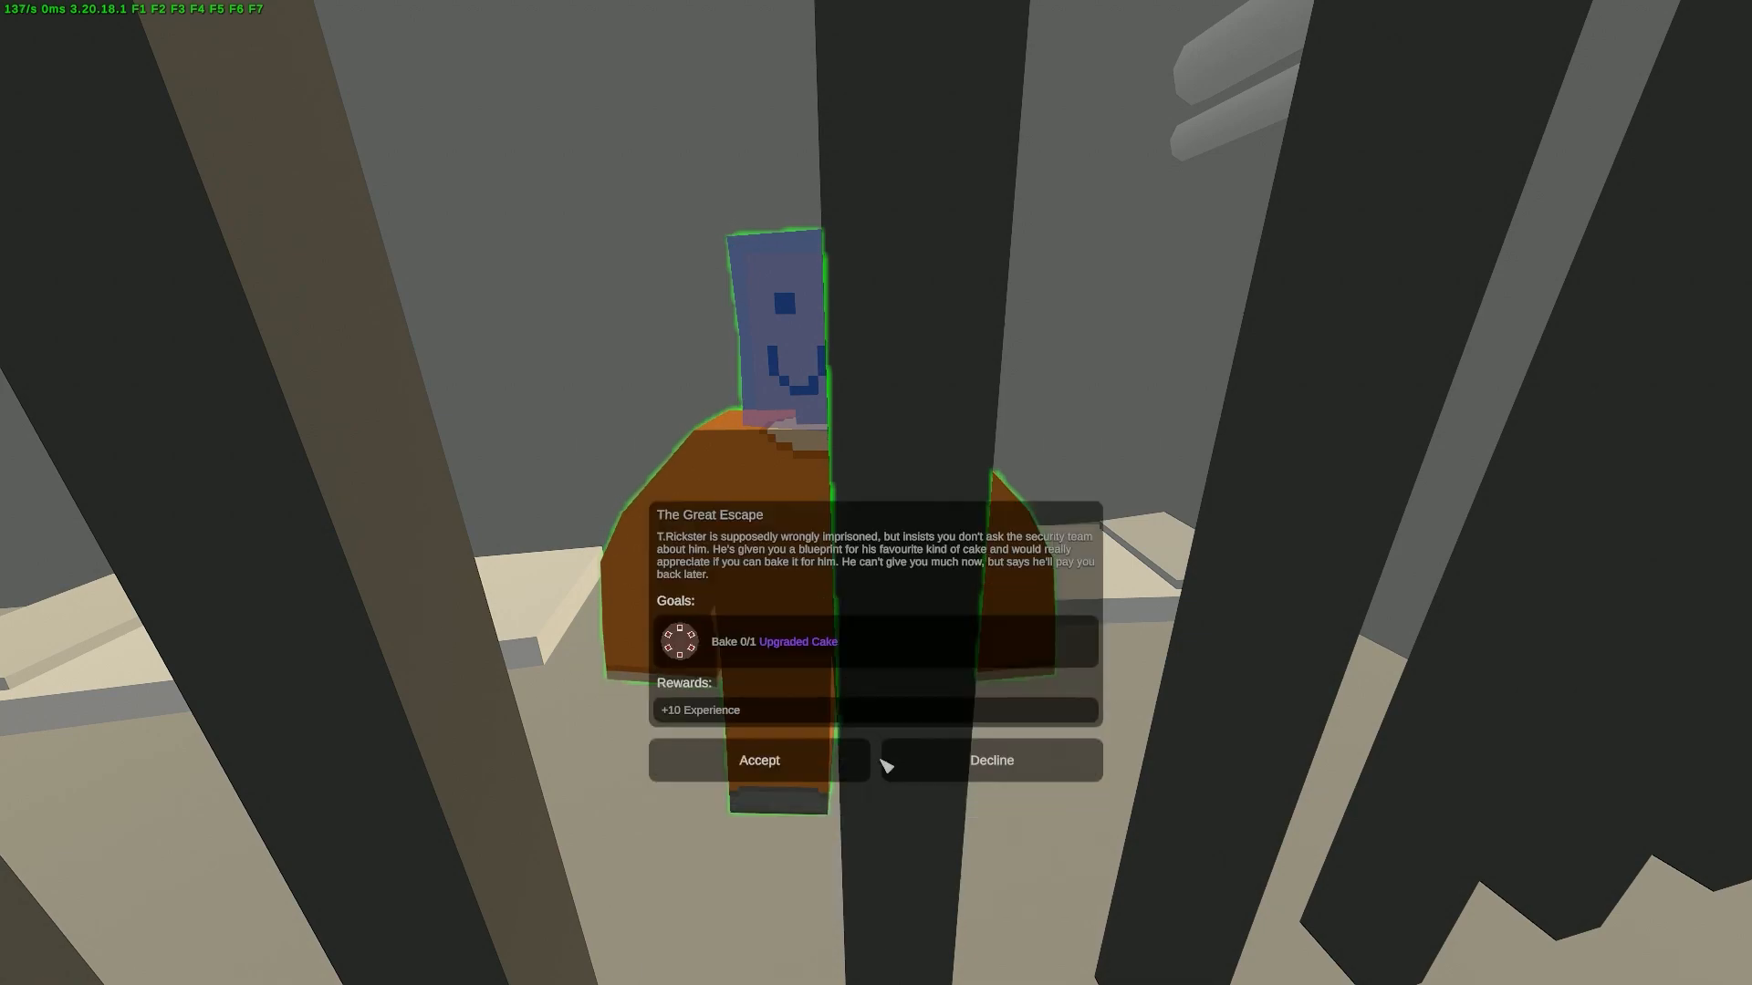
pyautogui.click(759, 760)
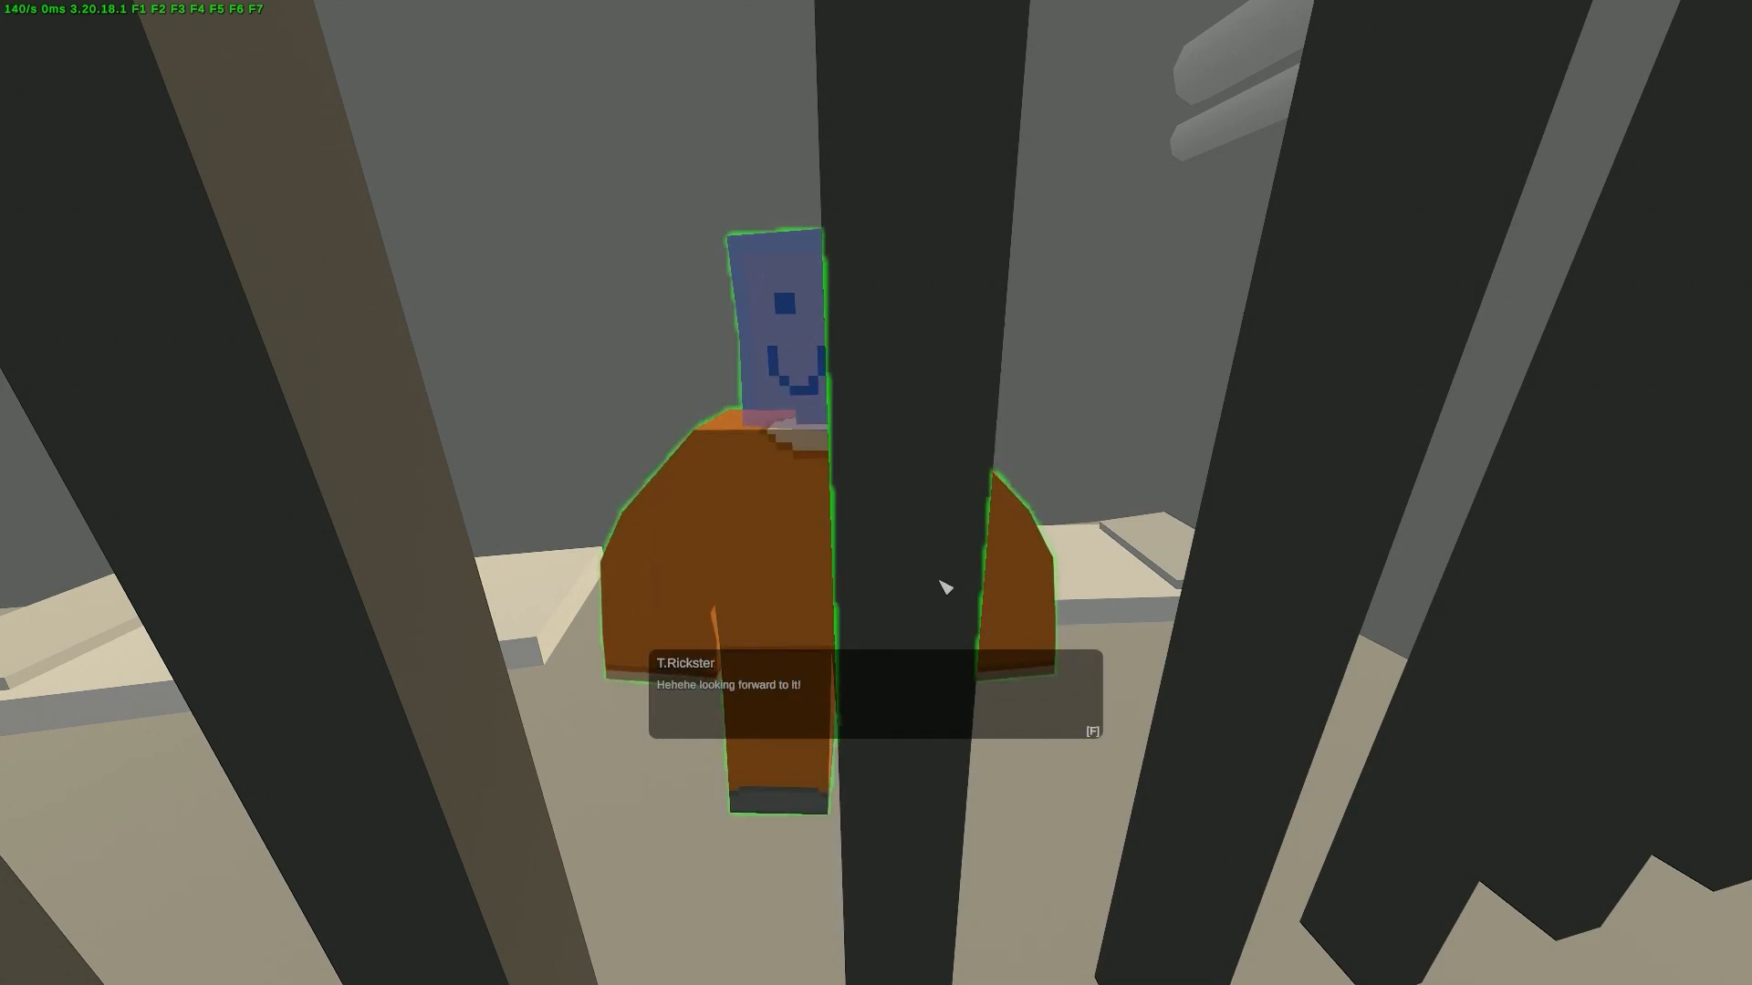
pyautogui.press('m')
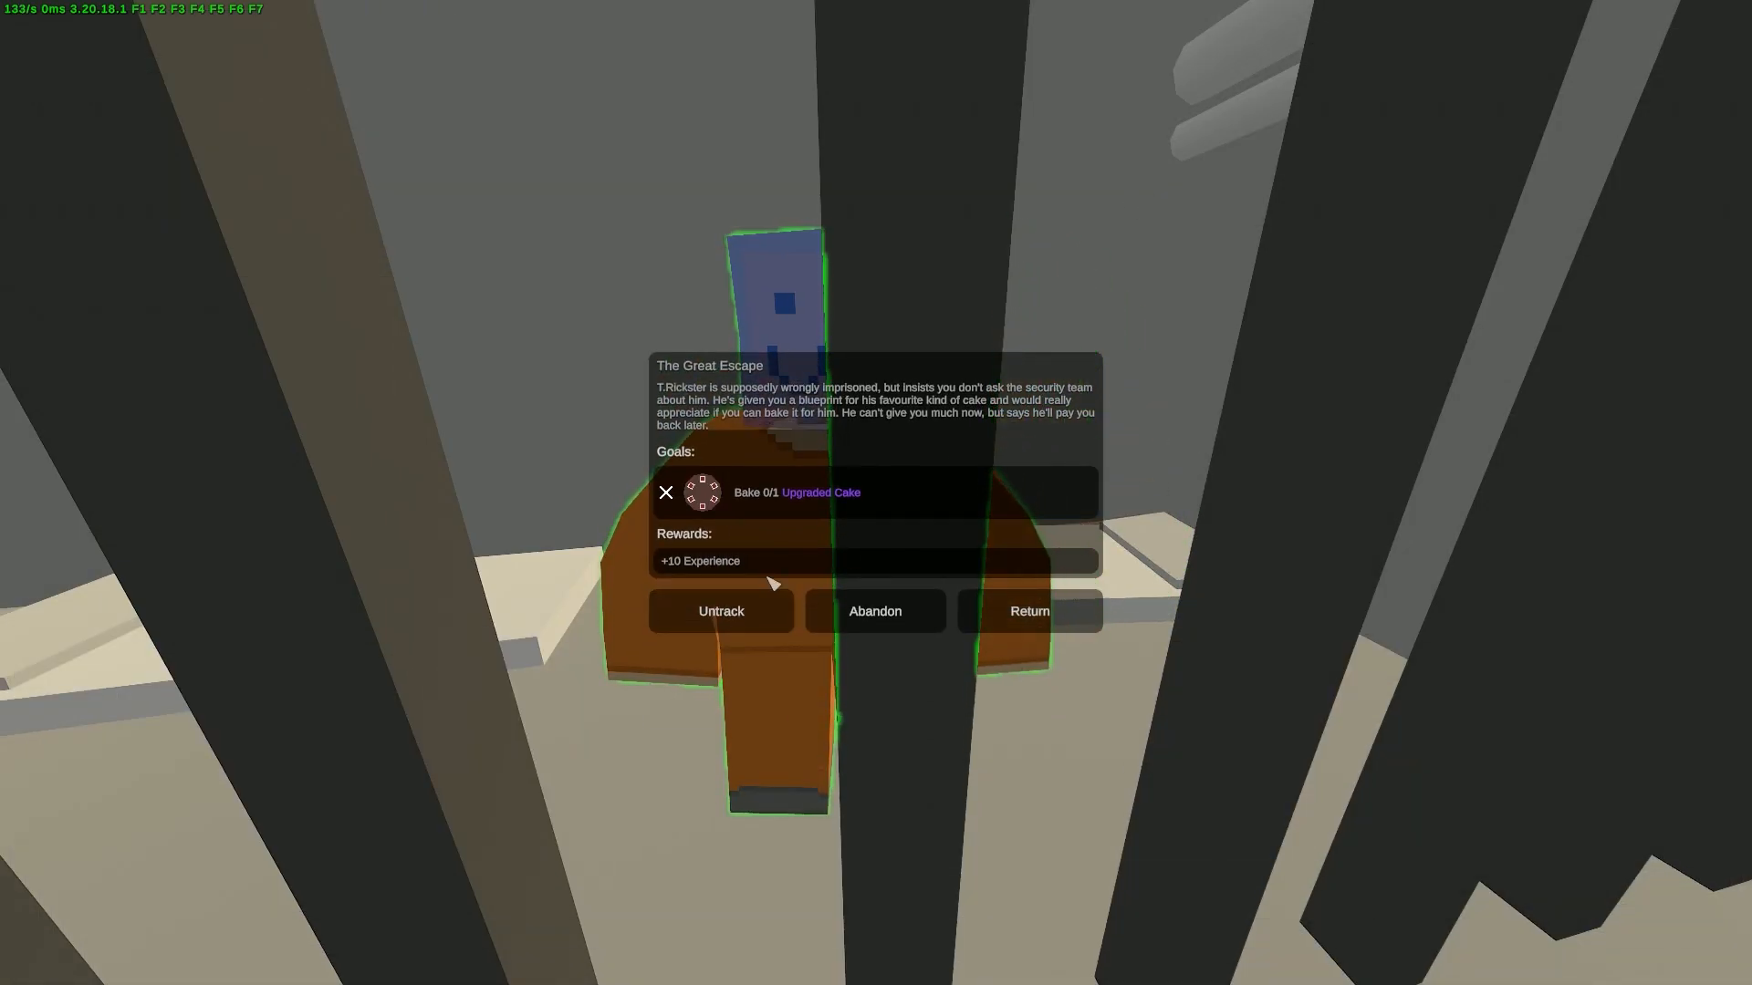
pyautogui.moveTo(875, 611)
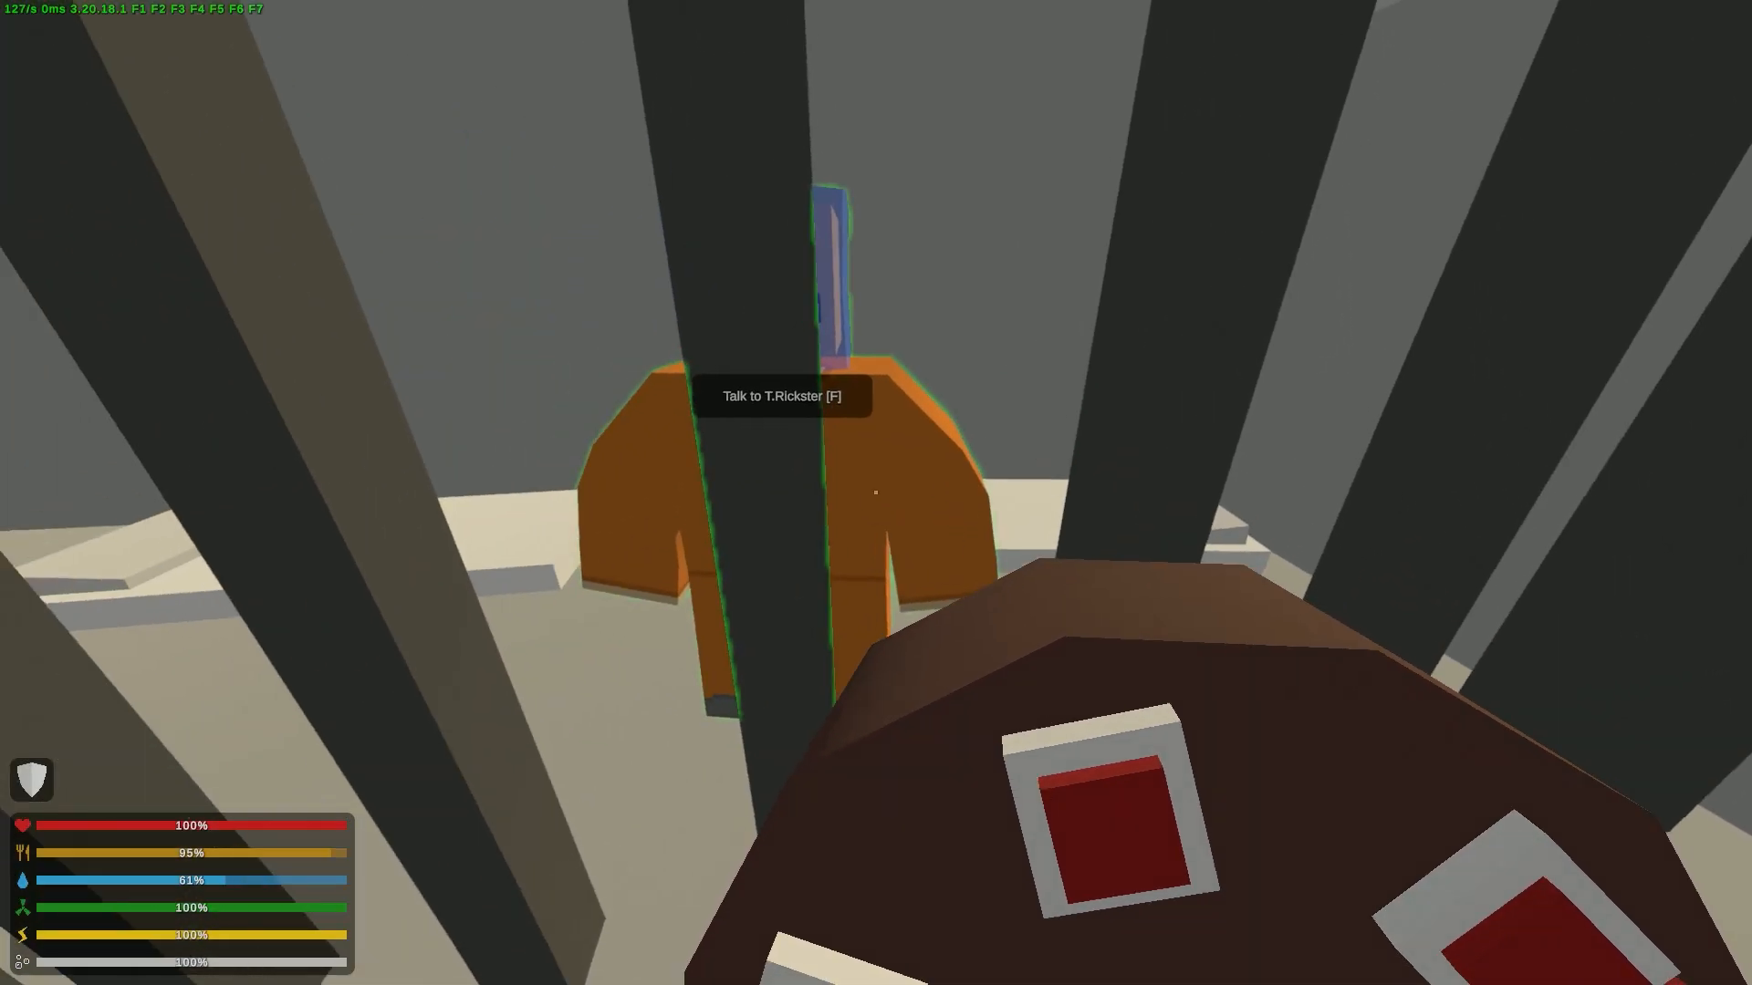
# Give T.Rickster the password, view his raw berry shop, then end the conversation
pyautogui.press('f')
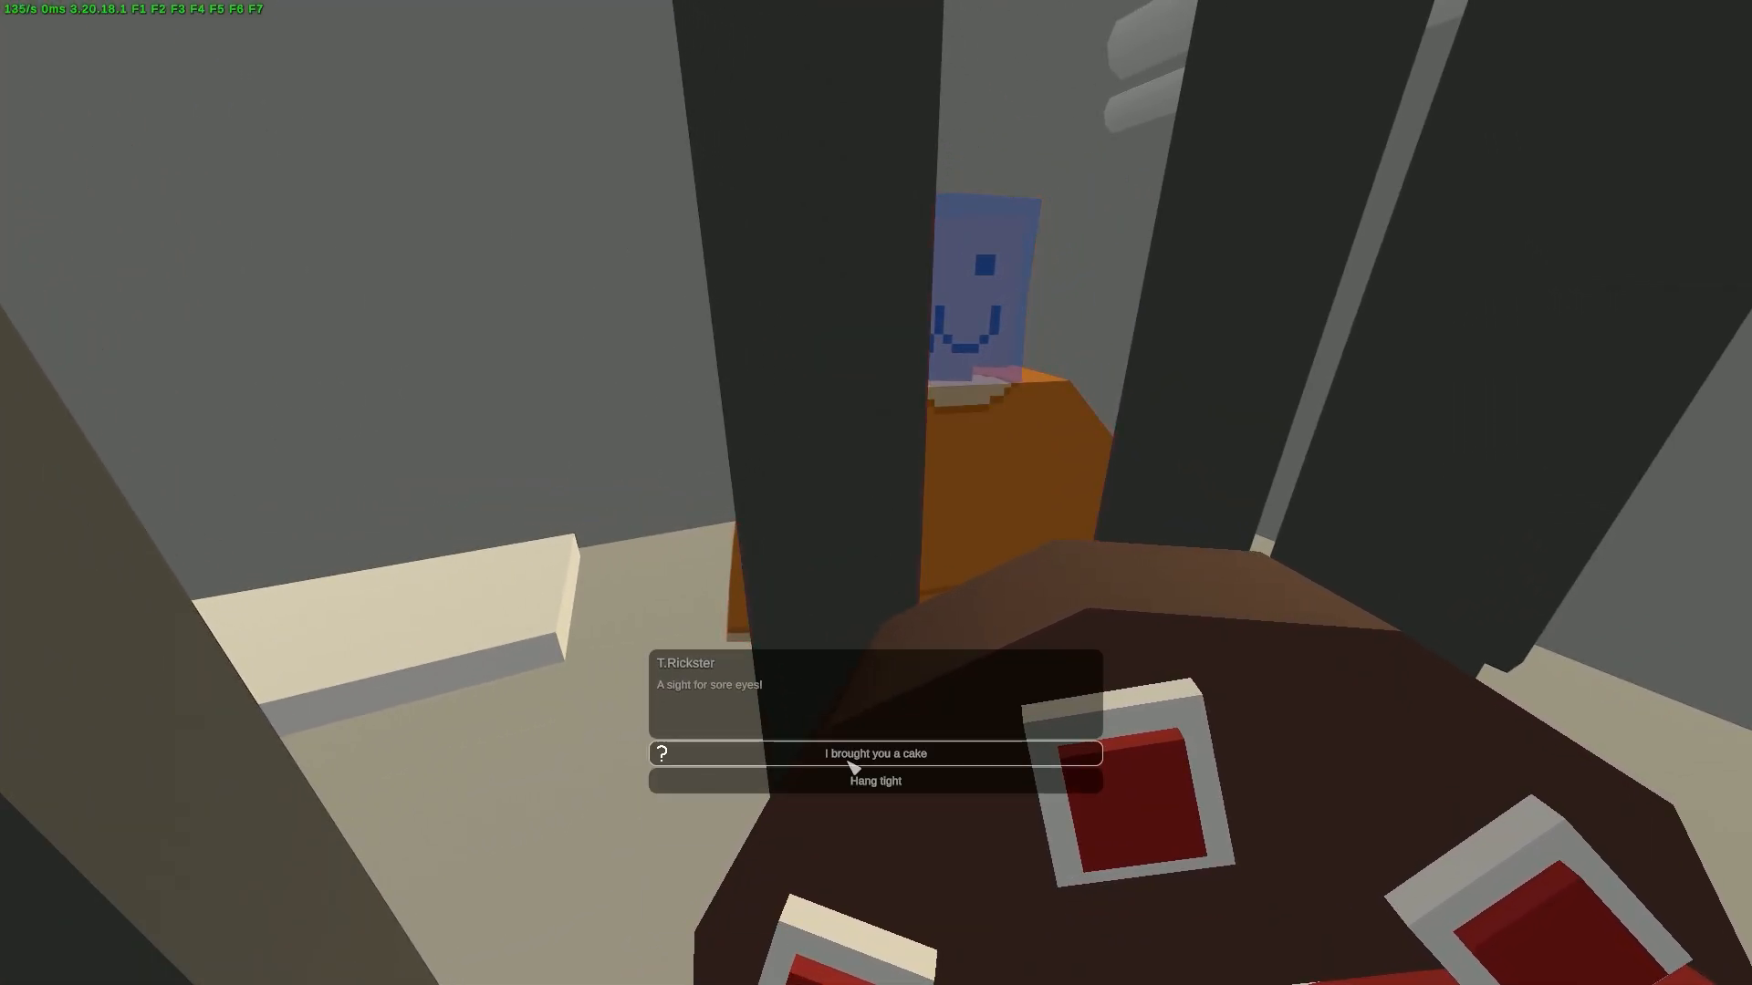
pyautogui.click(875, 752)
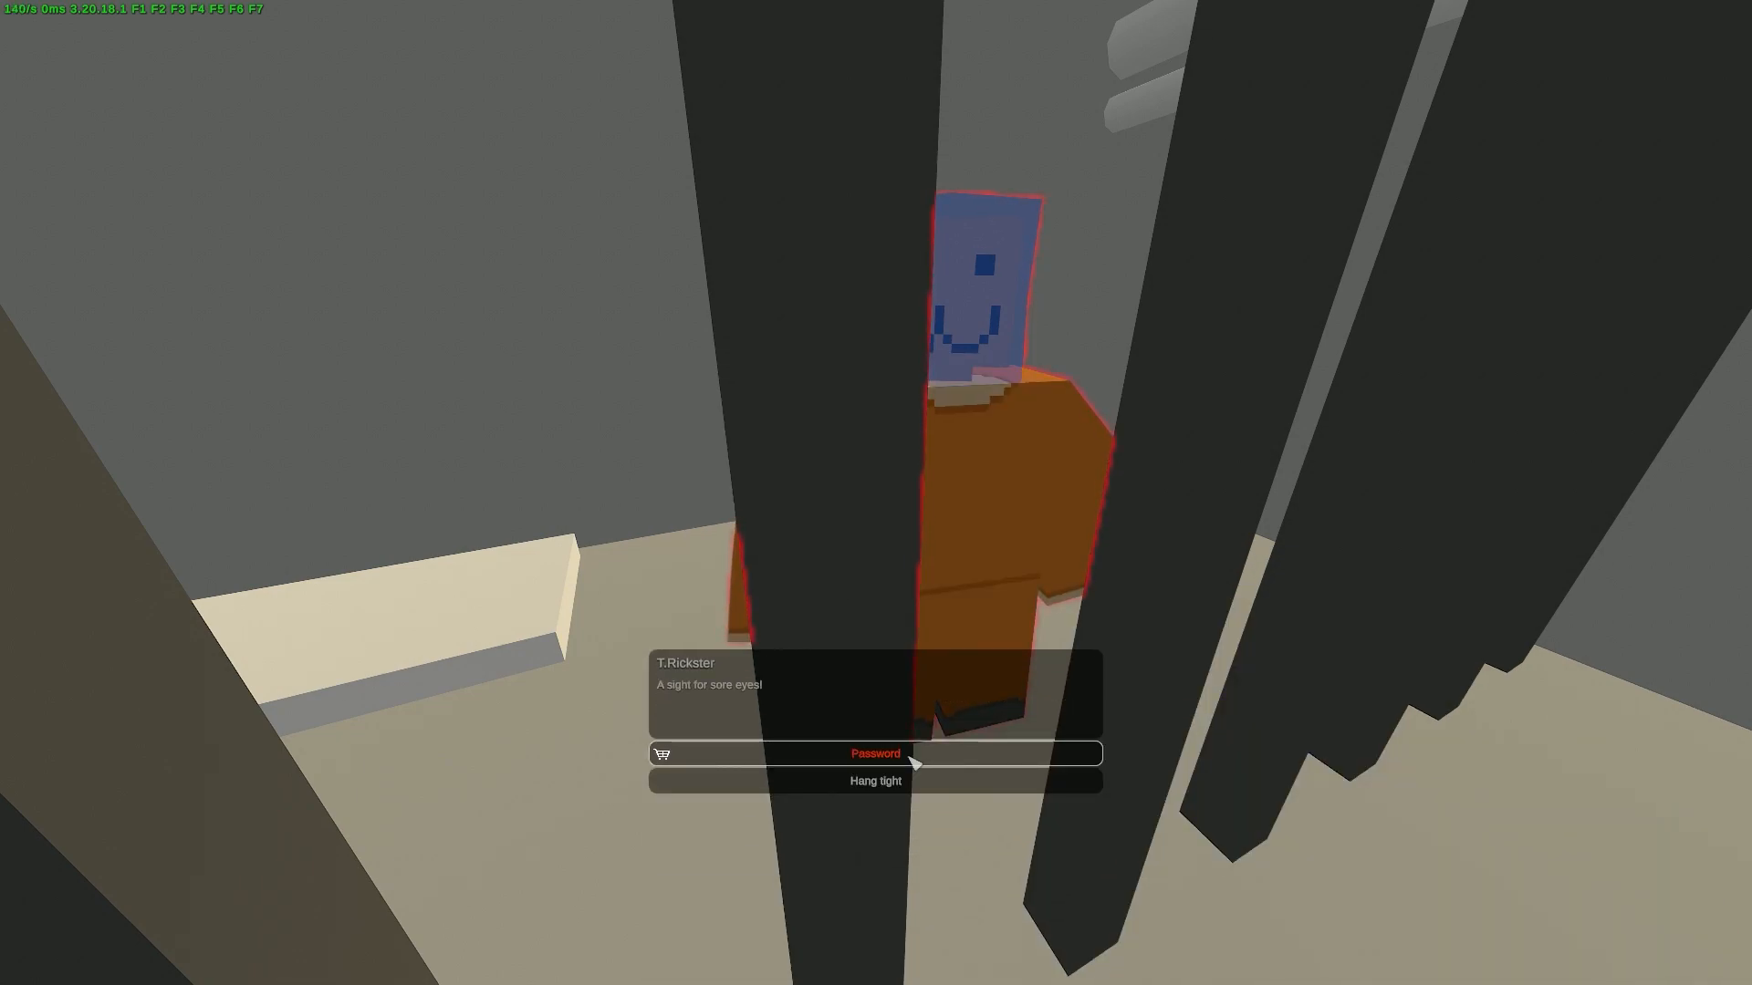
pyautogui.click(875, 753)
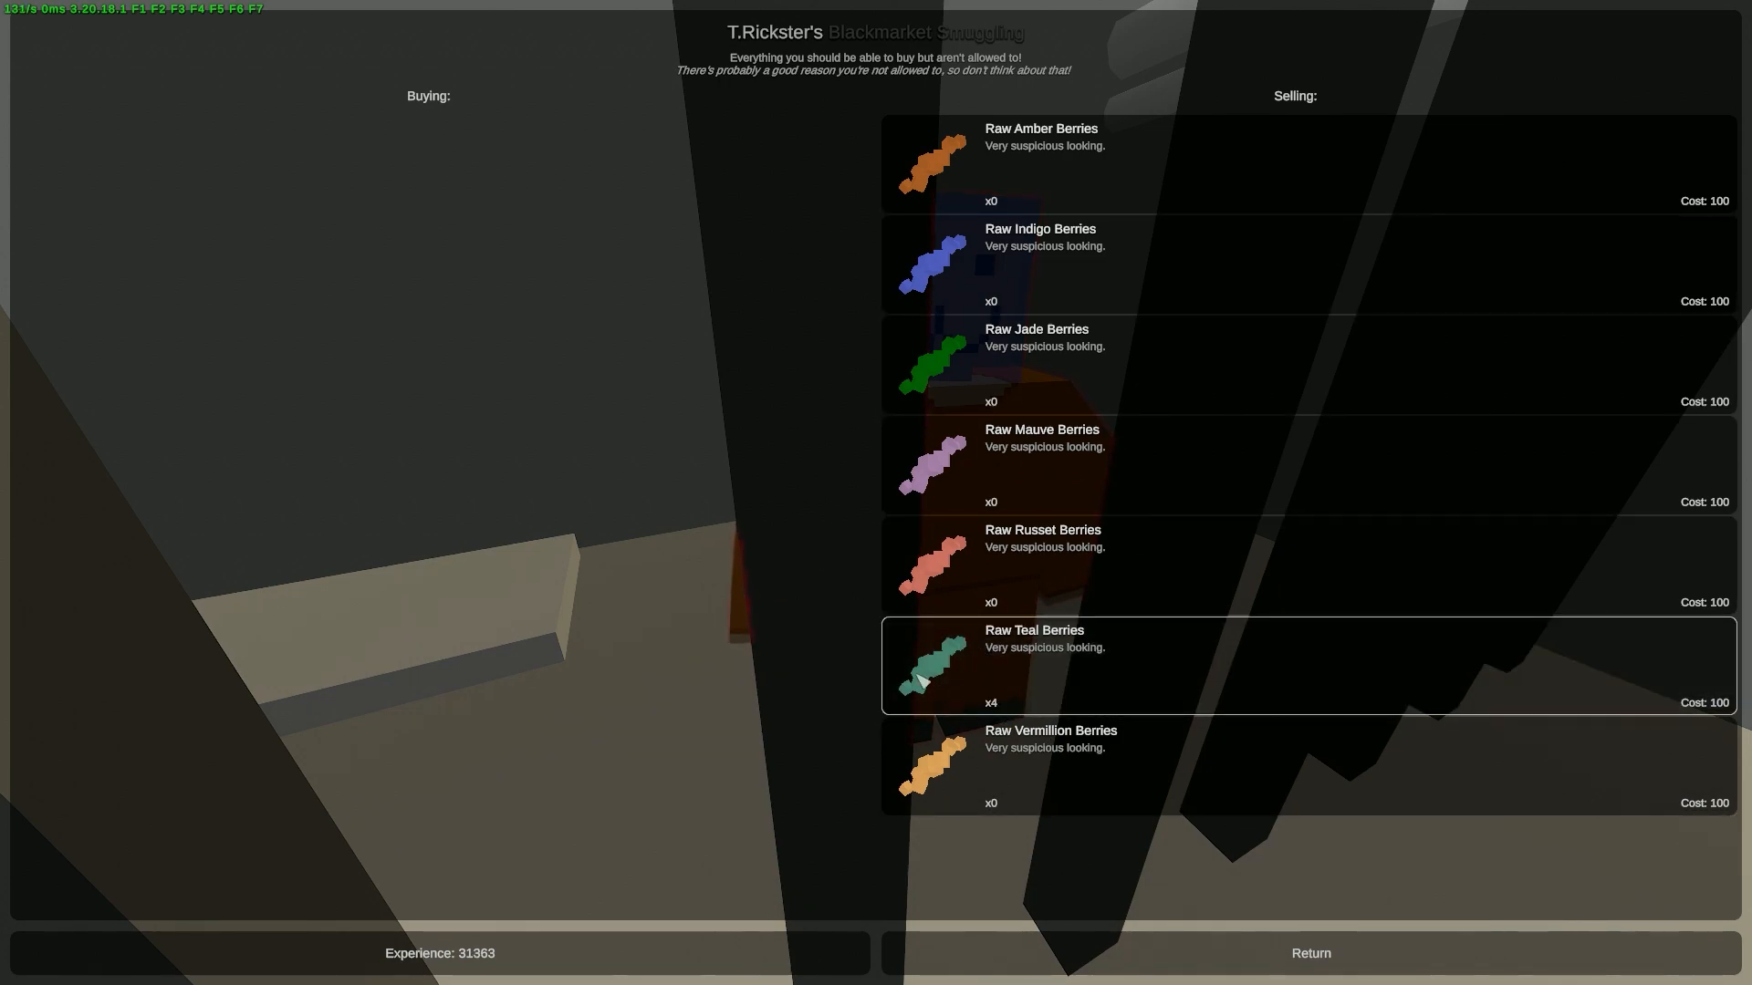
pyautogui.click(1309, 952)
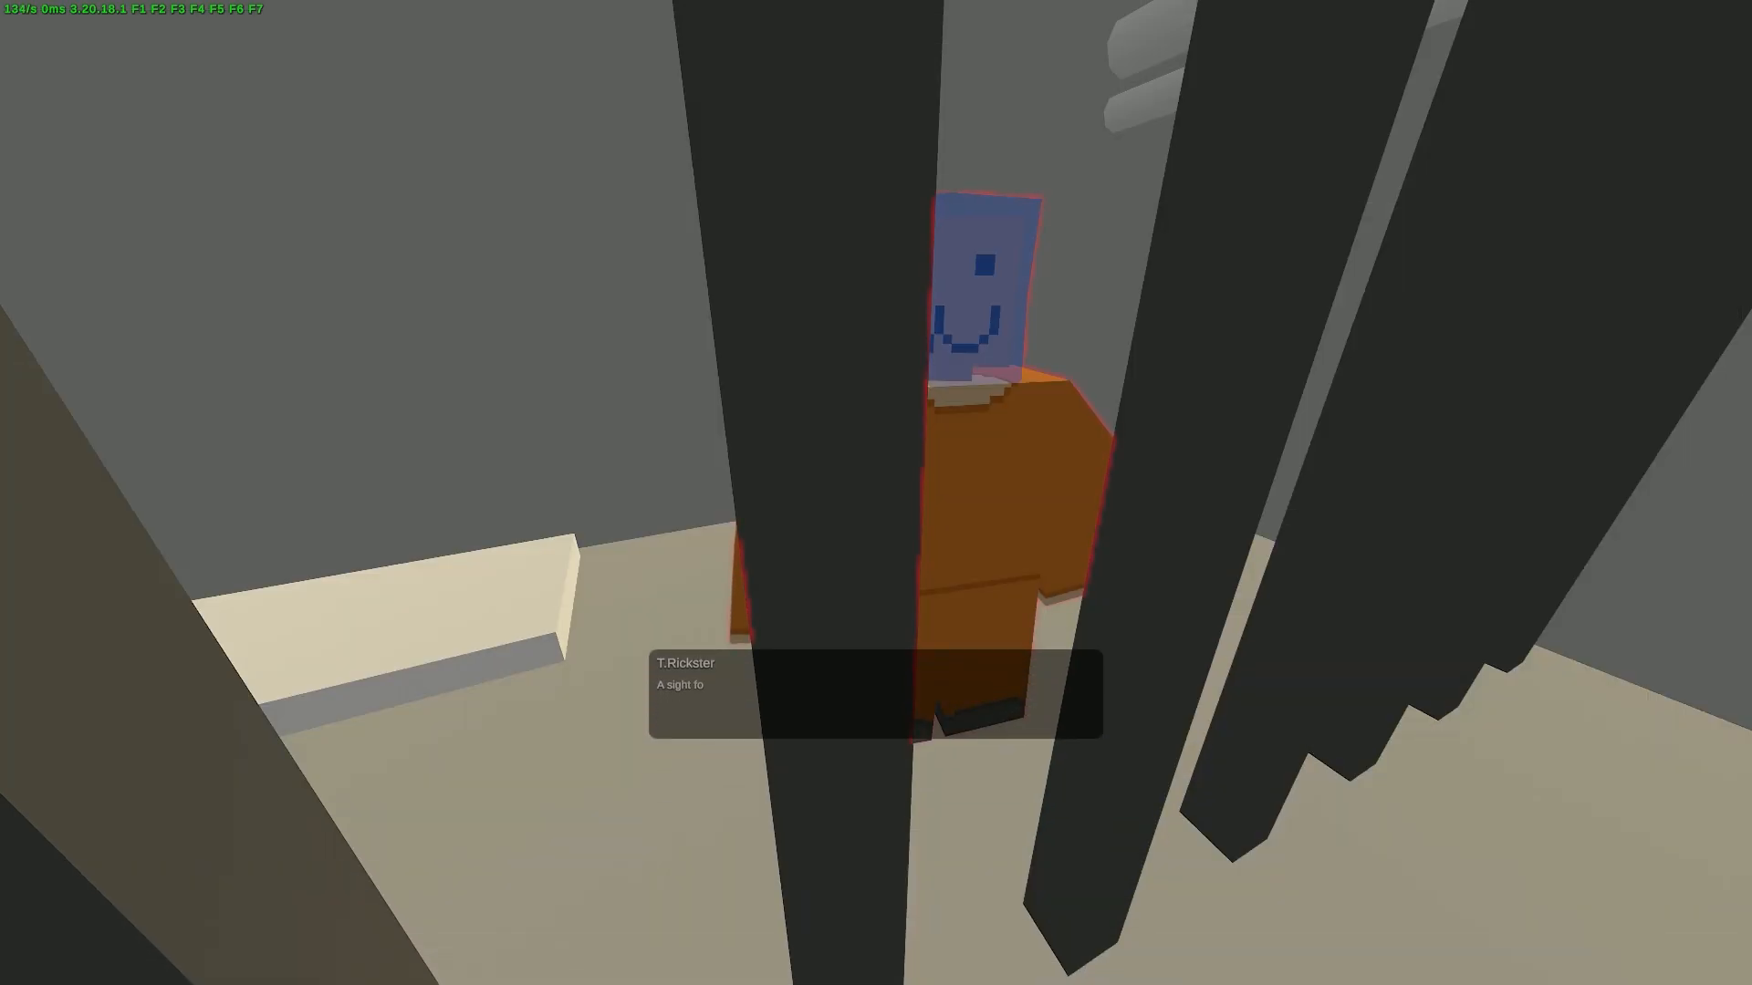
pyautogui.press('g')
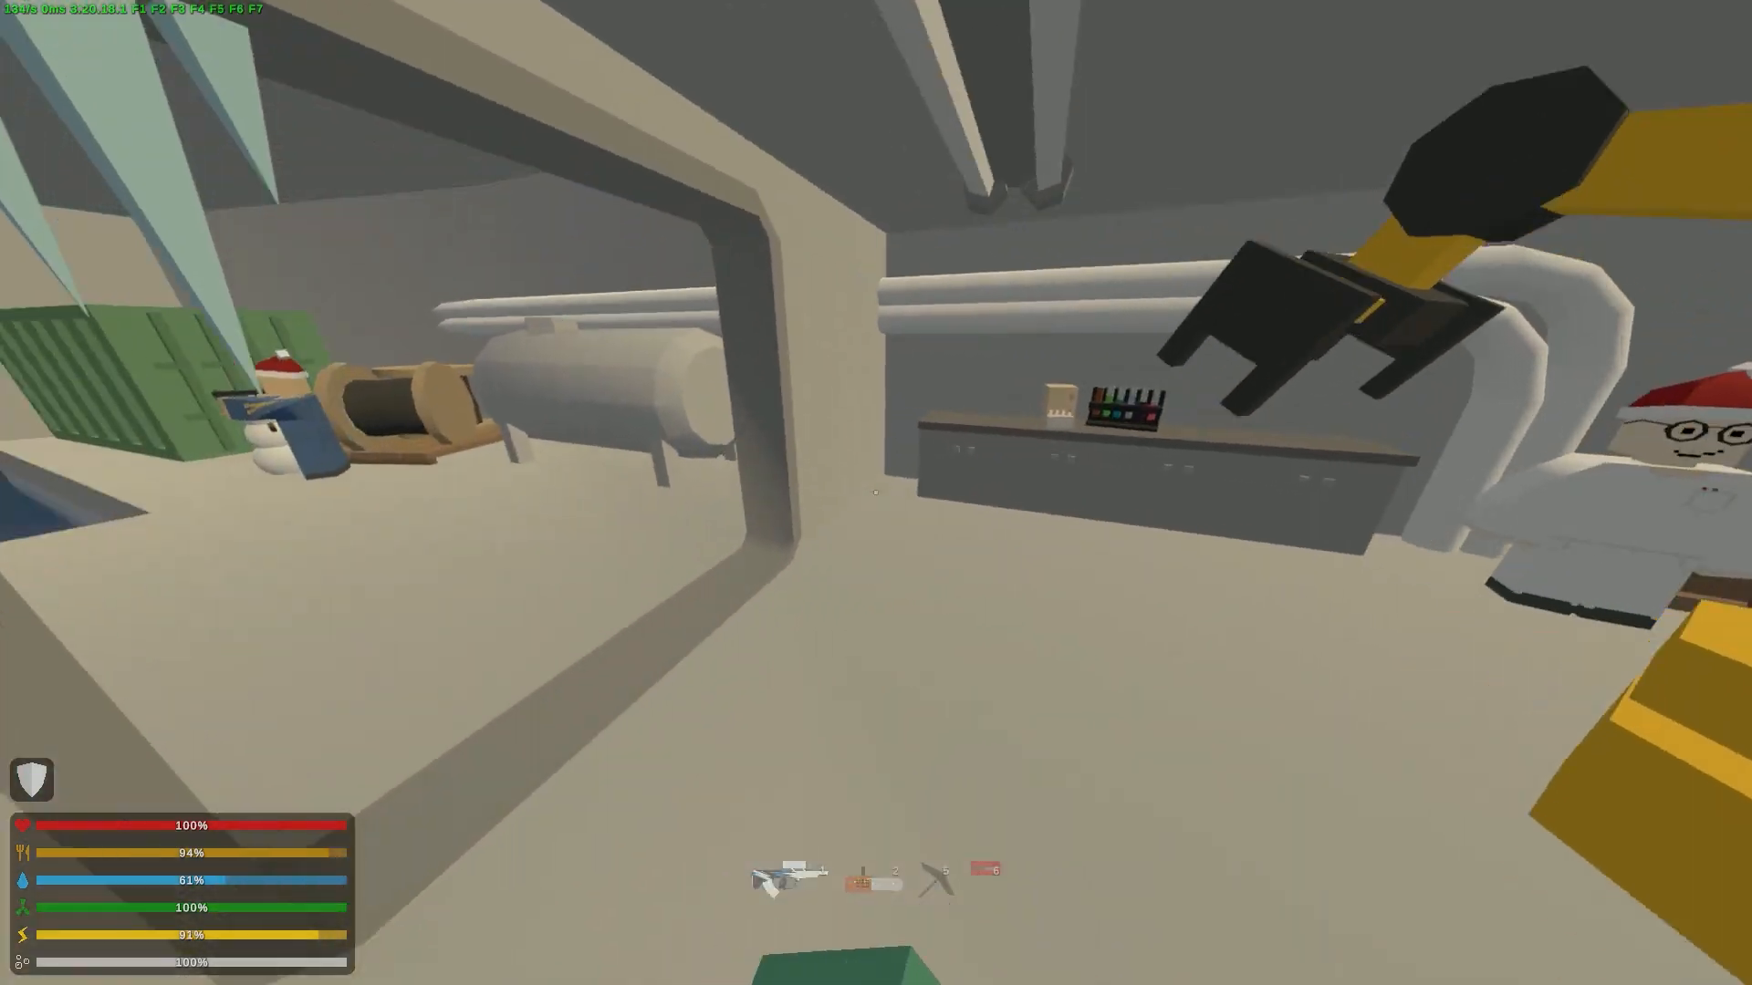
# Show the Russia overview map with the character's position near Liman
pyautogui.press('m')
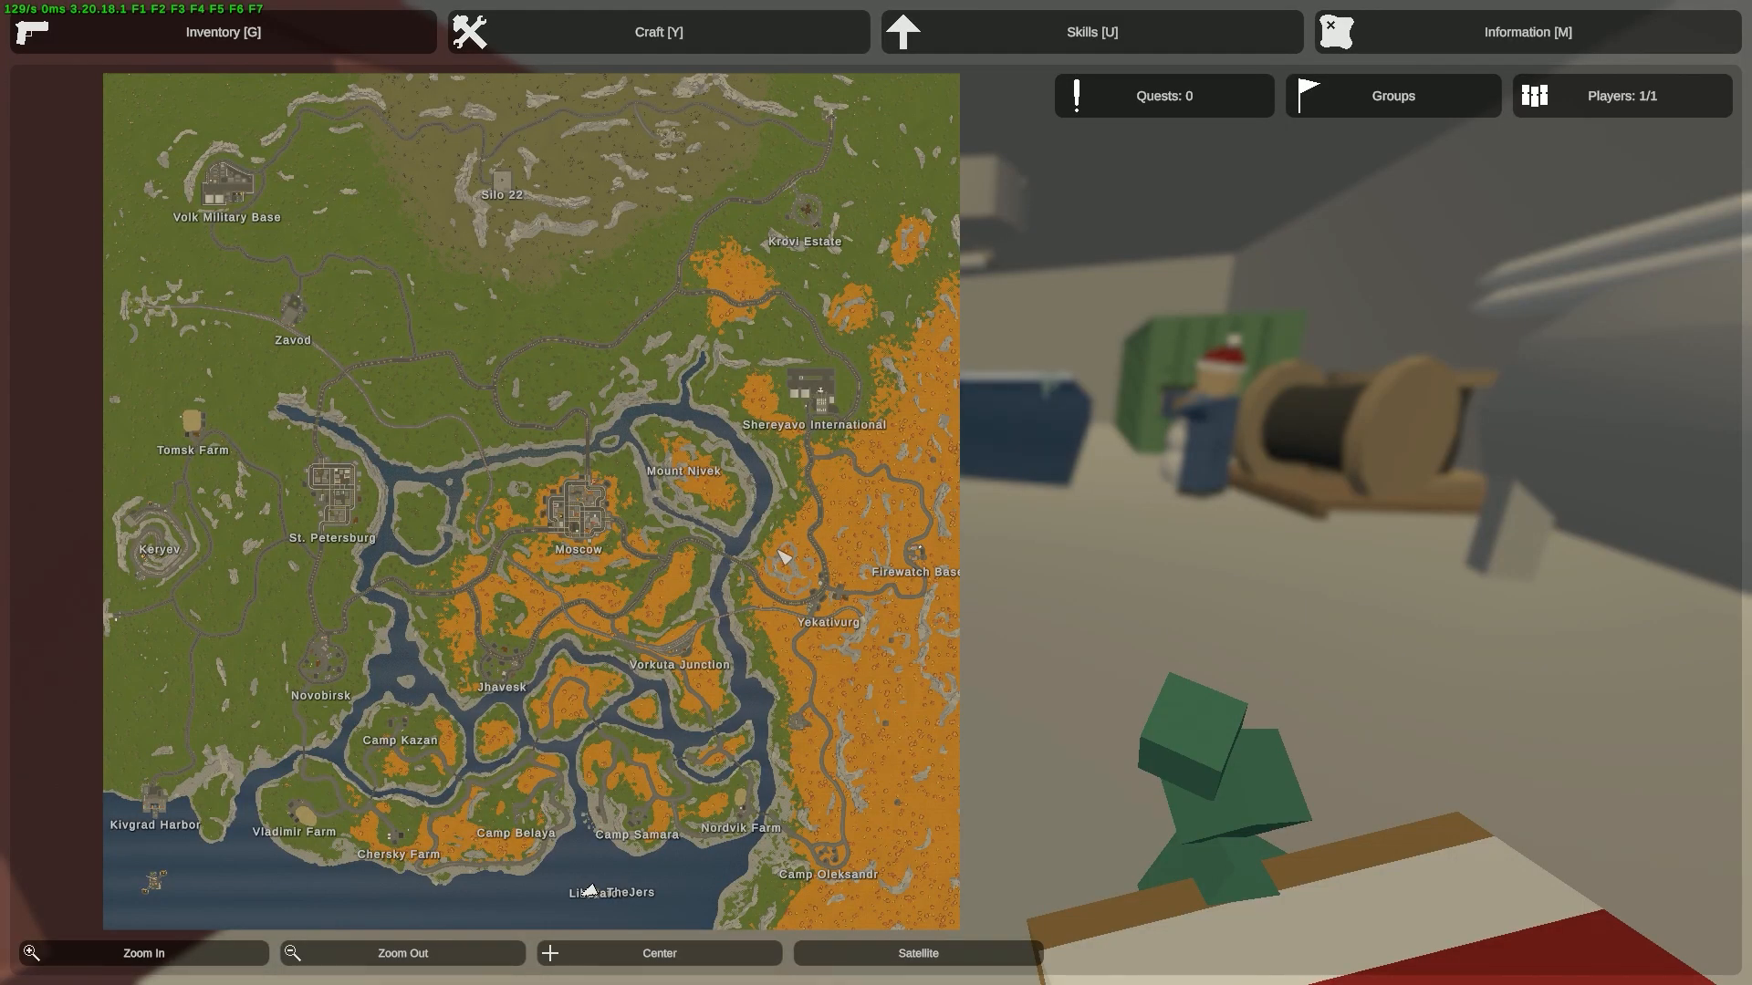
pyautogui.moveTo(942, 596)
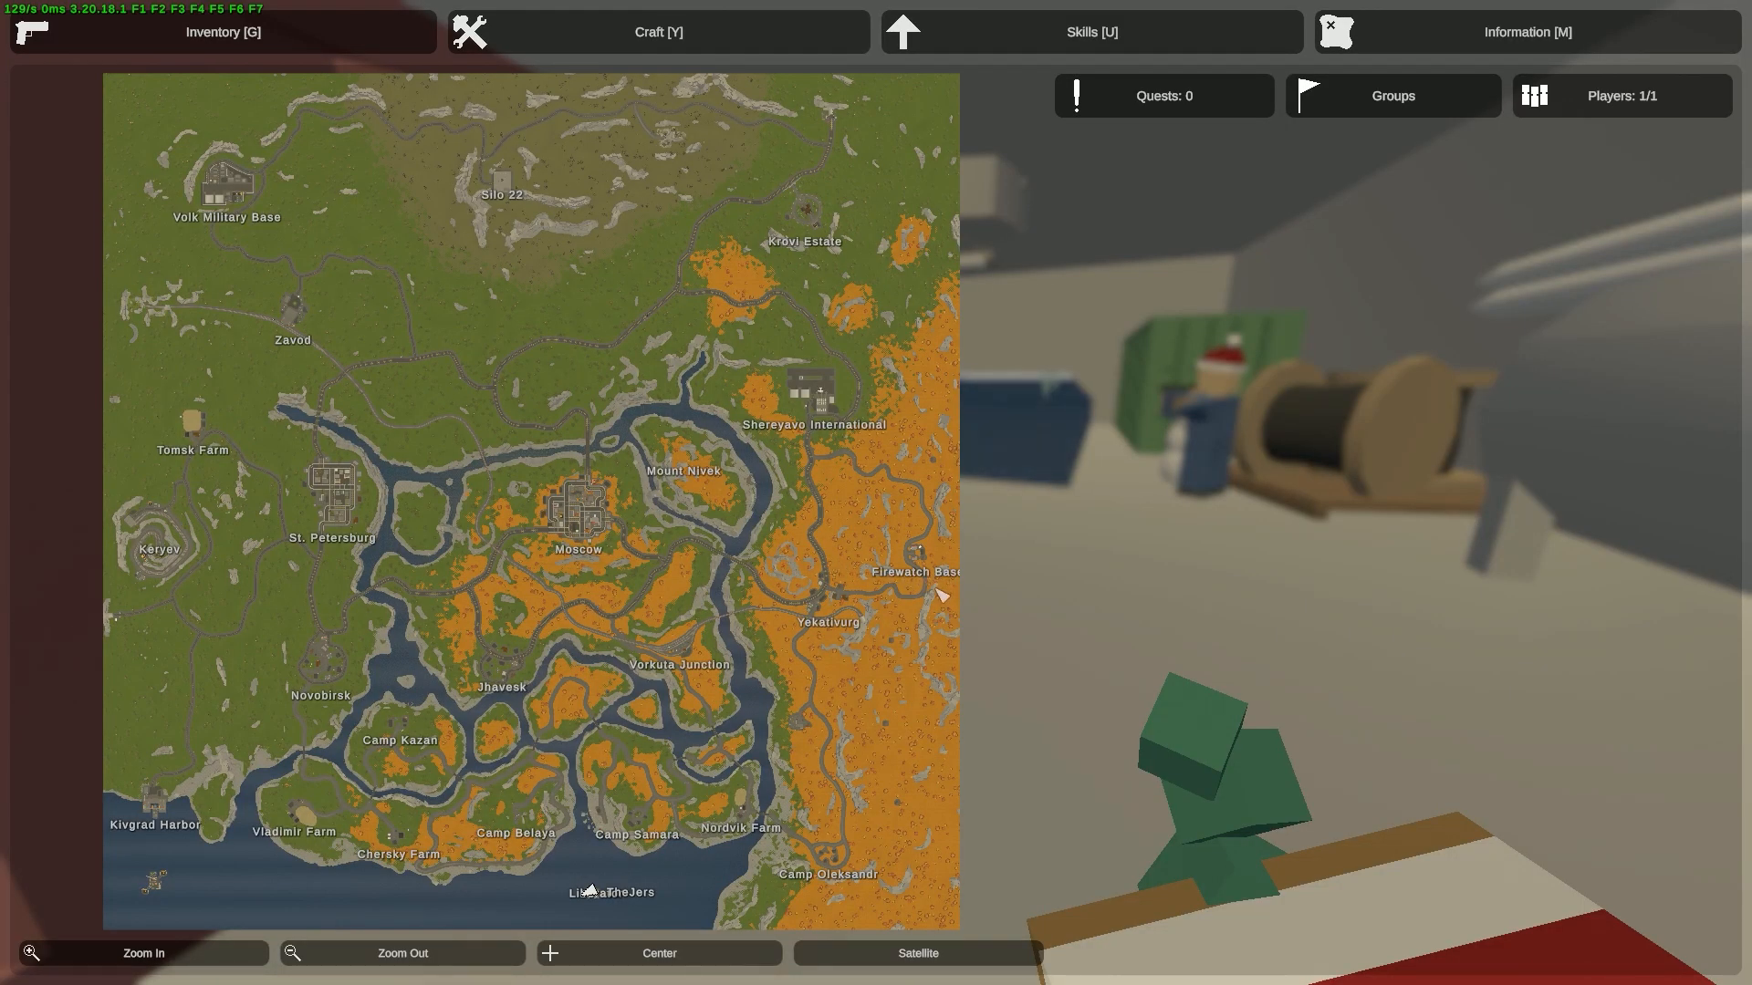
pyautogui.moveTo(199, 533)
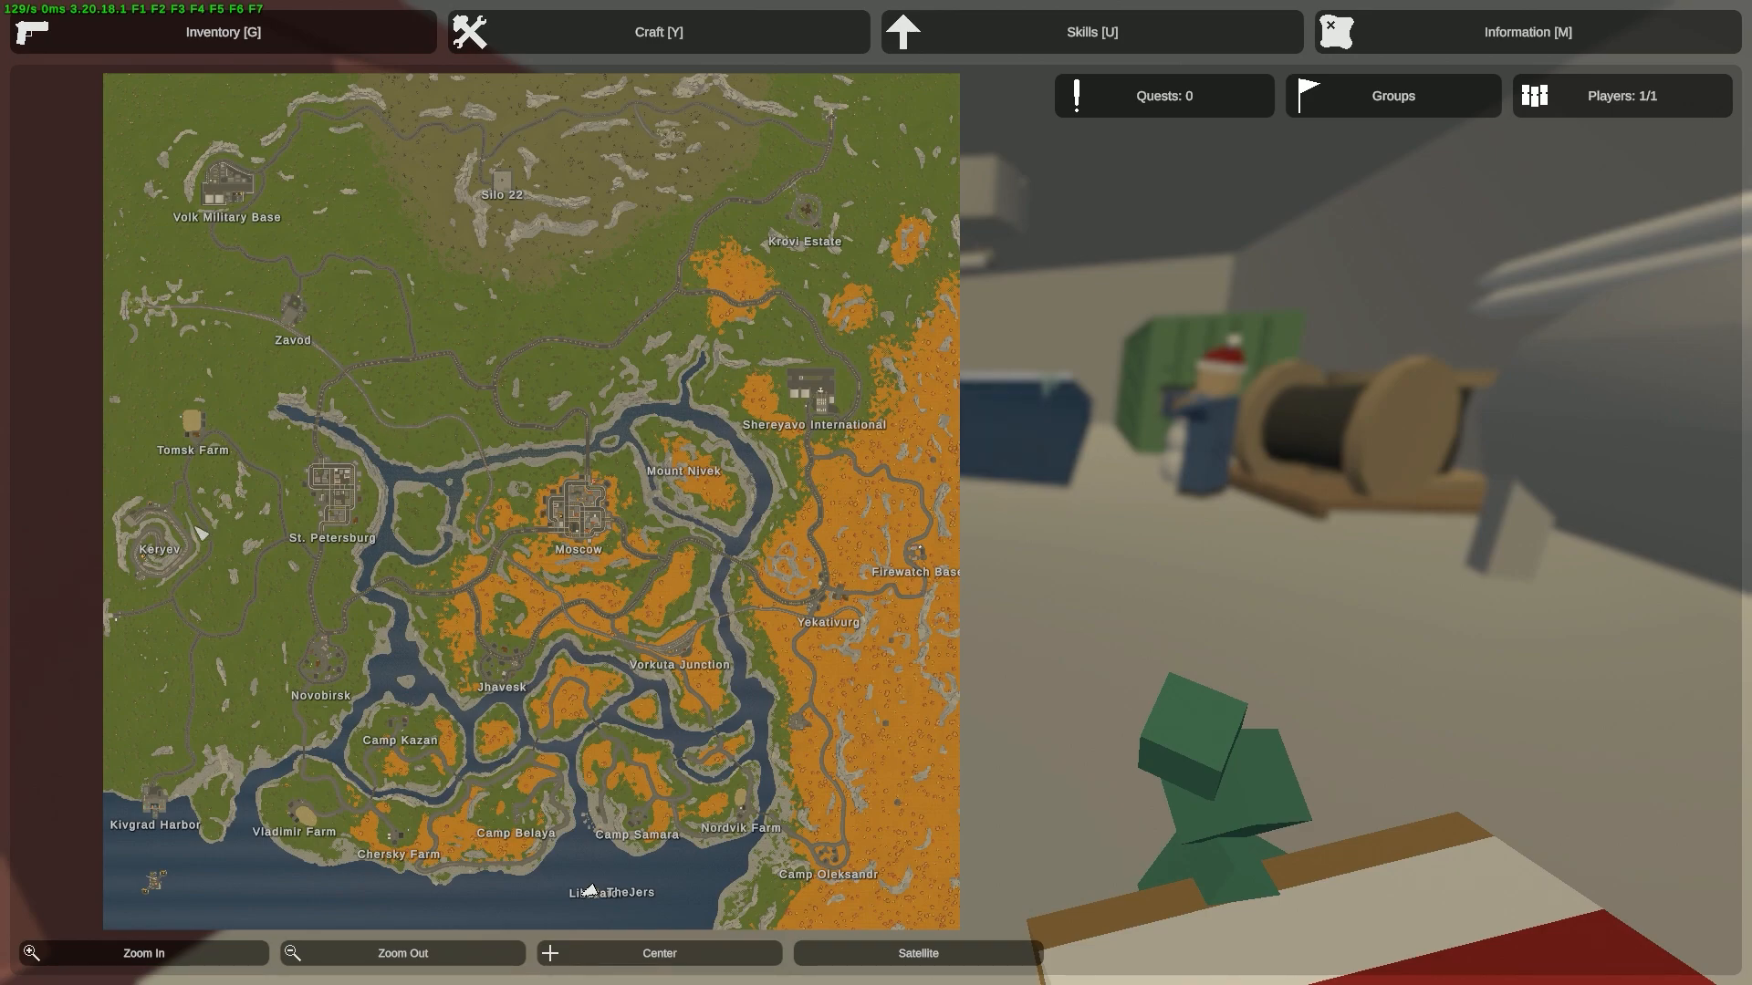
pyautogui.moveTo(98, 682)
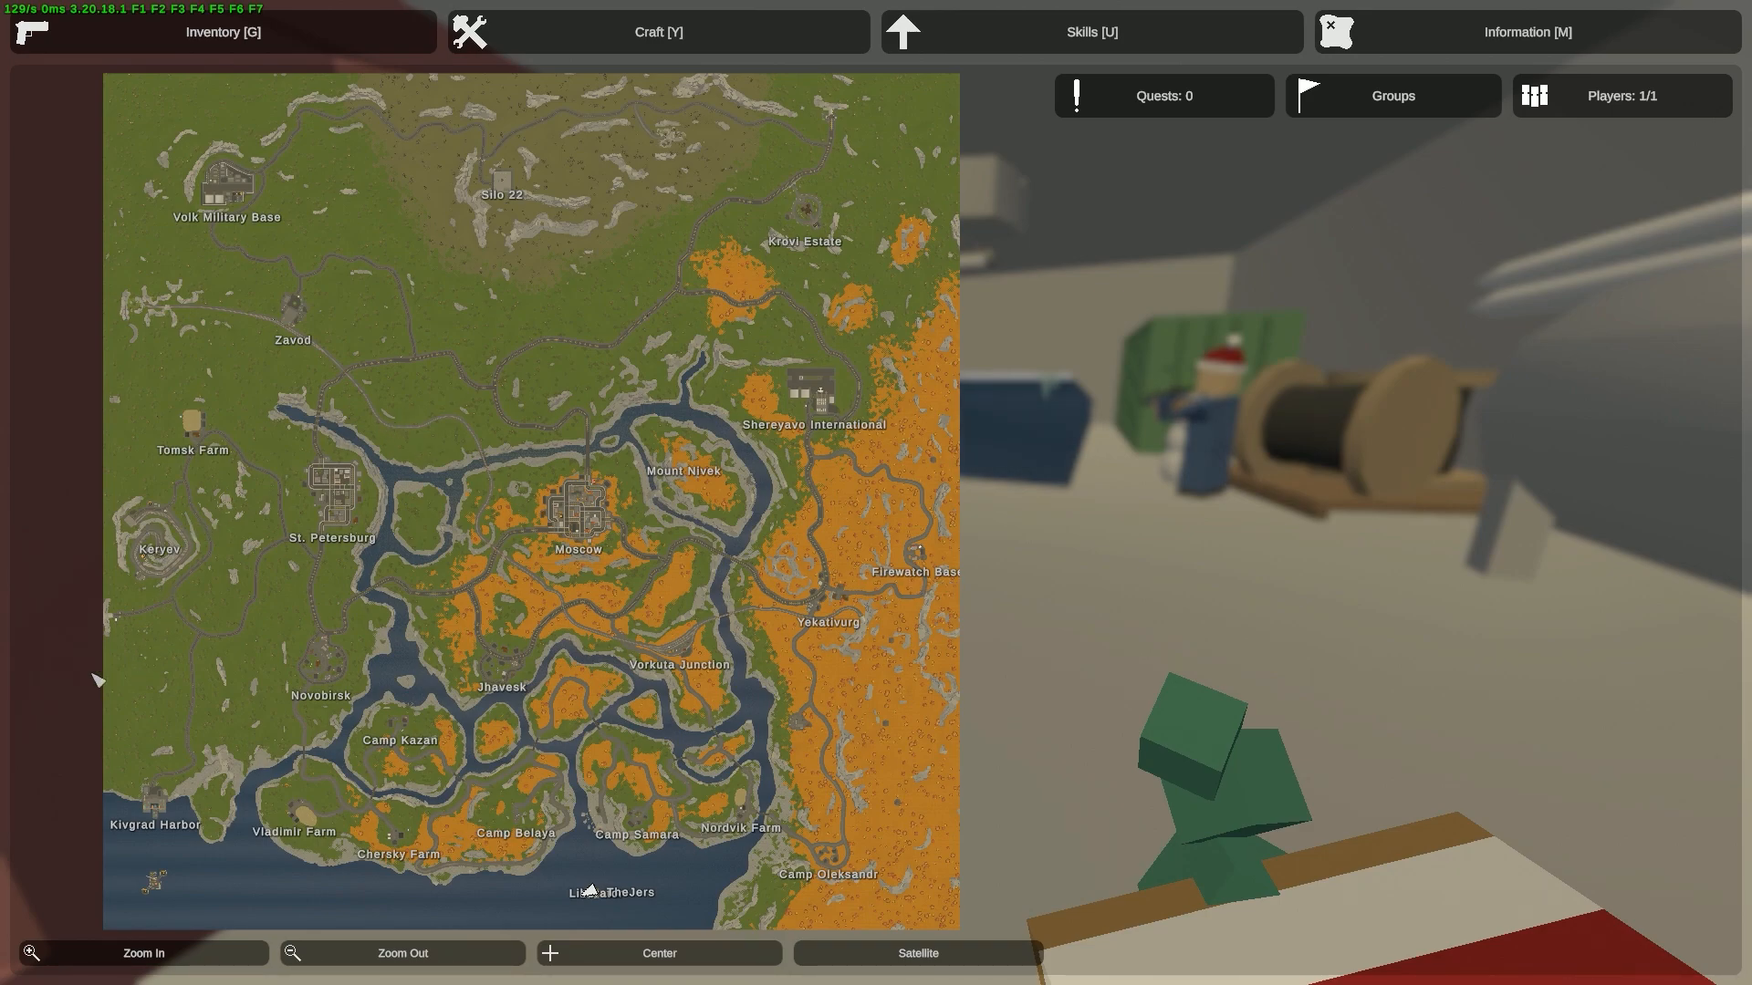
pyautogui.moveTo(985, 124)
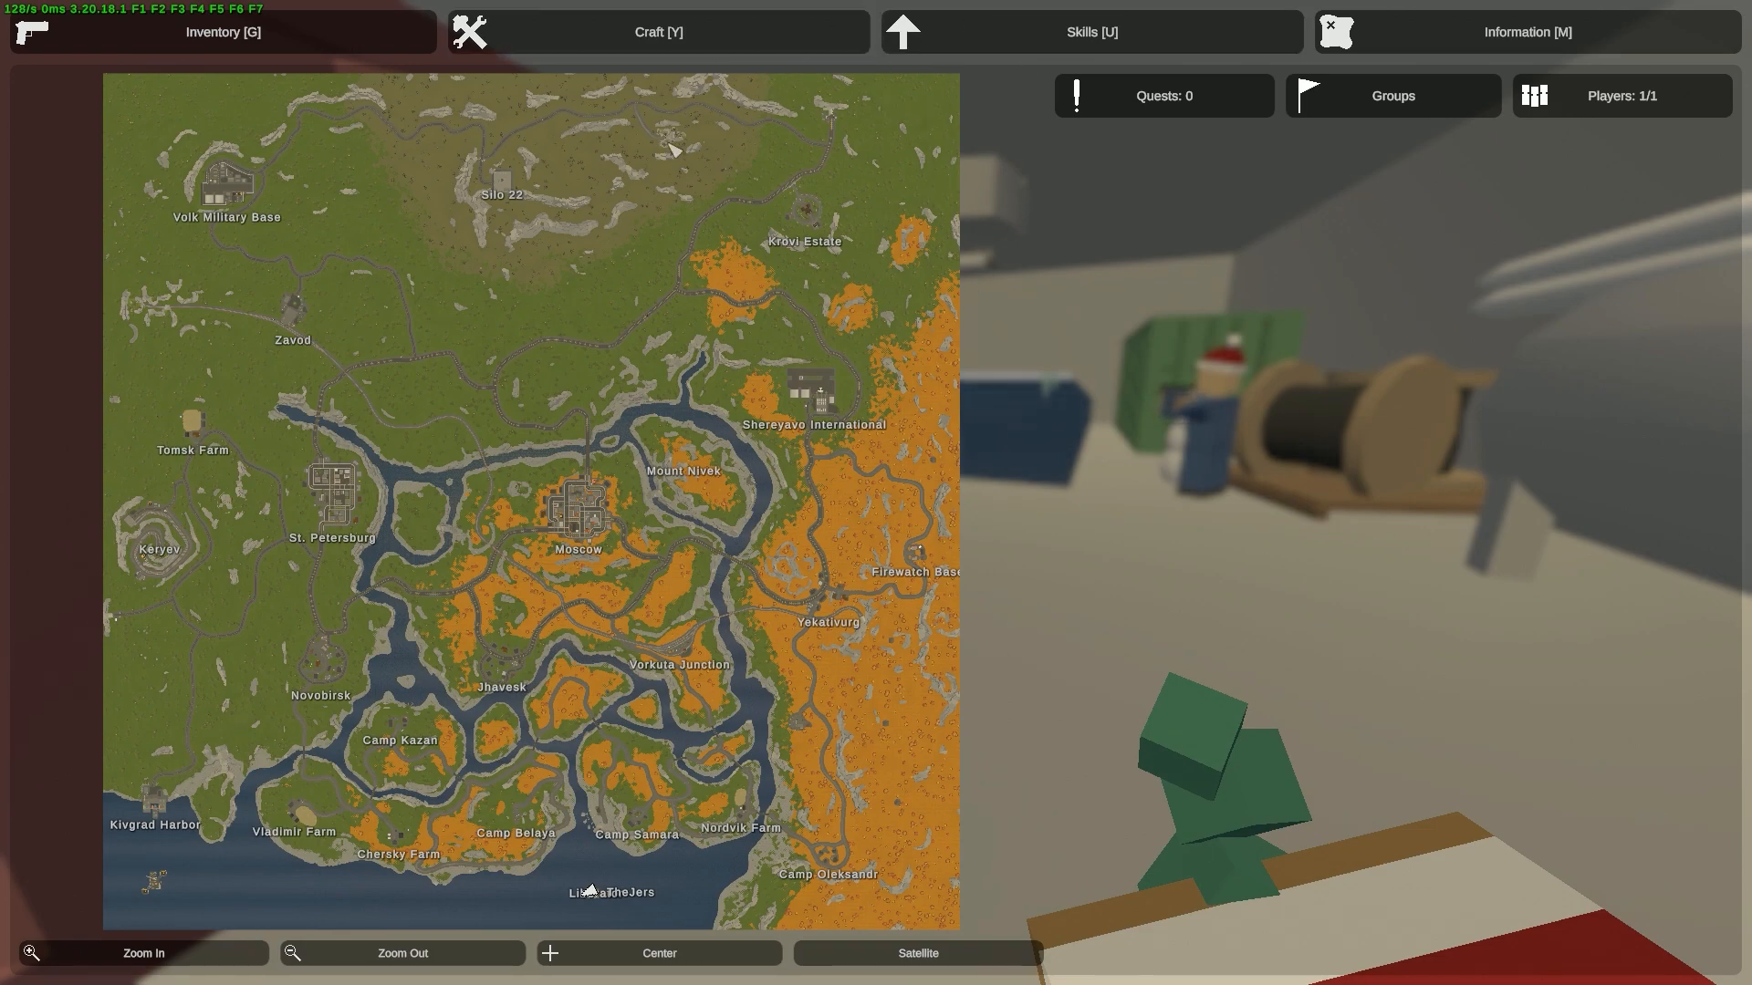
pyautogui.moveTo(1054, 357)
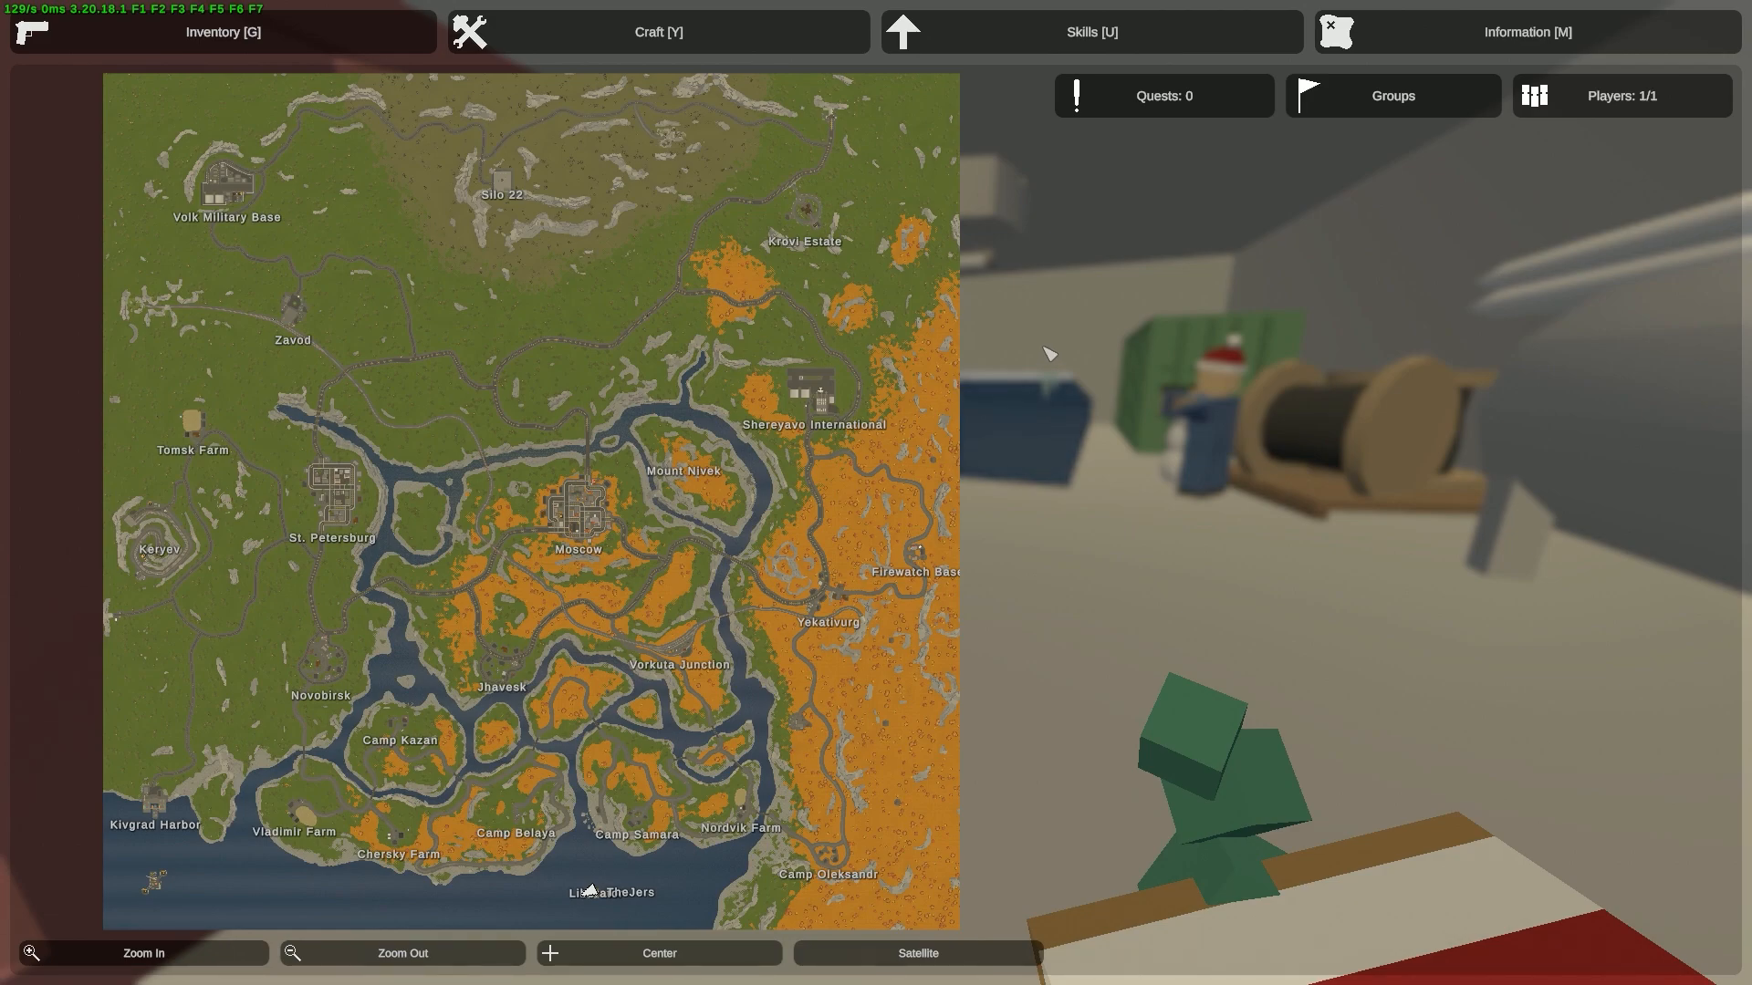
pyautogui.moveTo(857, 238)
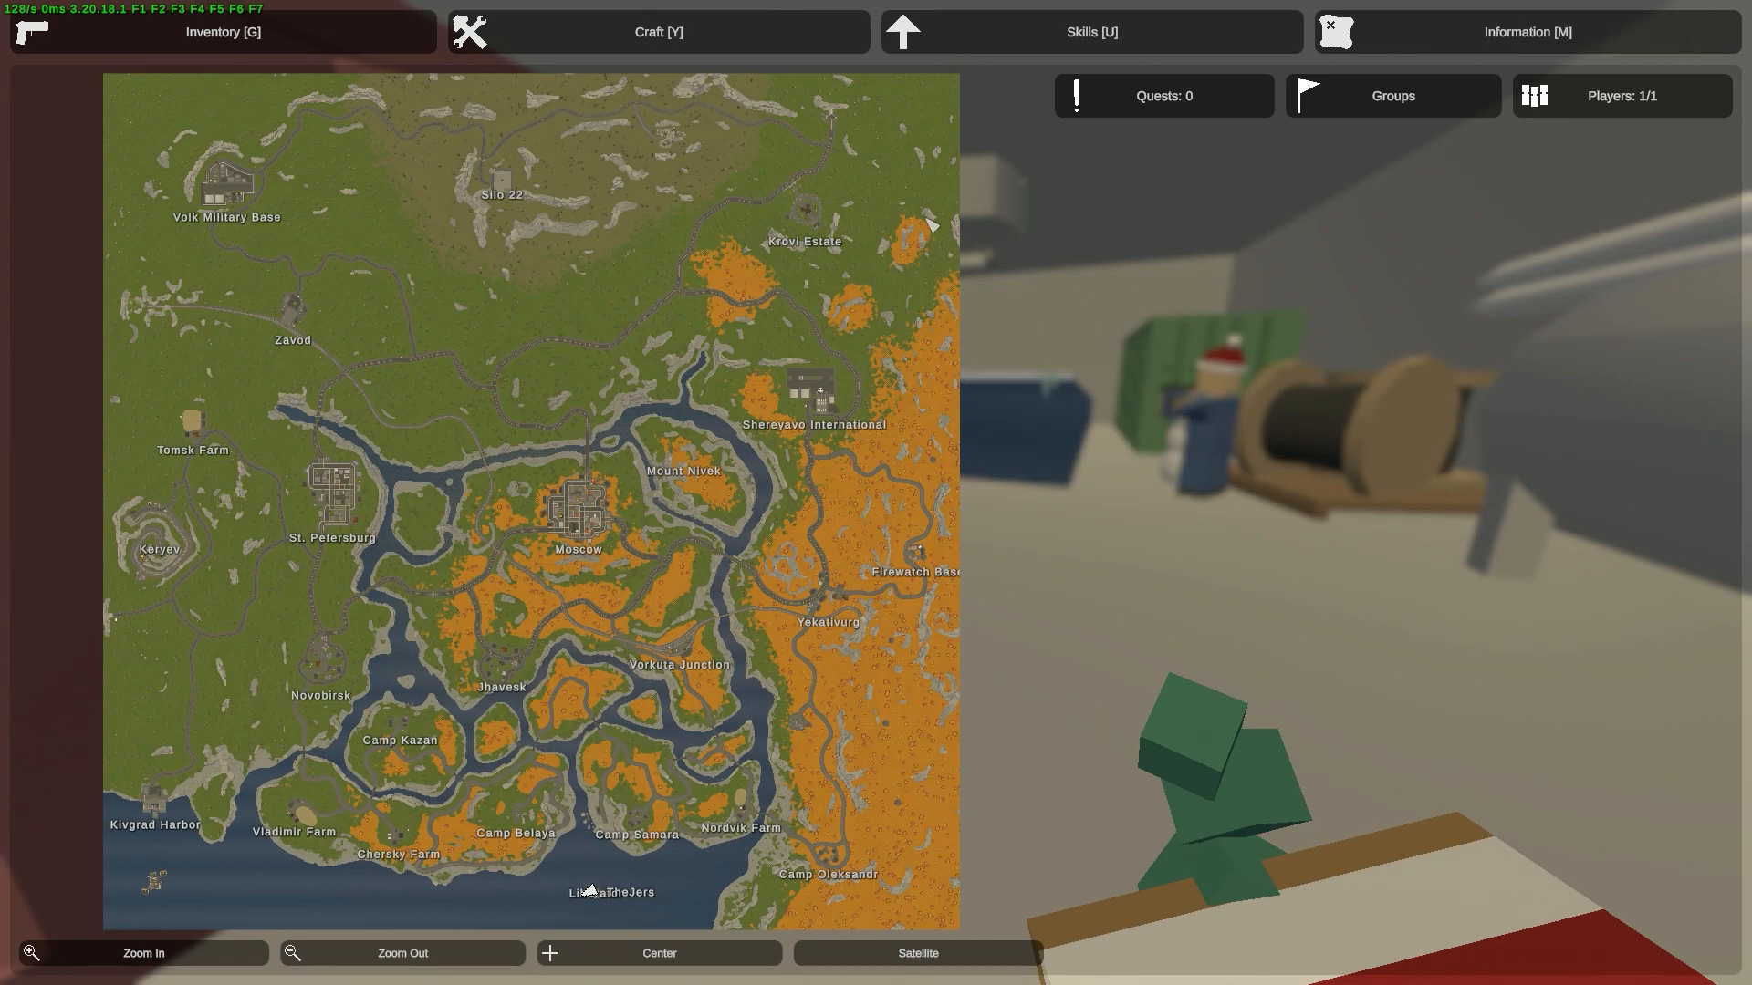
pyautogui.moveTo(760, 78)
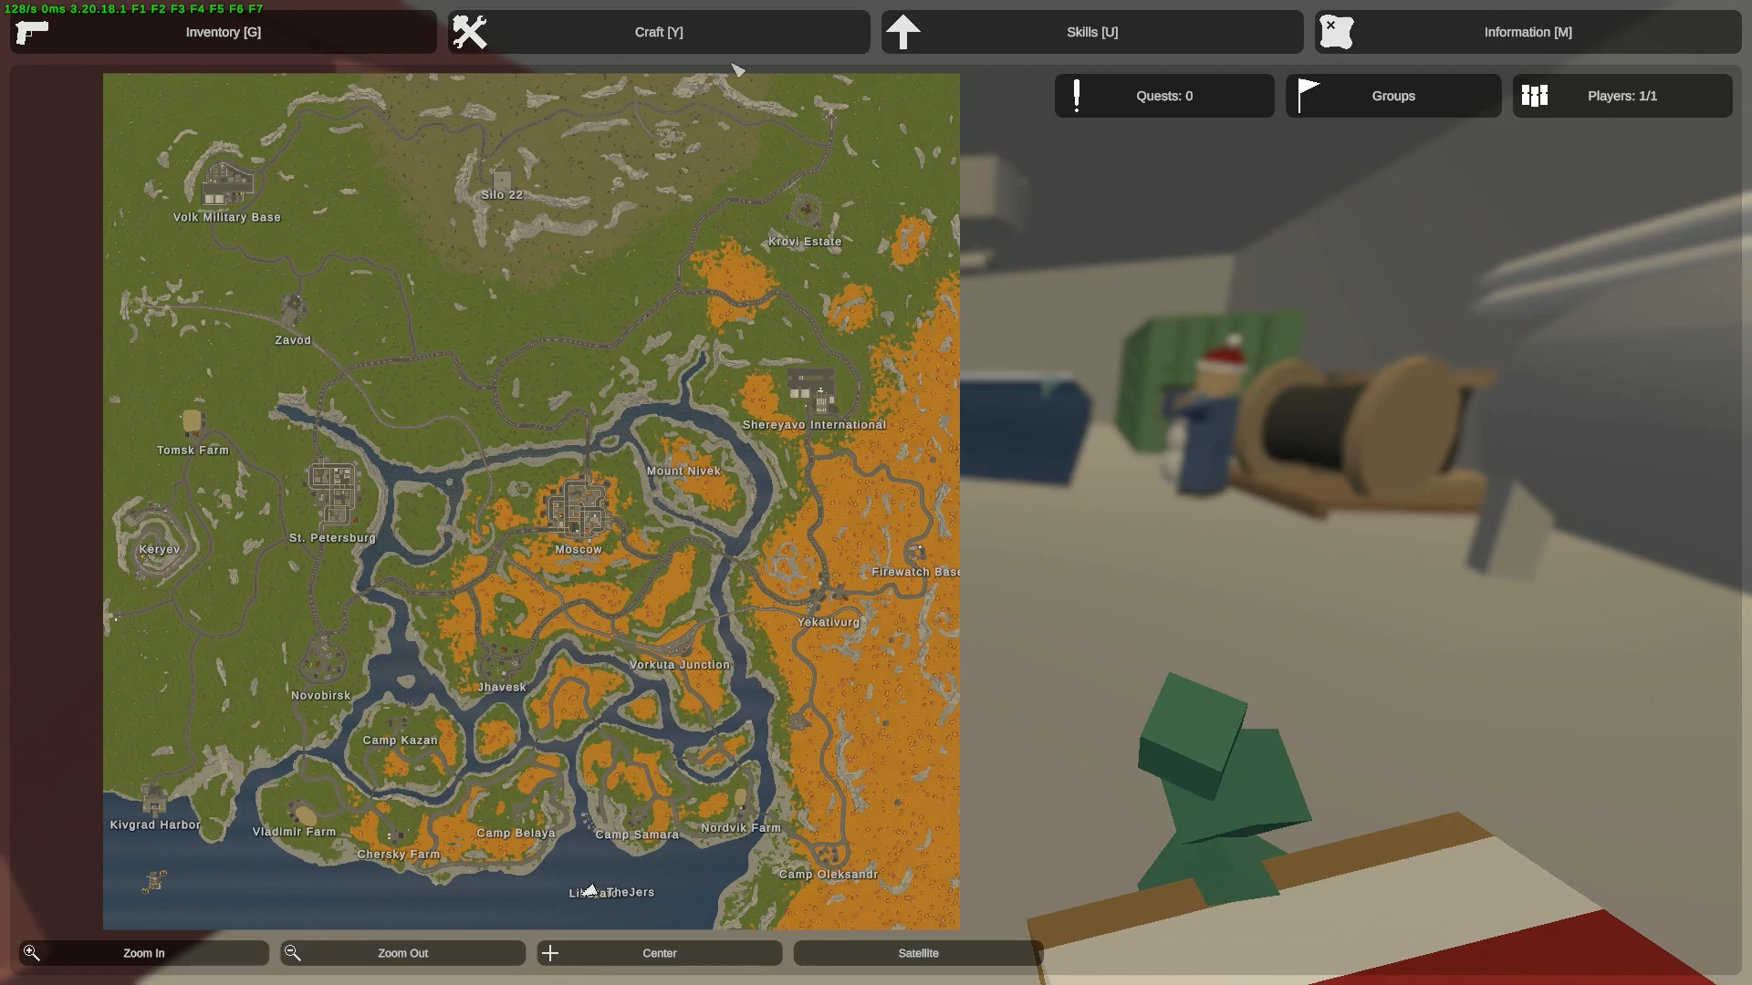
pyautogui.moveTo(724, 575)
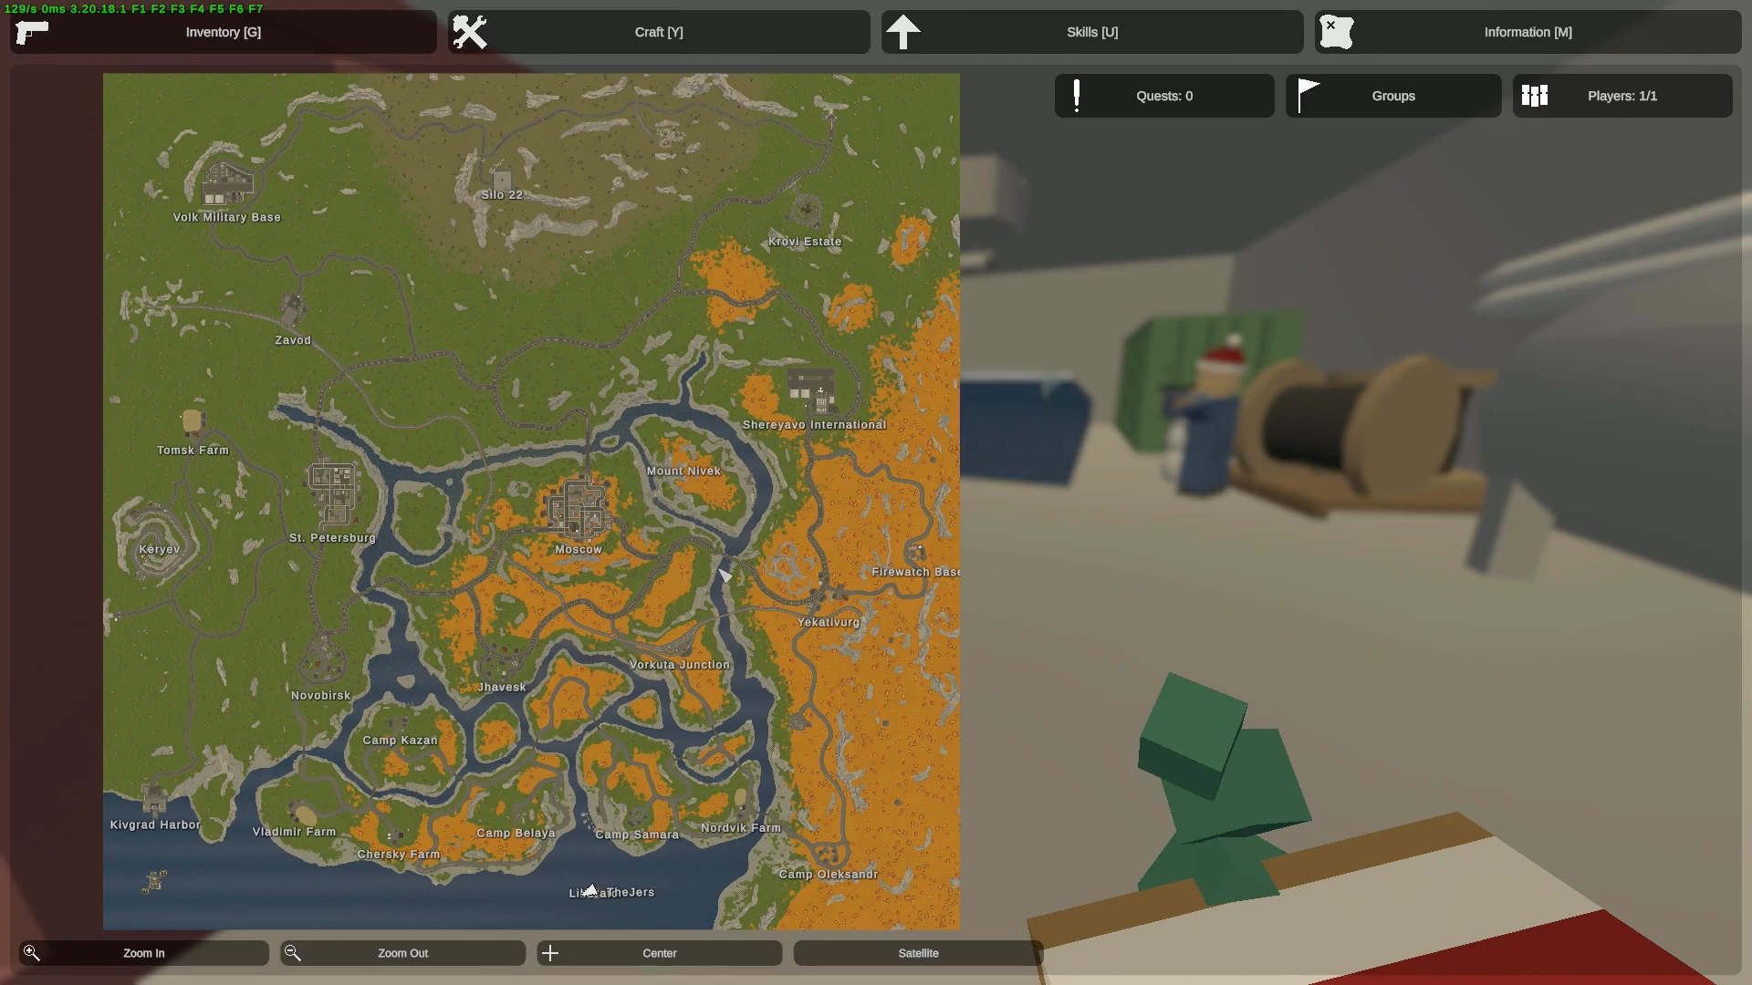
pyautogui.moveTo(662, 864)
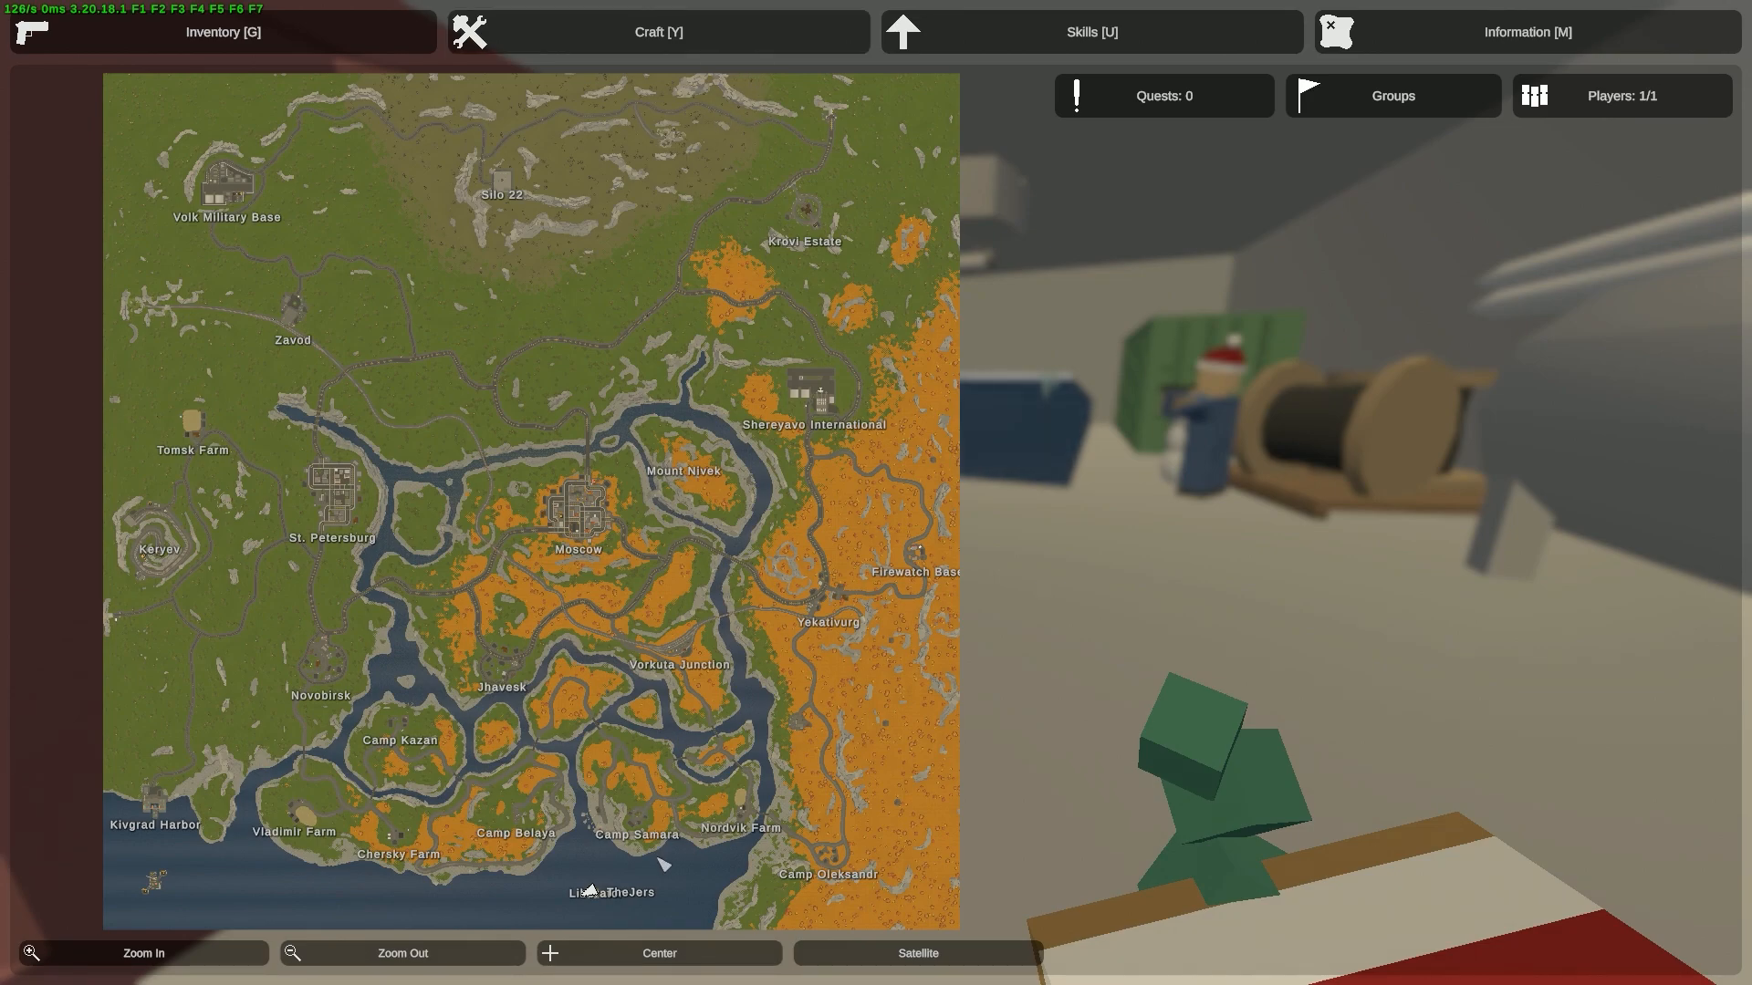